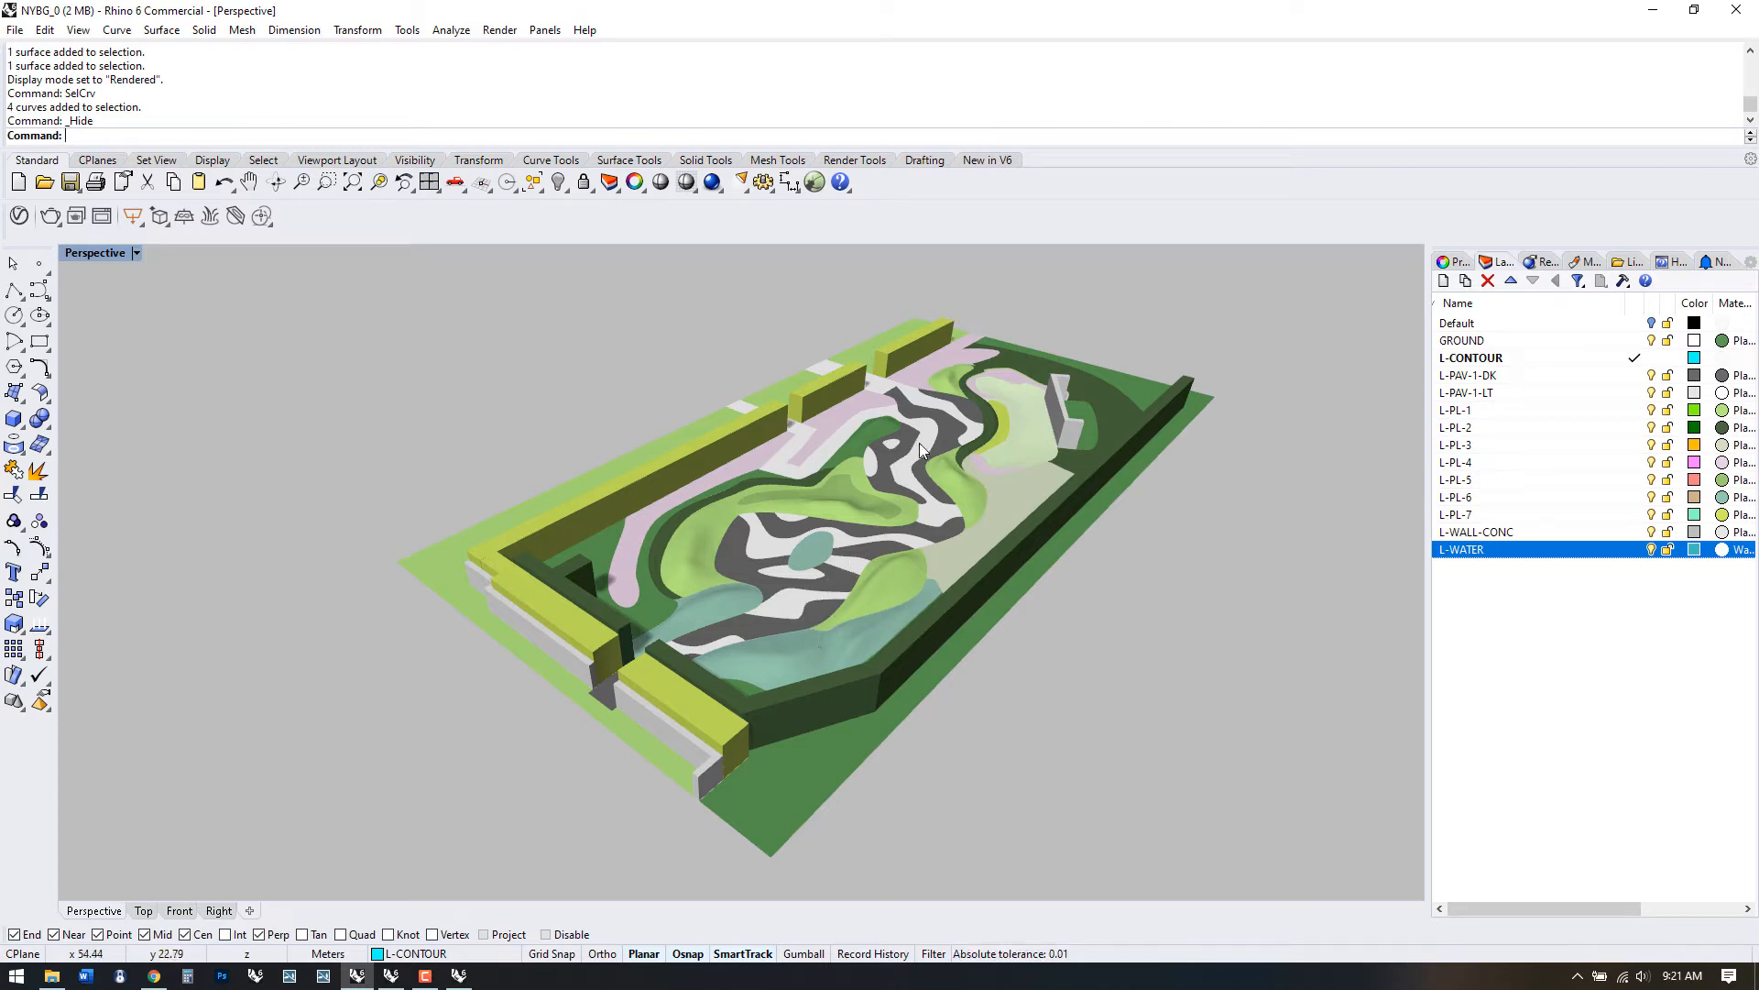
mouse_move(676, 736)
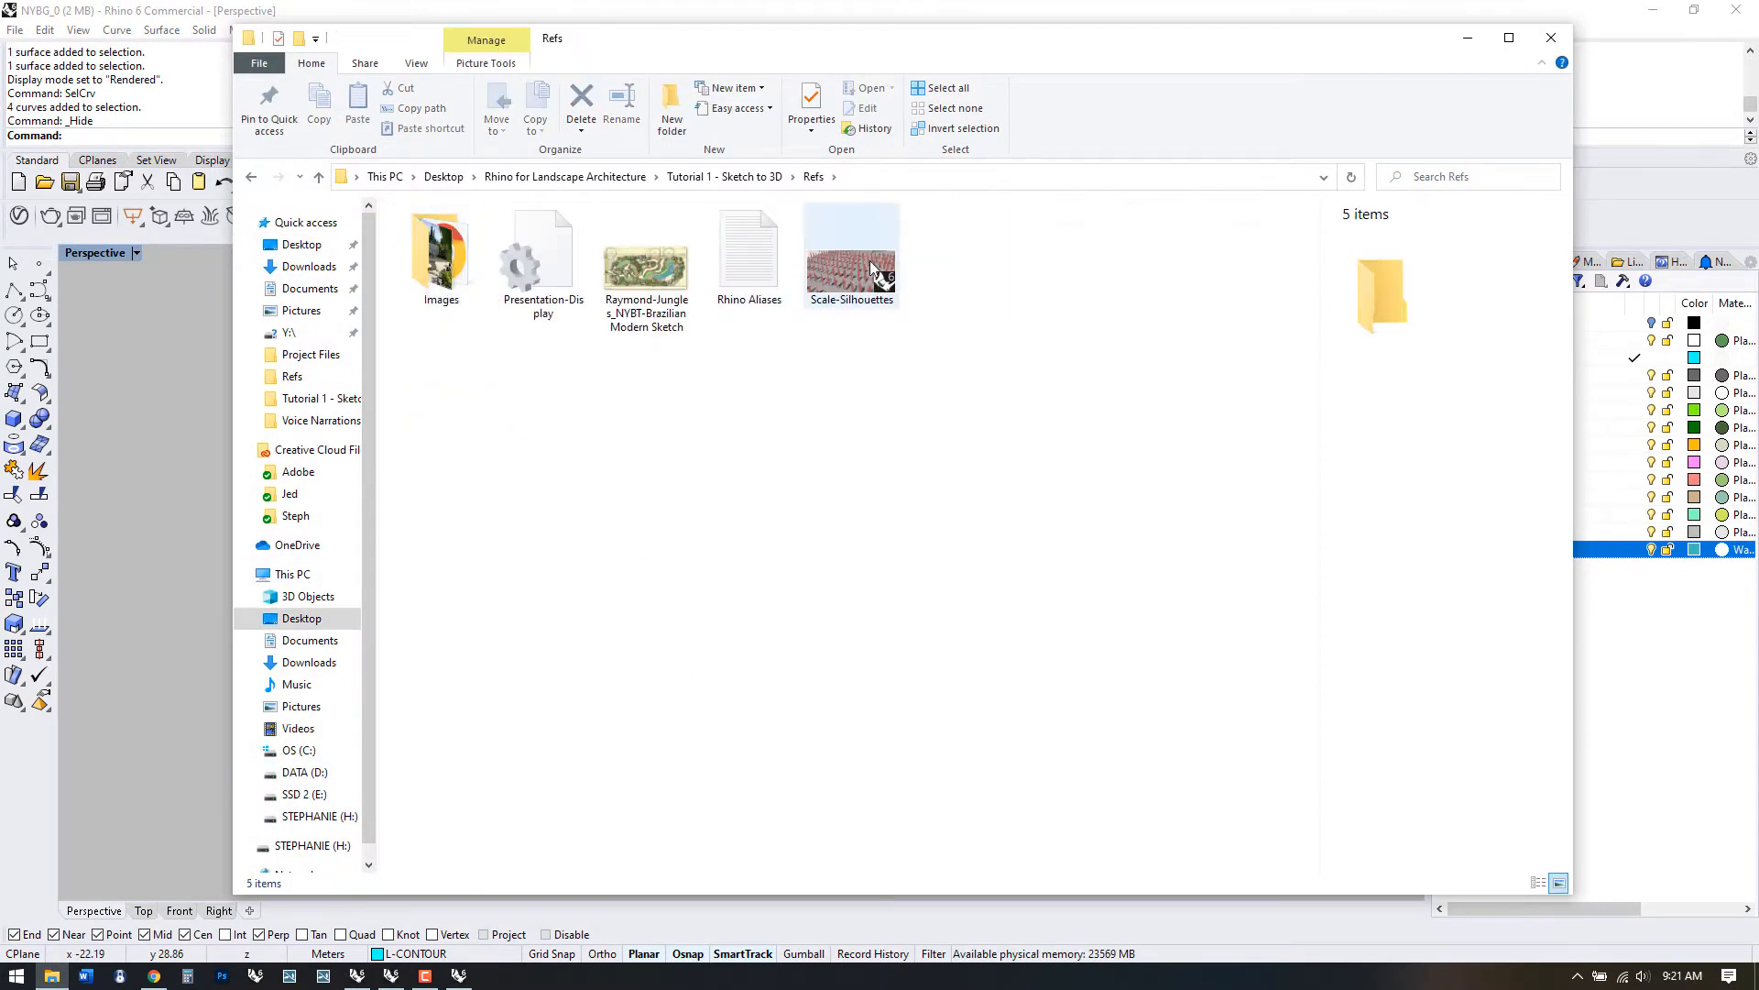
- Open Scale-Silhouettes.3dm from the Refs folder in Rhino
left_click(850, 249)
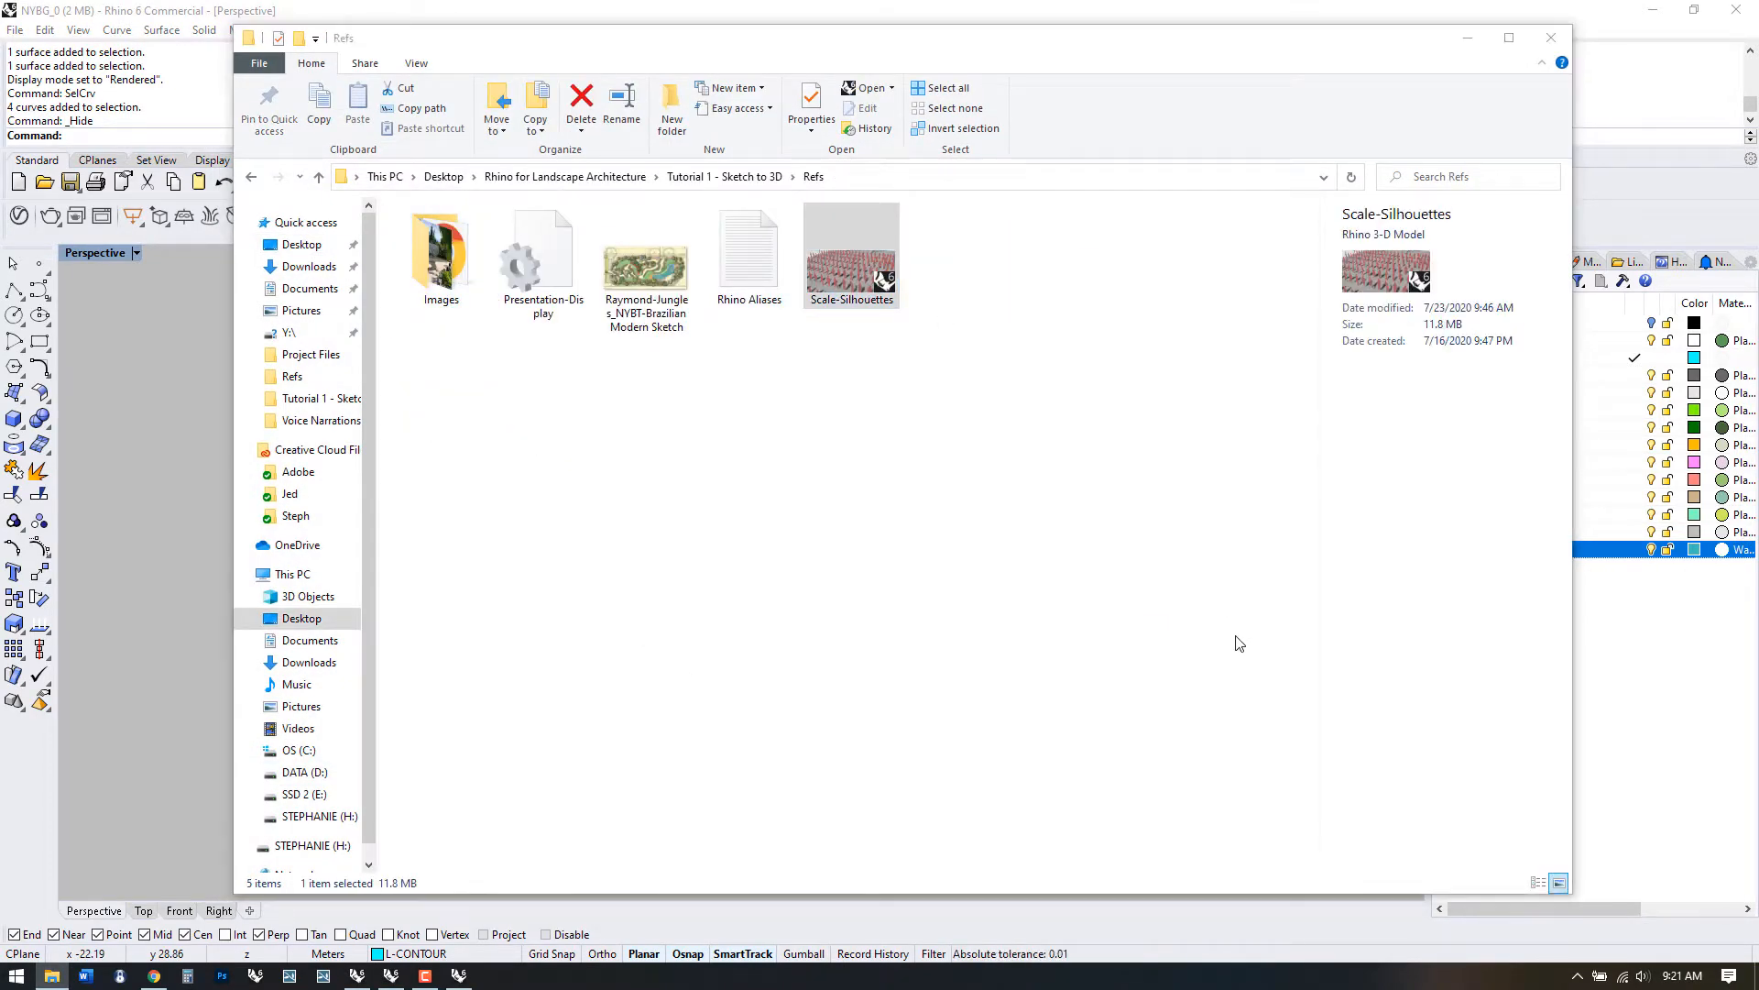
double_click(850, 244)
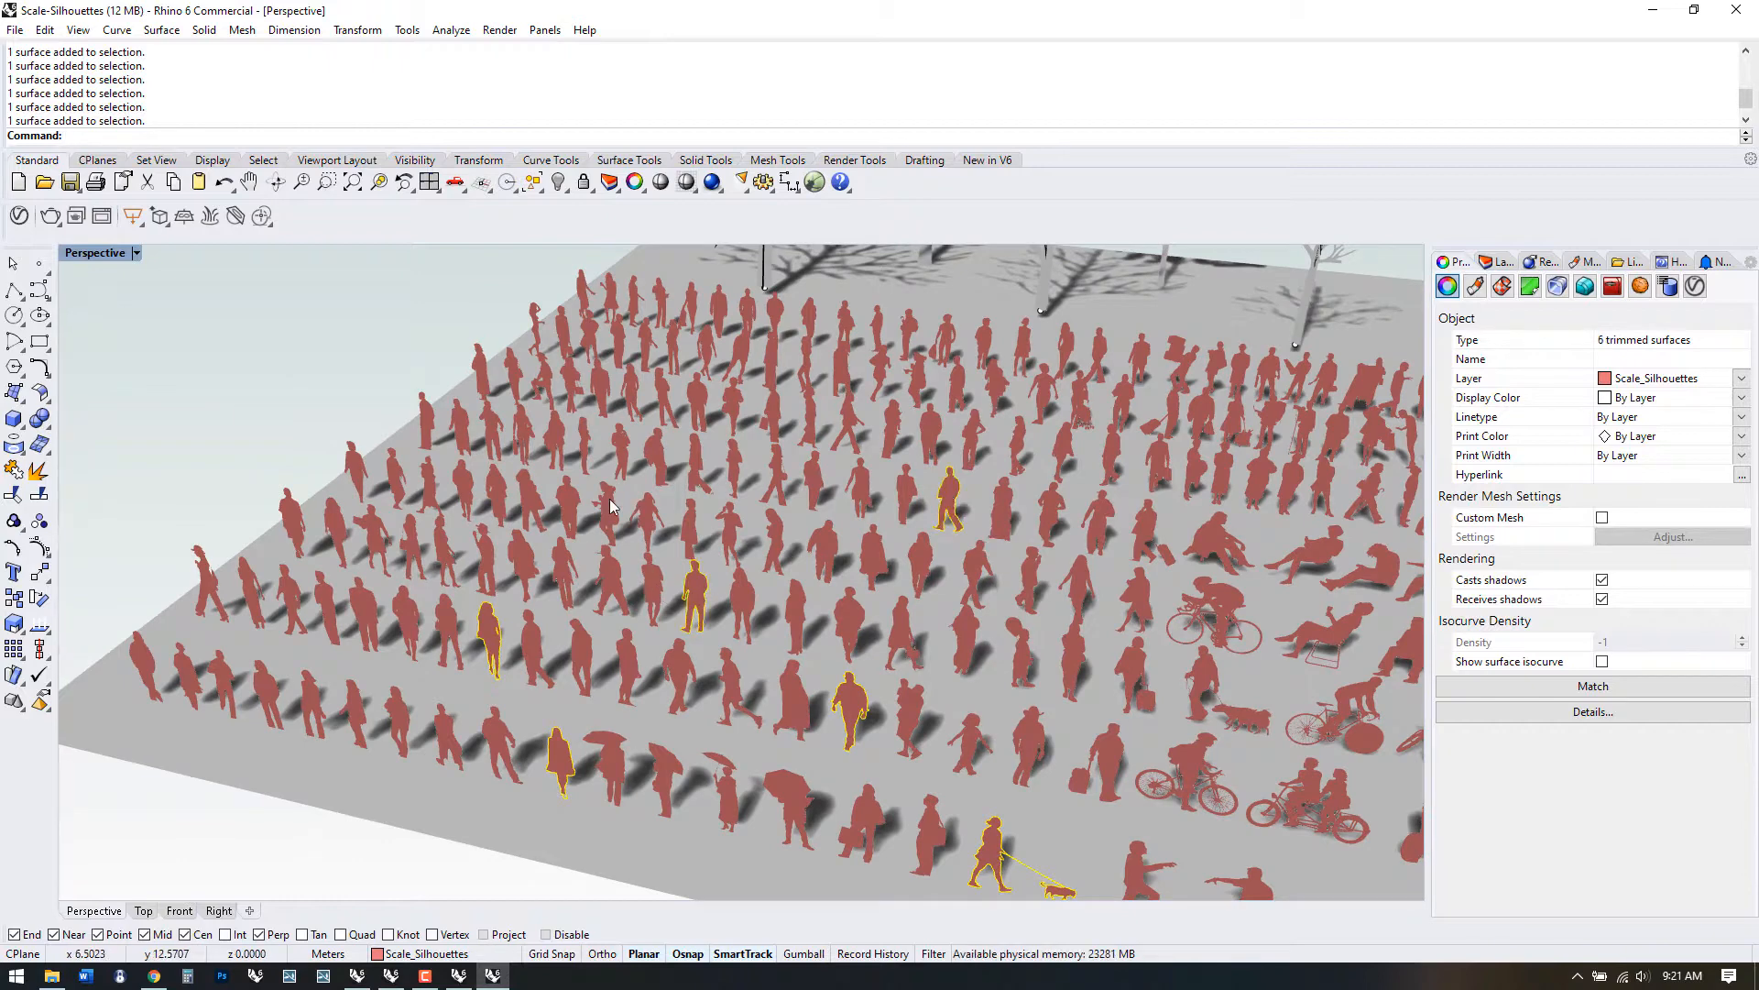
- Select the three trees in Scale-Silhouettes and copy them to the clipboard
left_click(208, 589)
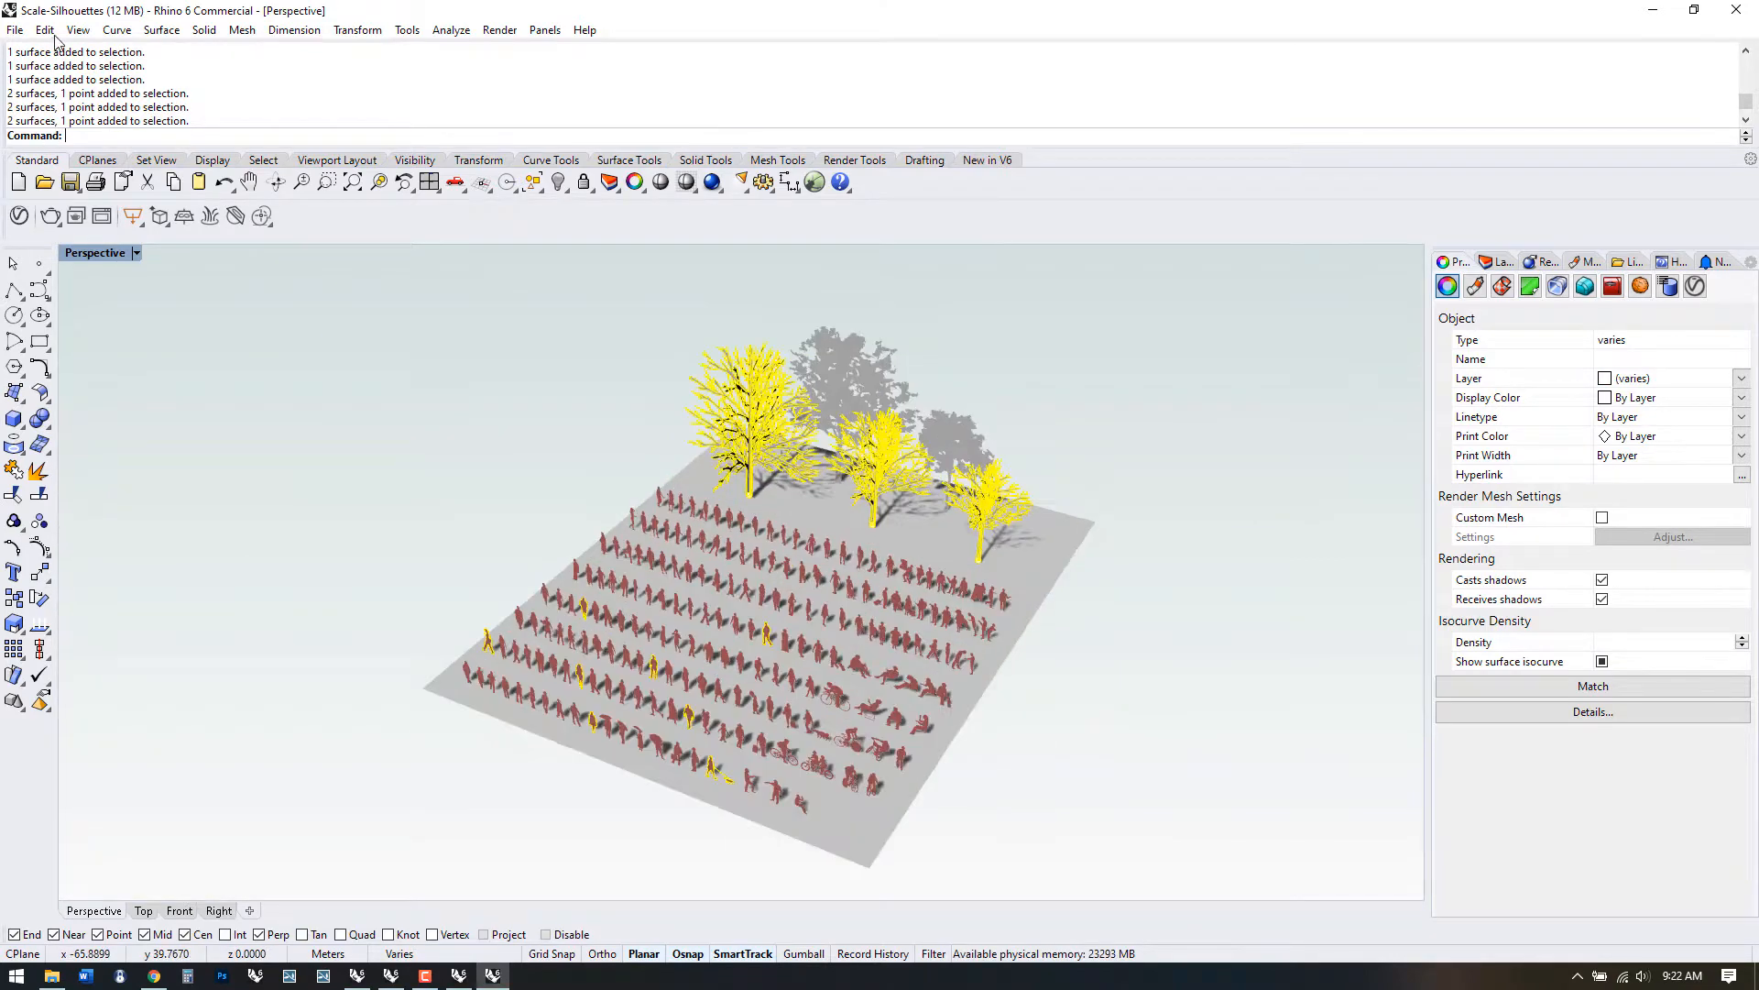
left_click(44, 30)
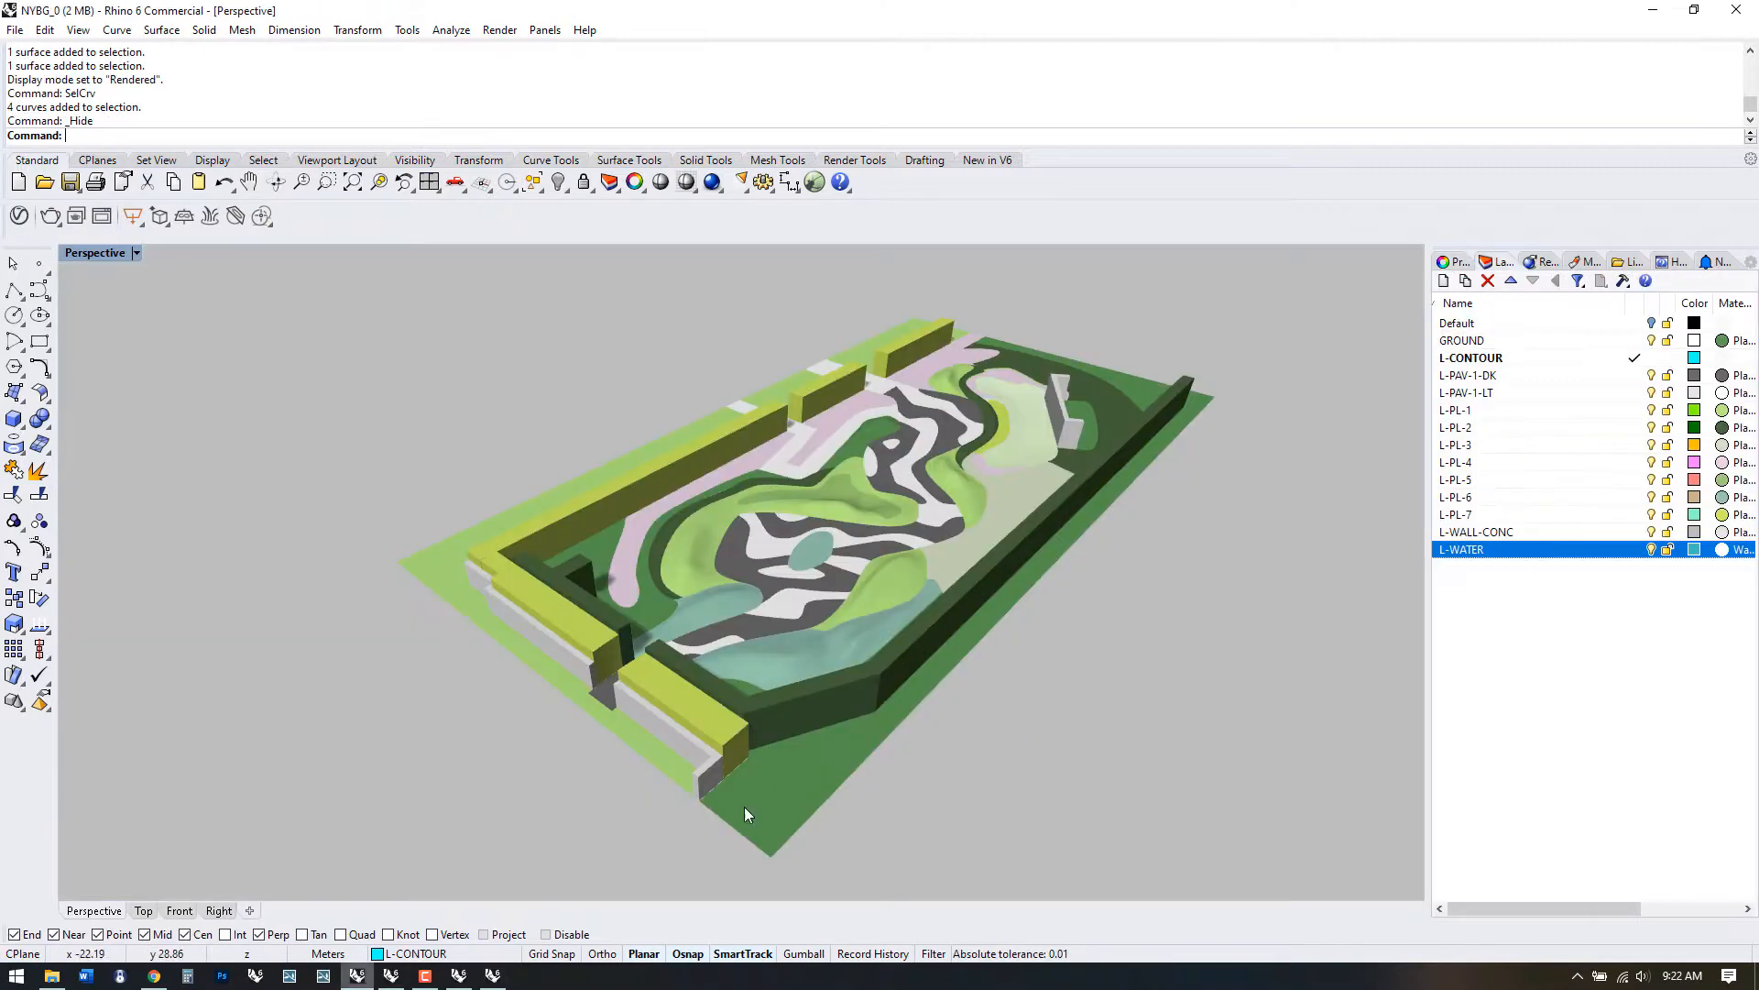
- Paste the trees into the garden and put them on a new red layer L-TREE-1
left_click(44, 30)
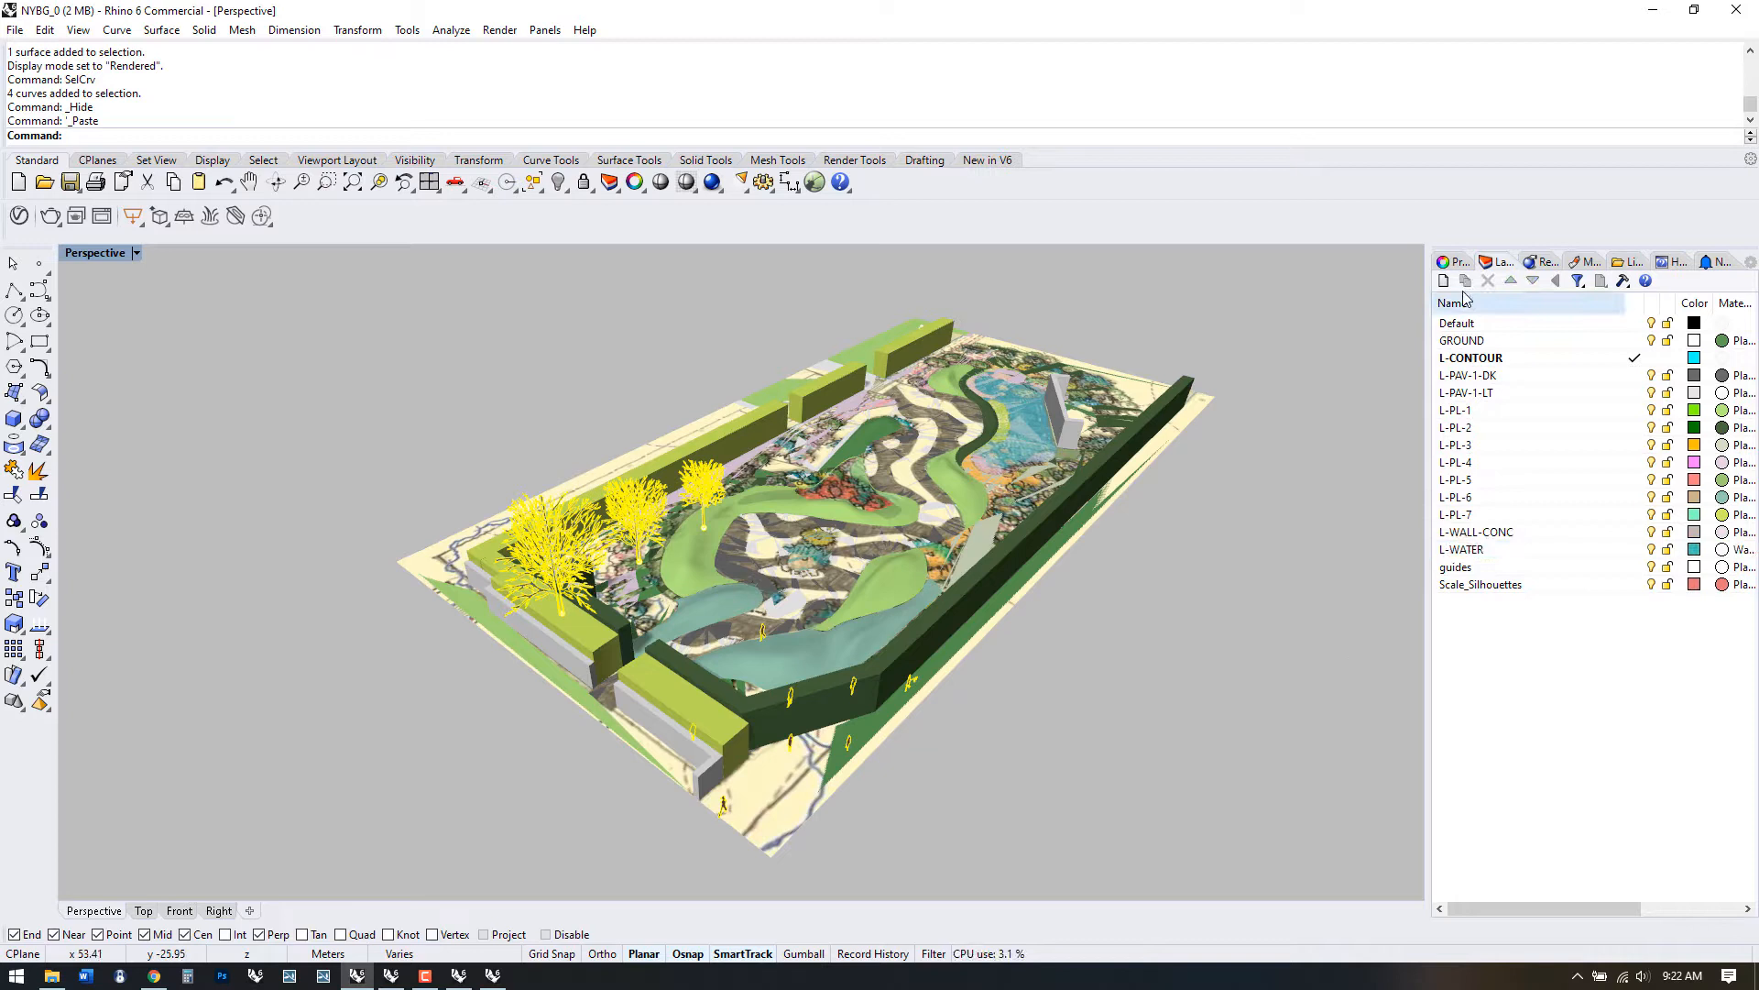
left_click(1444, 281)
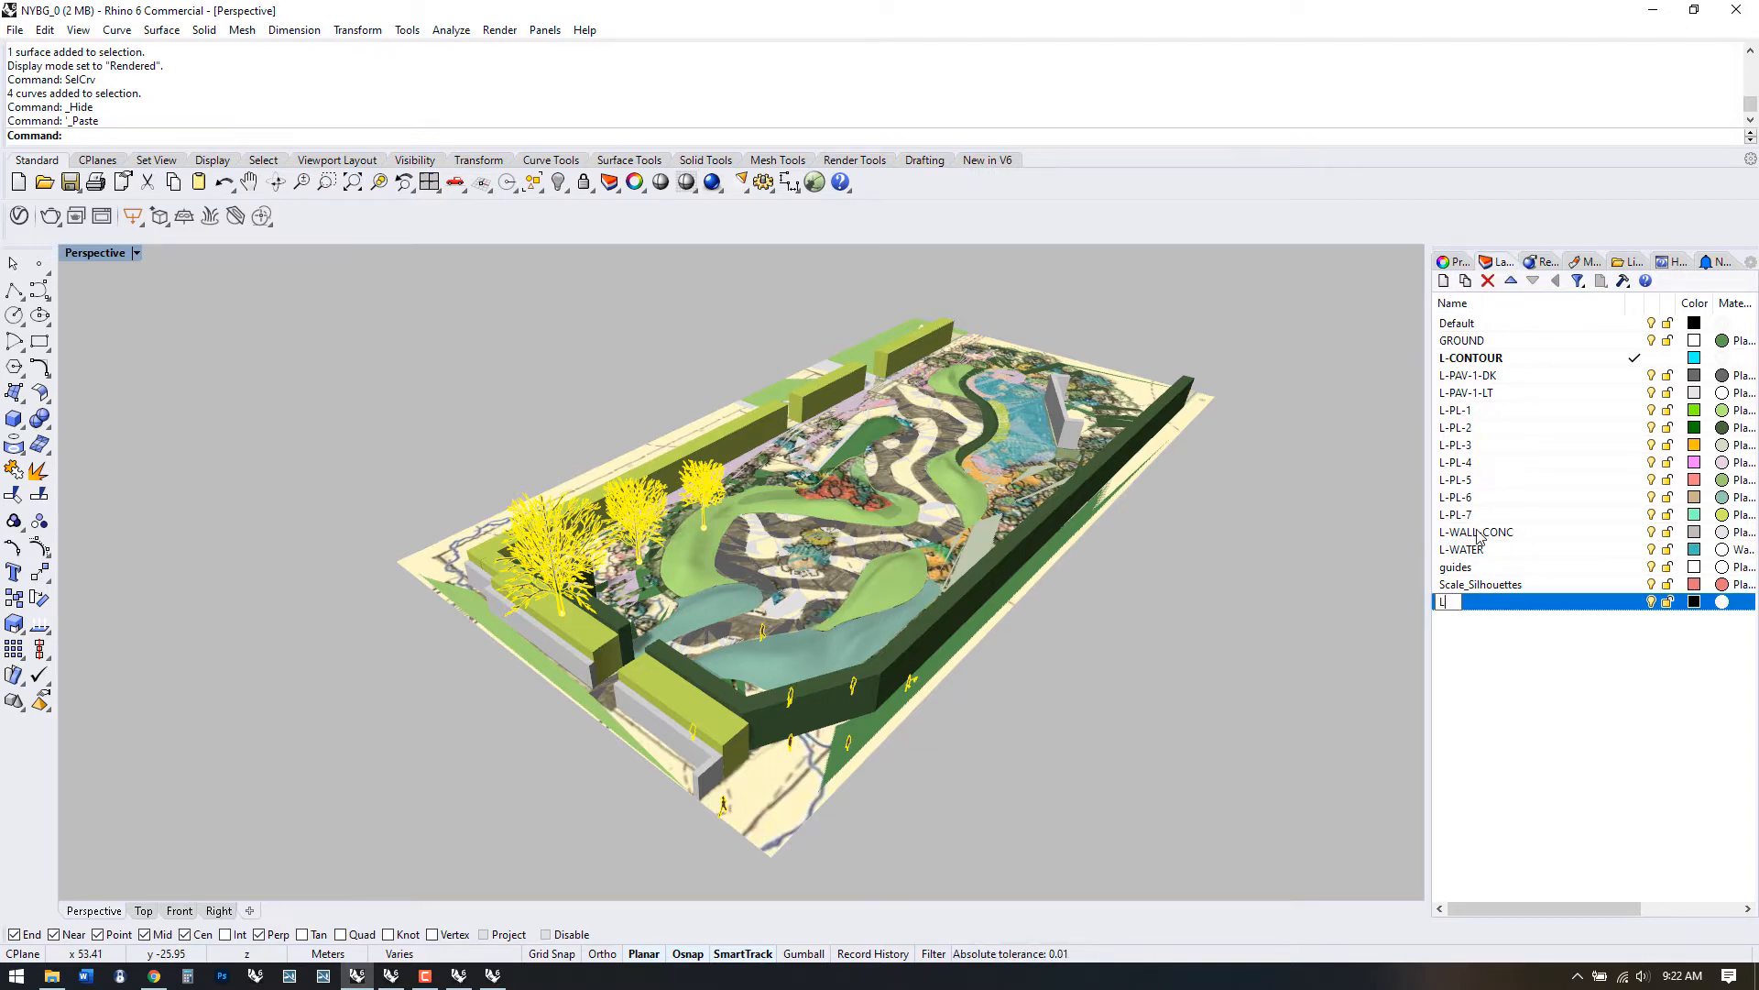
type("L-TREE-1")
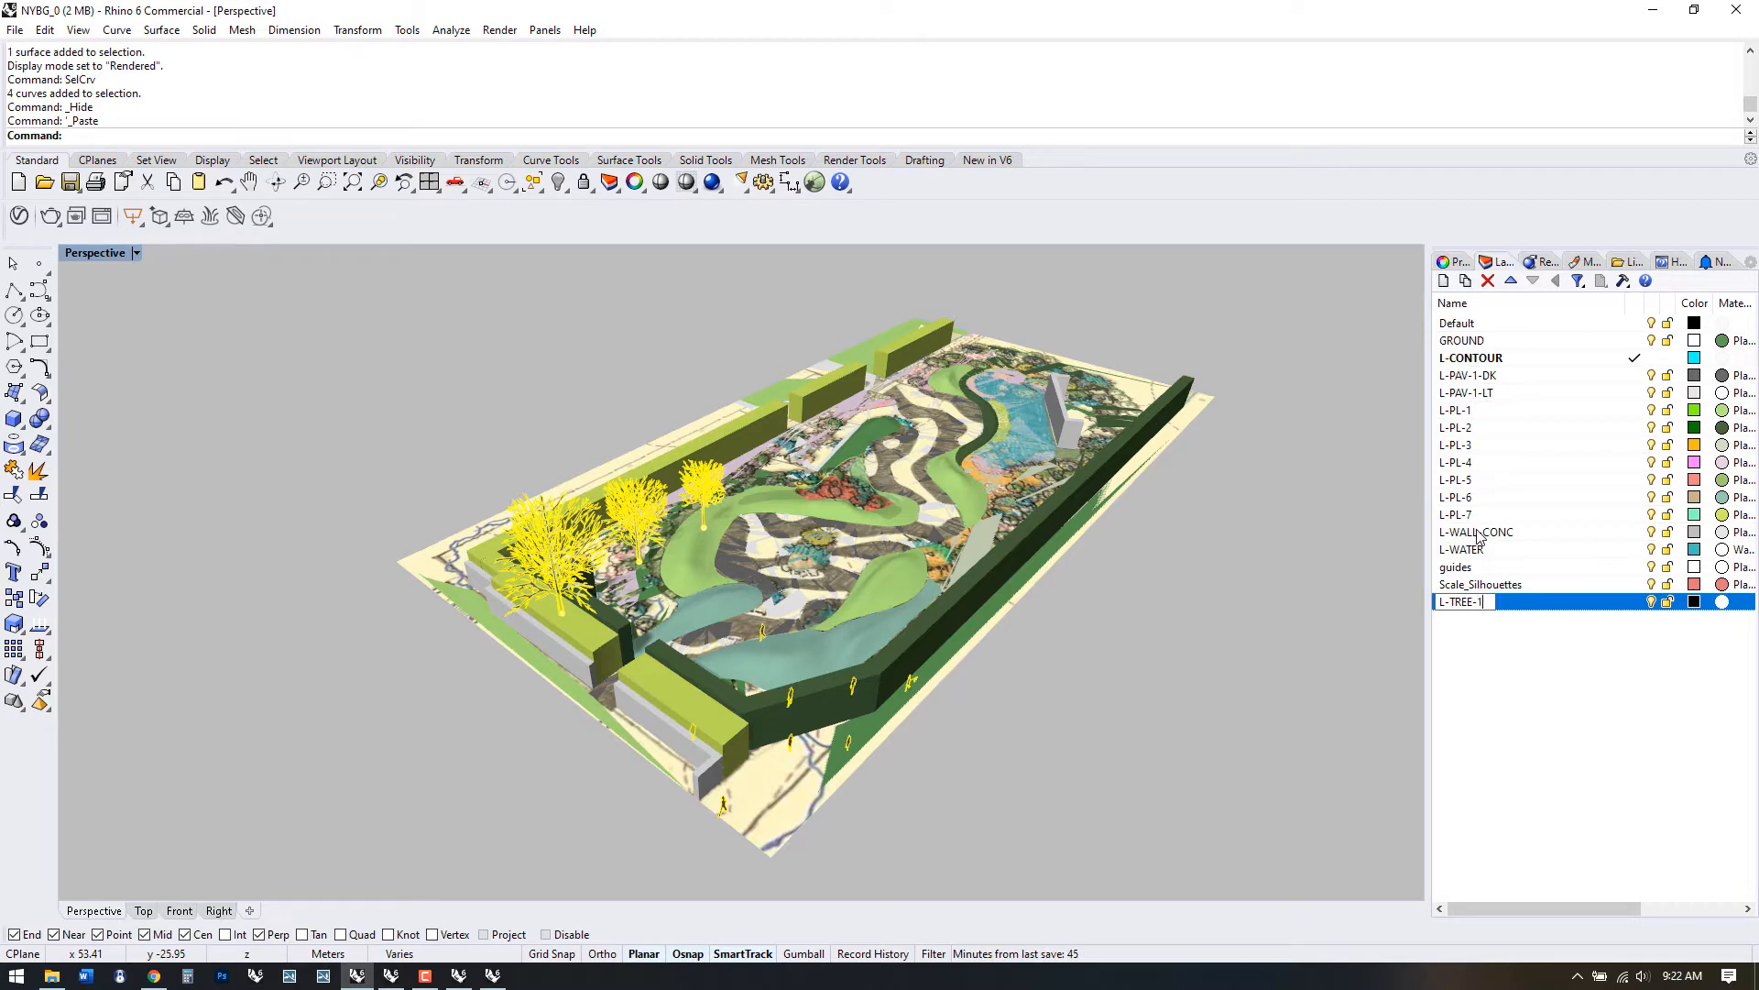
left_click(1694, 601)
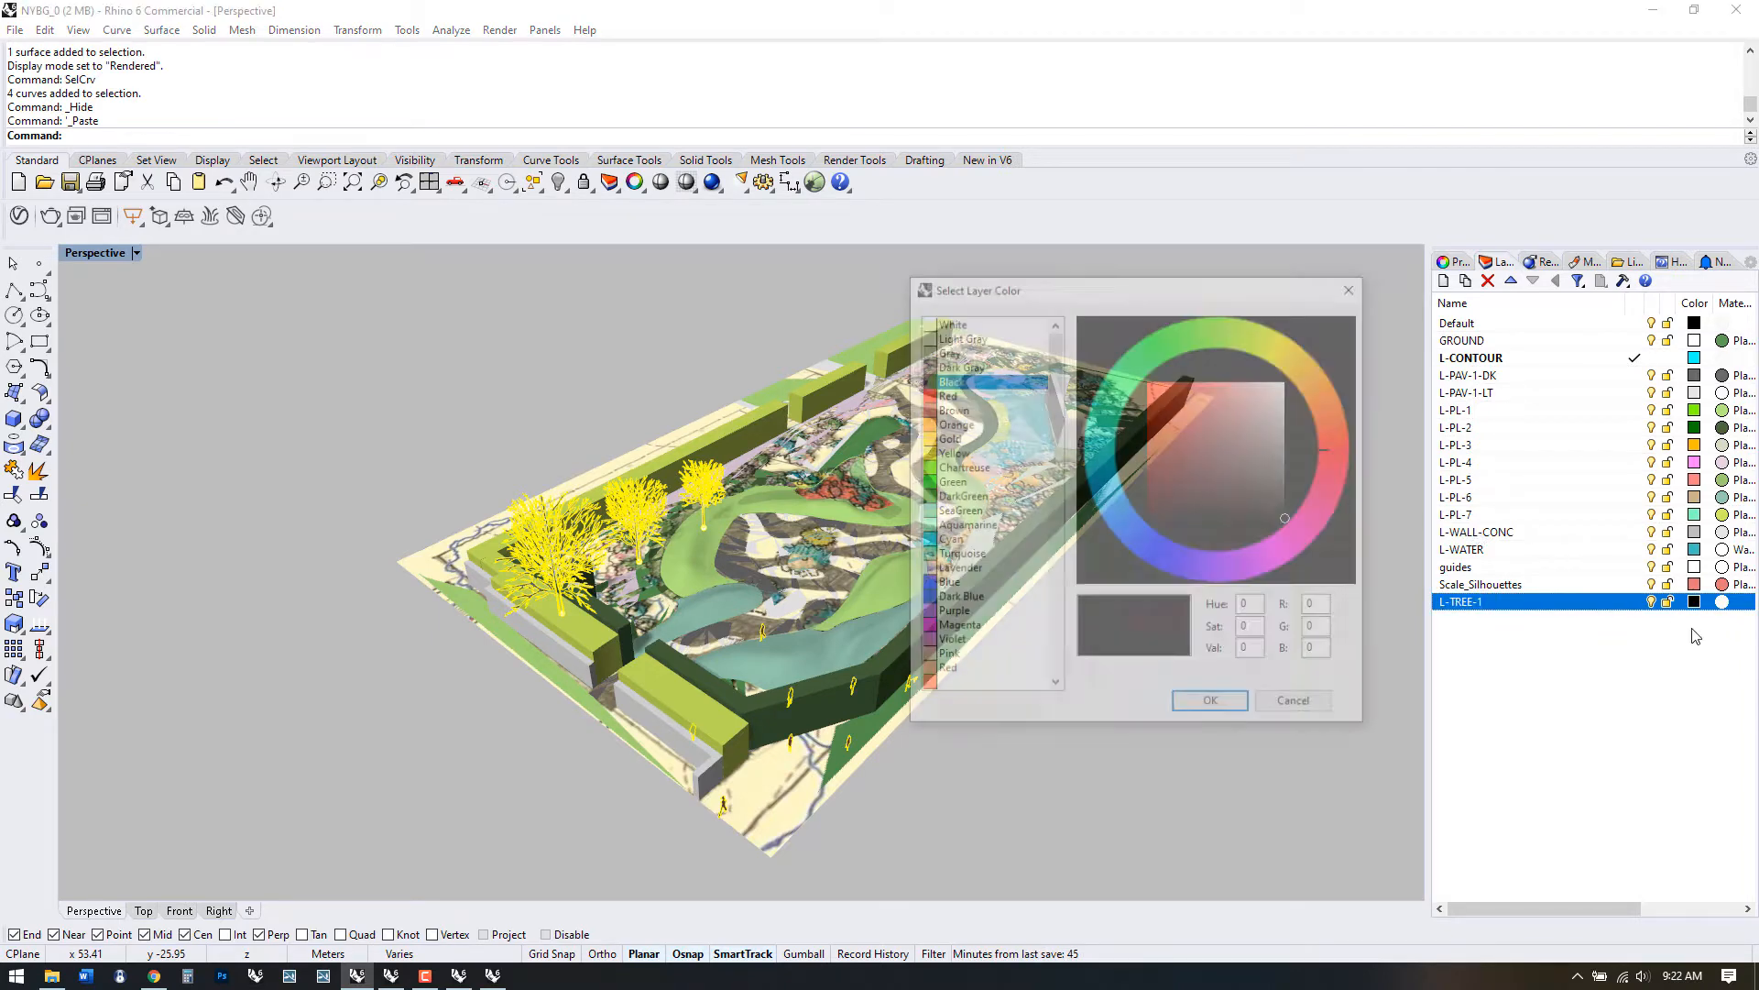
left_click(1210, 699)
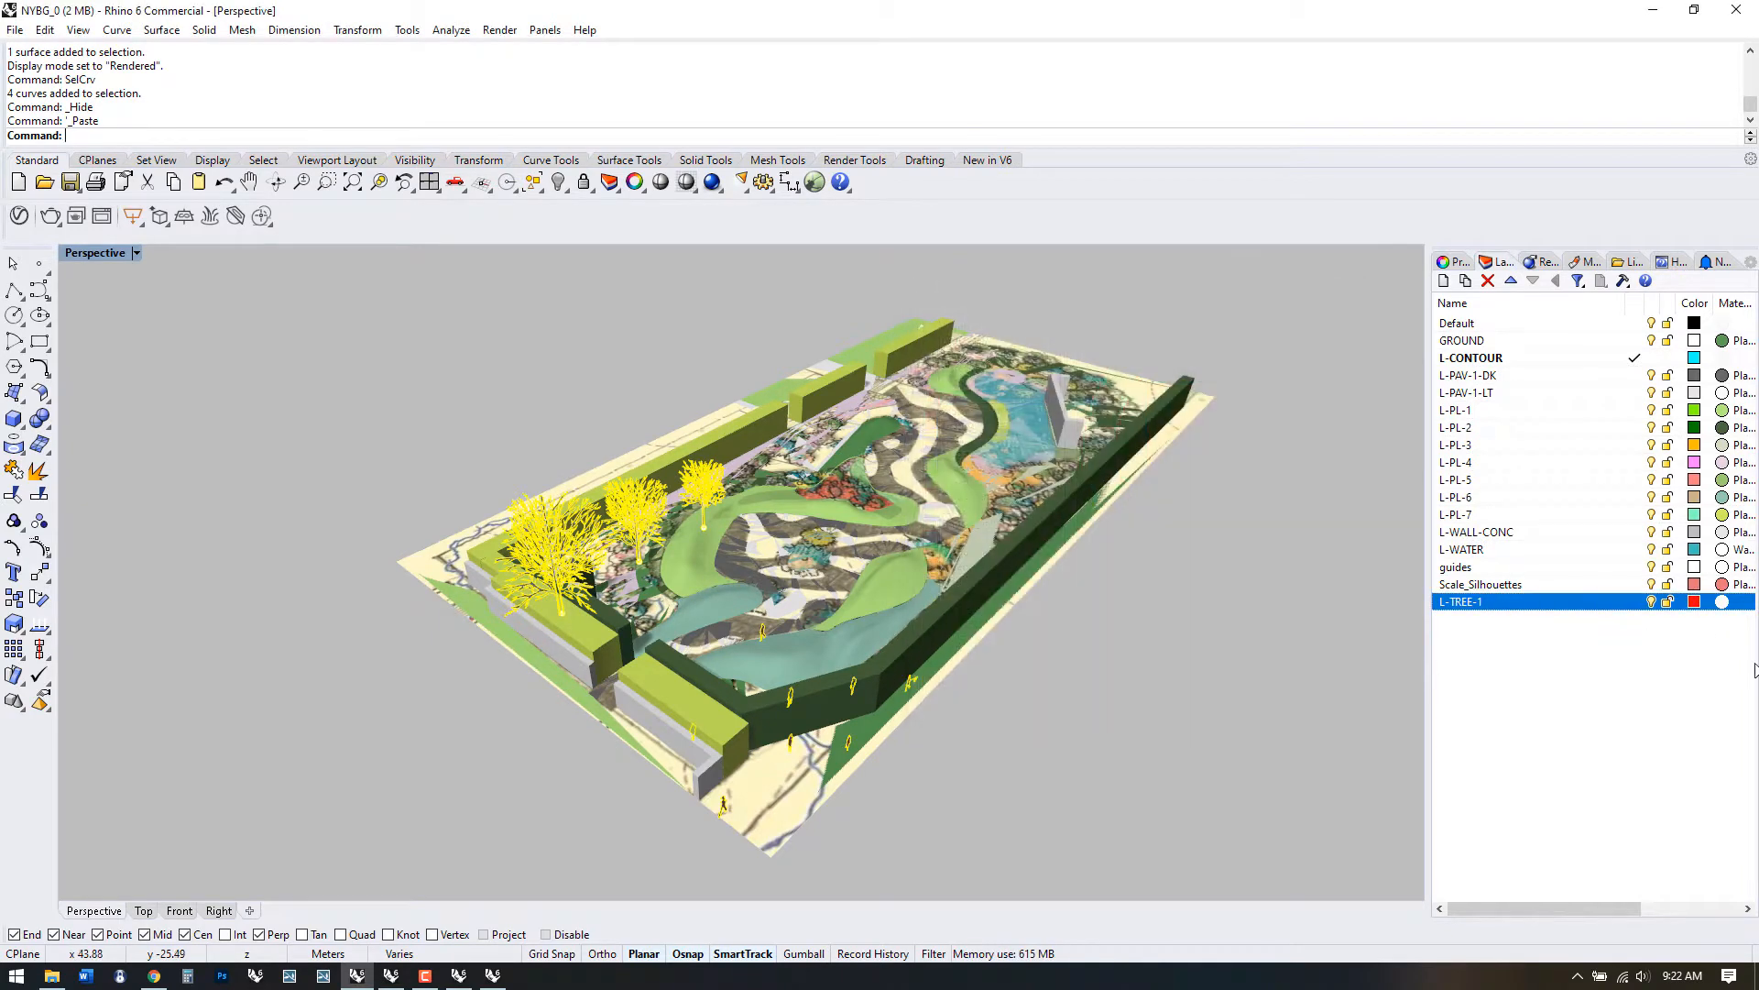
left_click(1481, 584)
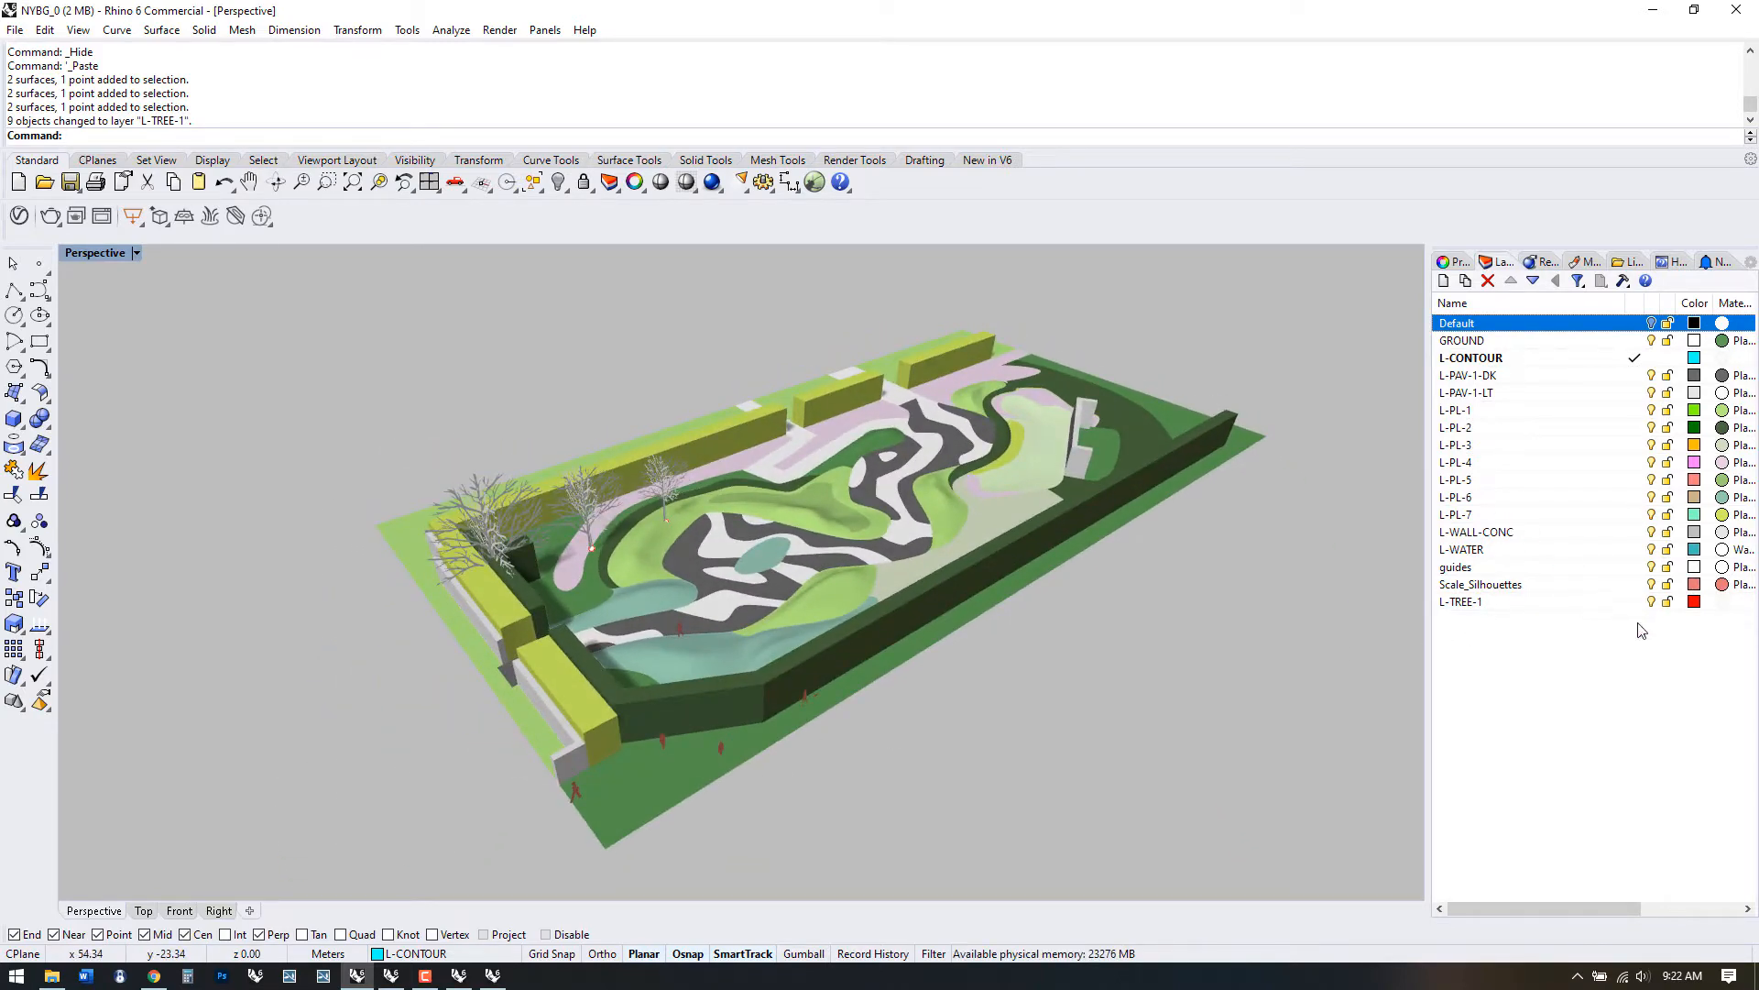
- Hide the garden surfaces and extrusions, leaving the planting plan with red trees in Top view
right_click(1480, 584)
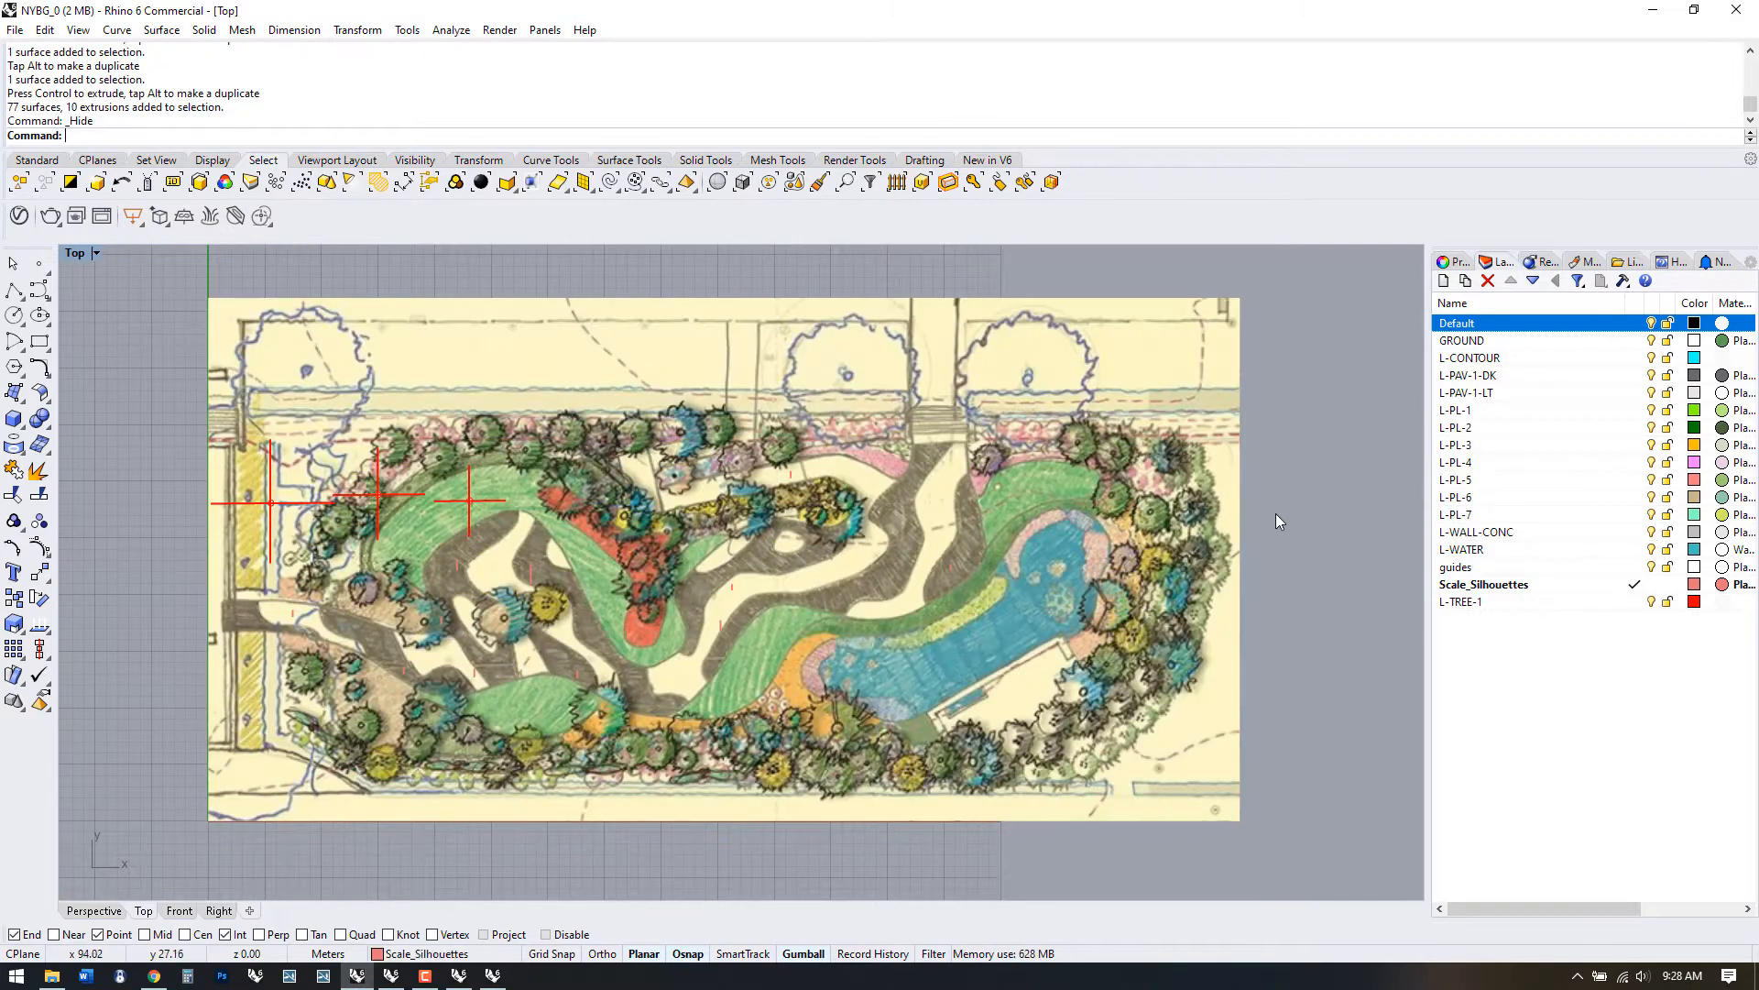
- With End osnap off, move trees onto the sketched tree centres along the plan's top edge
left_click(273, 500)
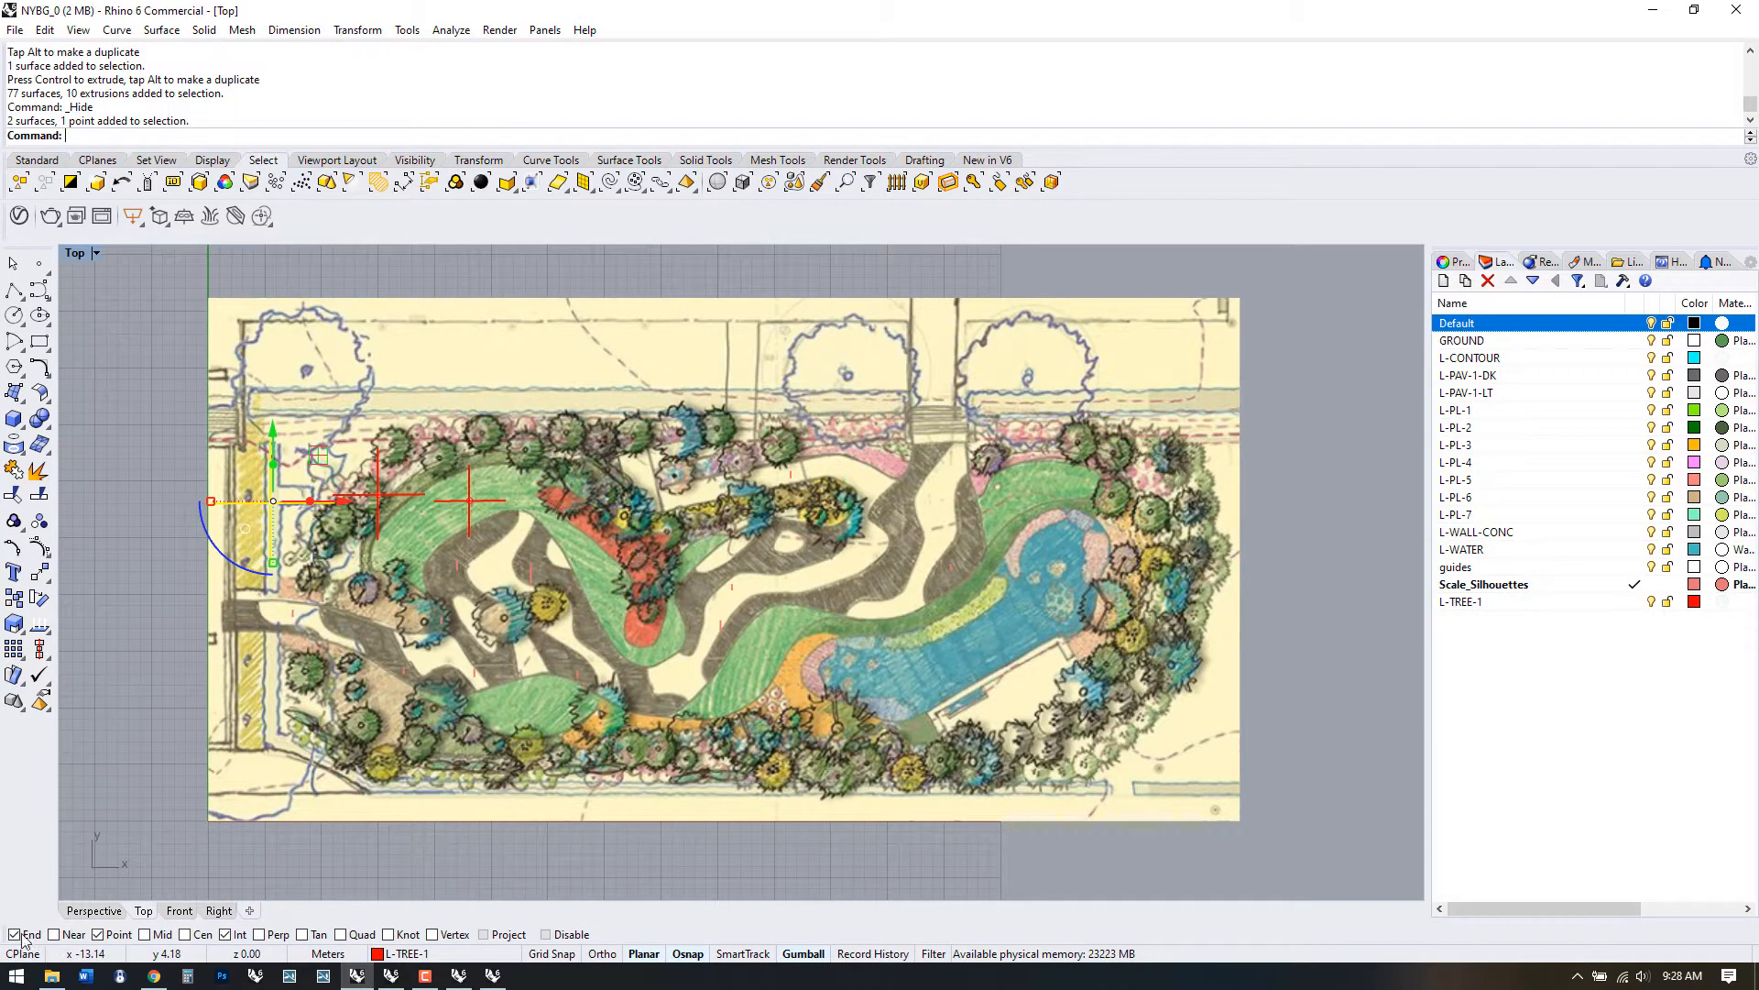
left_click(225, 934)
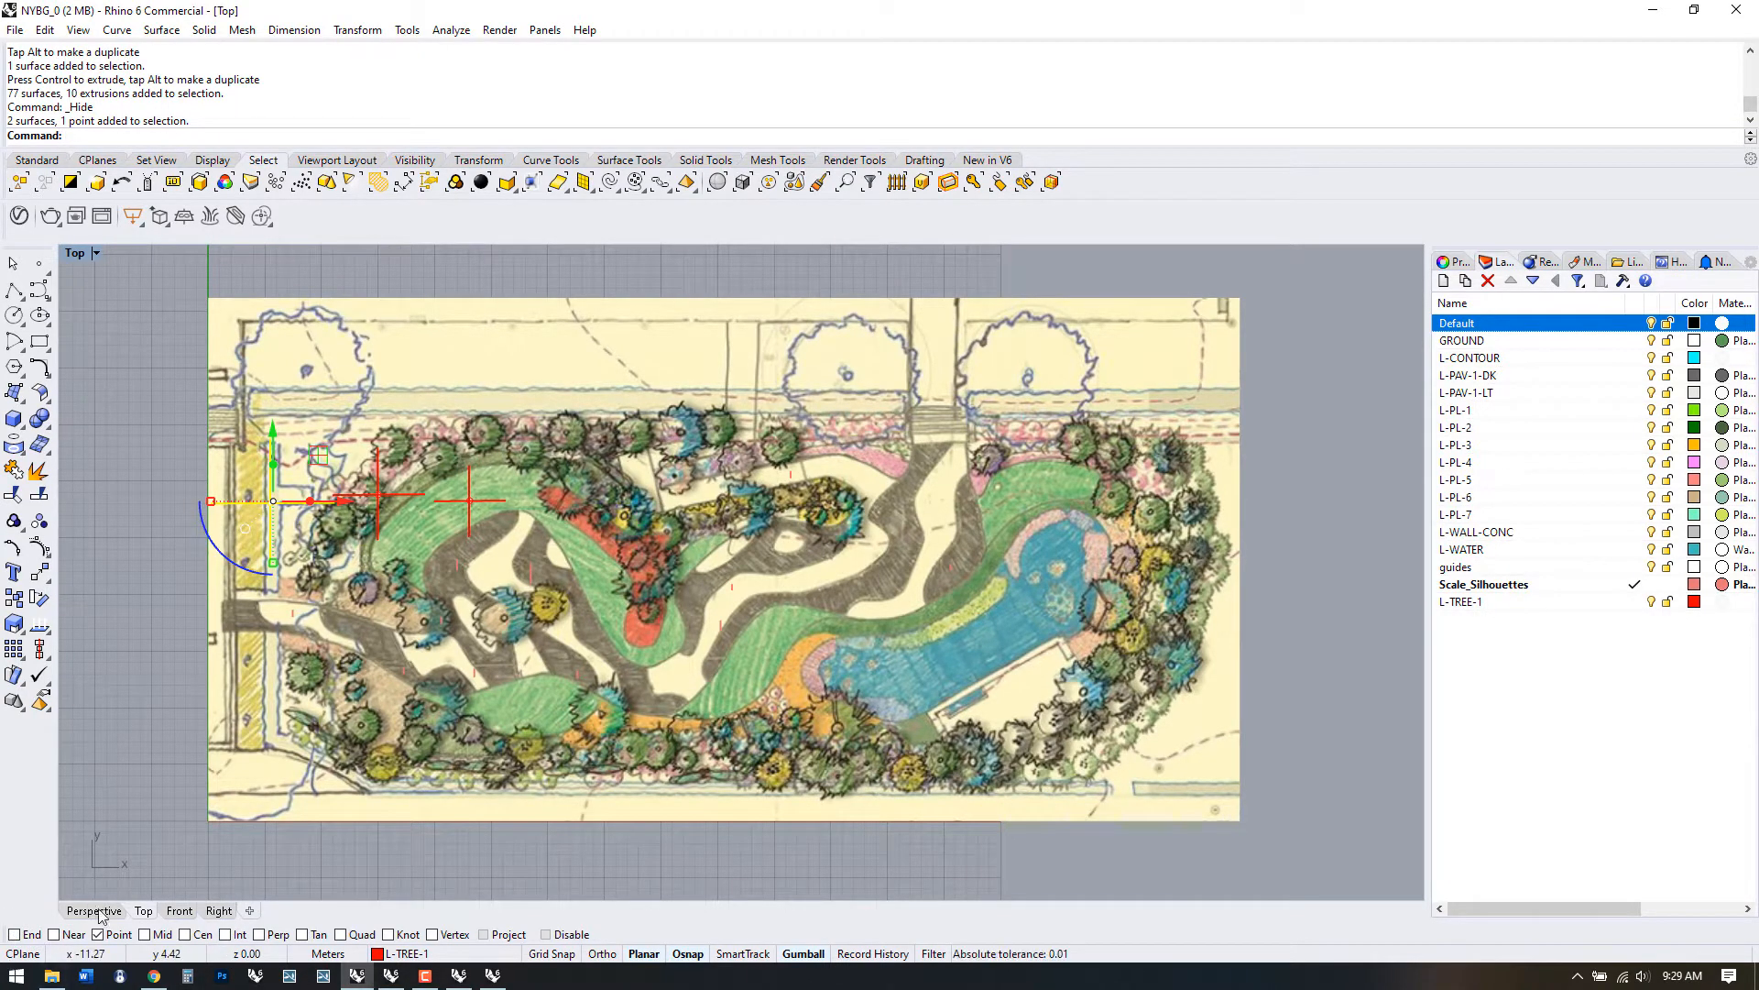
mouse_move(303, 590)
type("M")
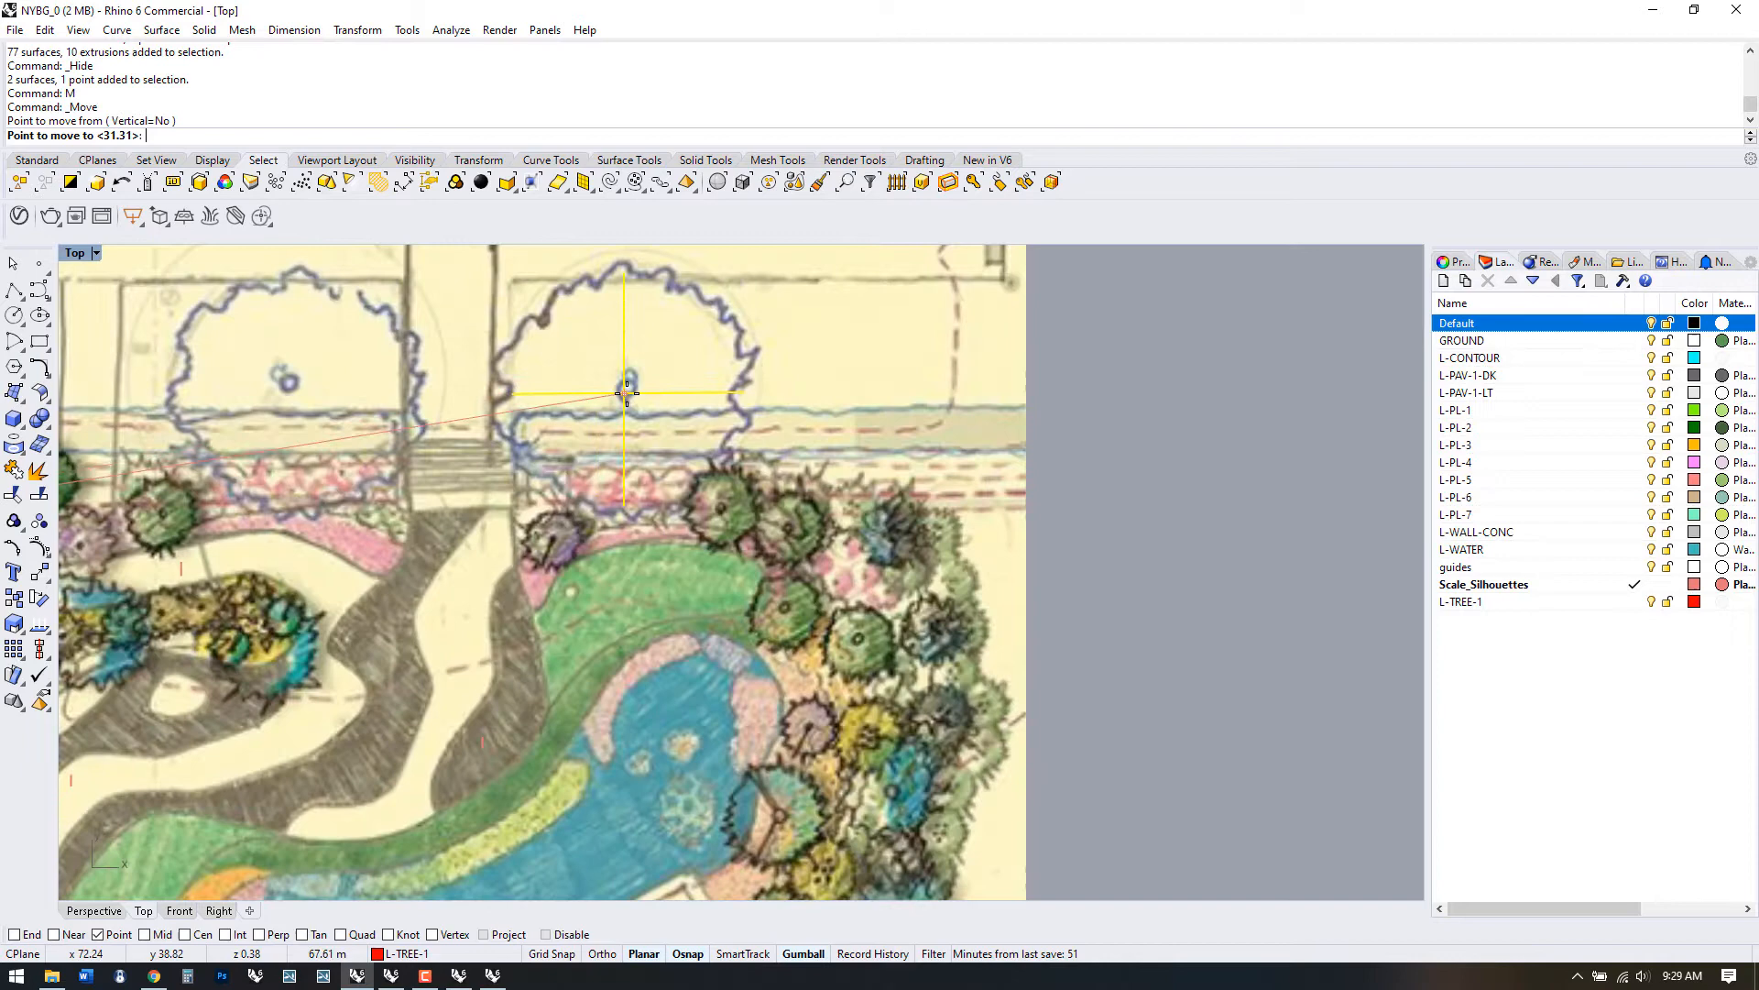
mouse_move(629, 390)
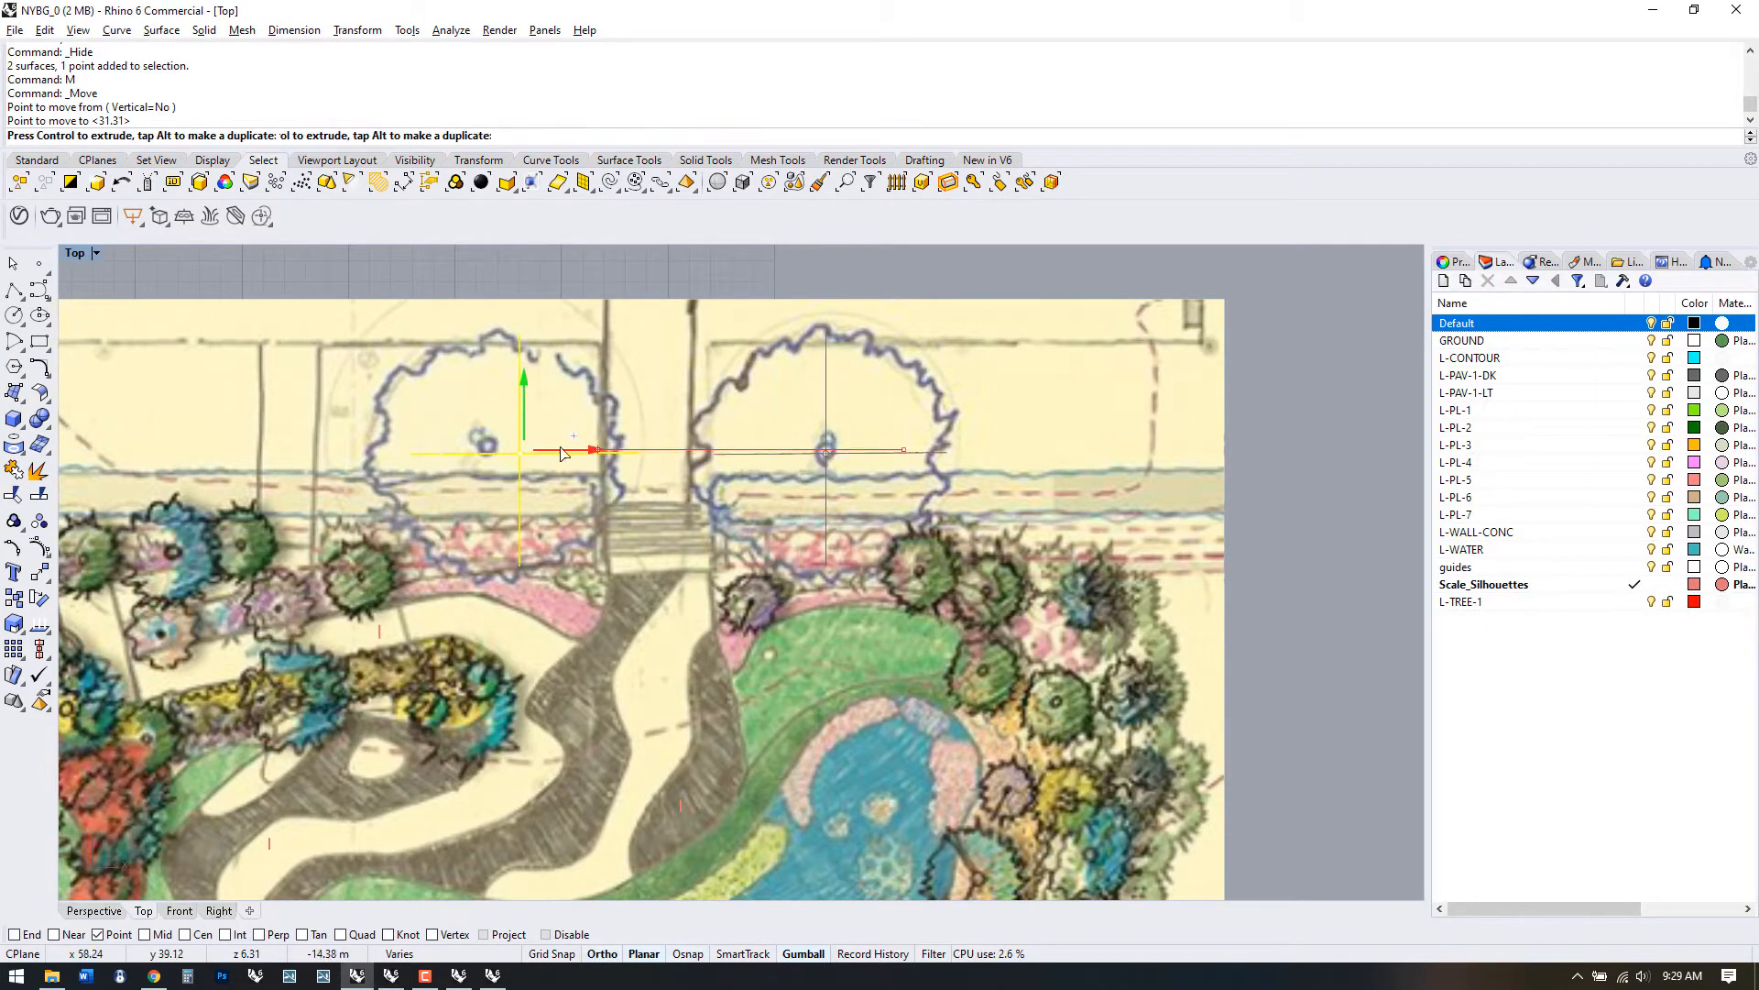
left_click(561, 450)
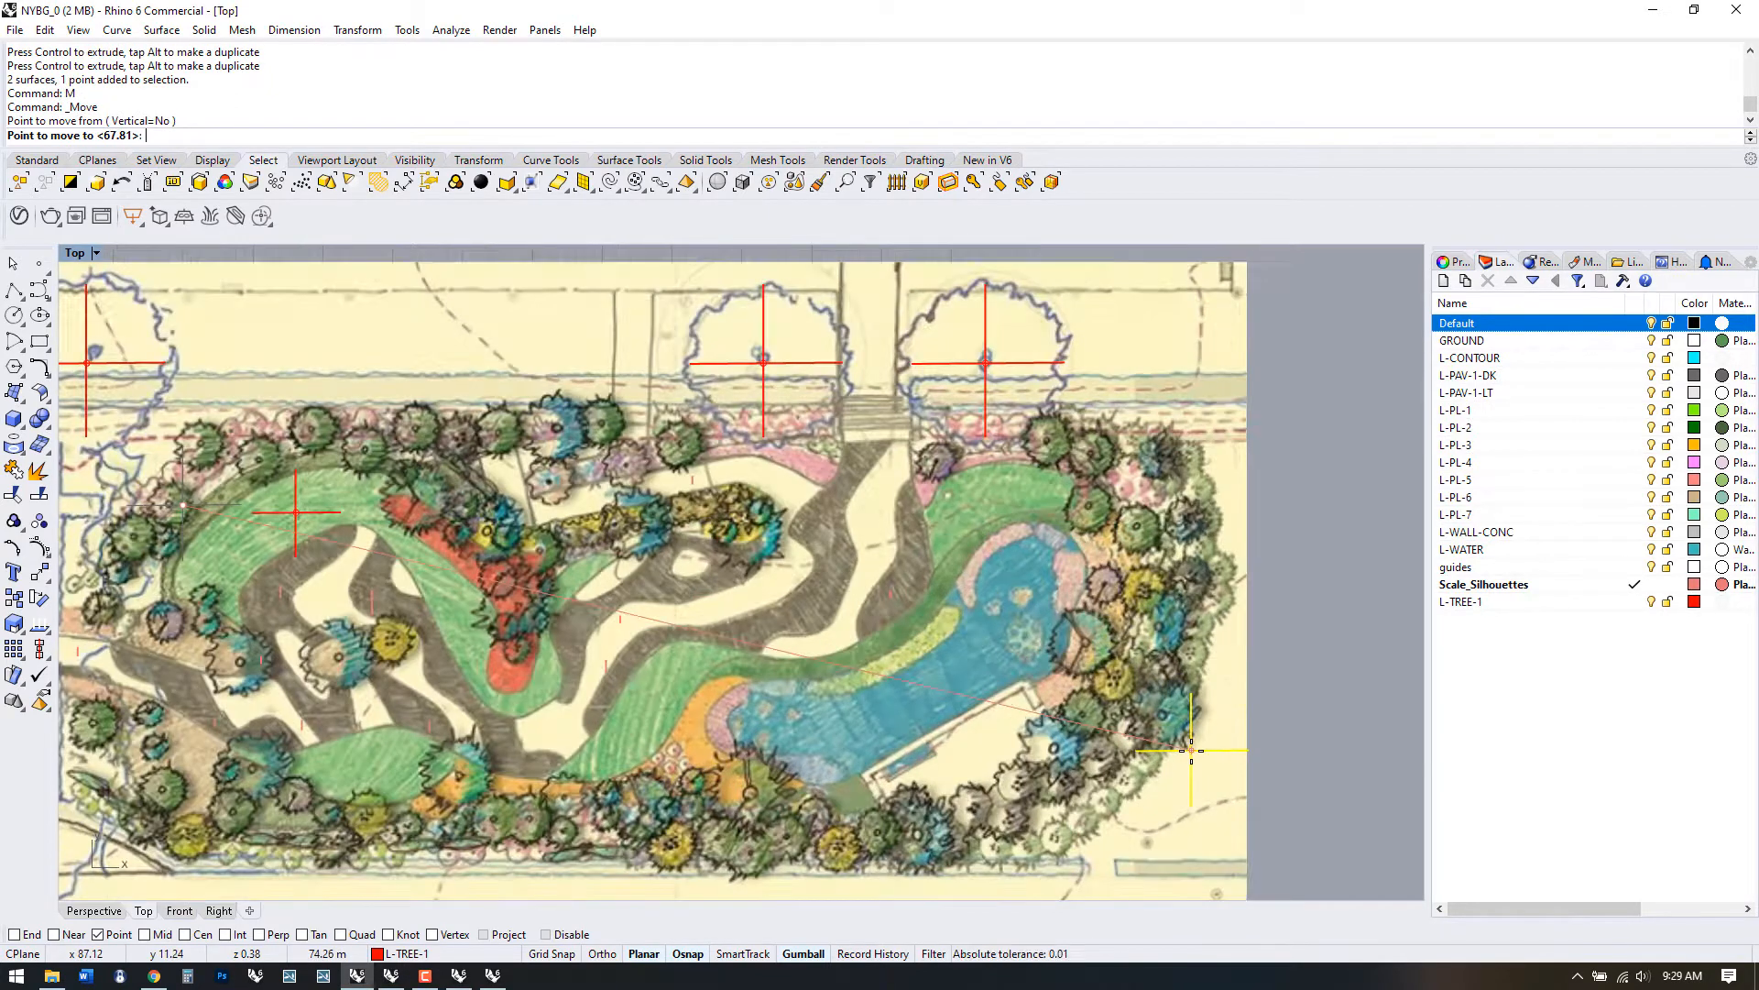
- Place the last tree on its sketched position and try scaling it
left_click(752, 797)
type("SC")
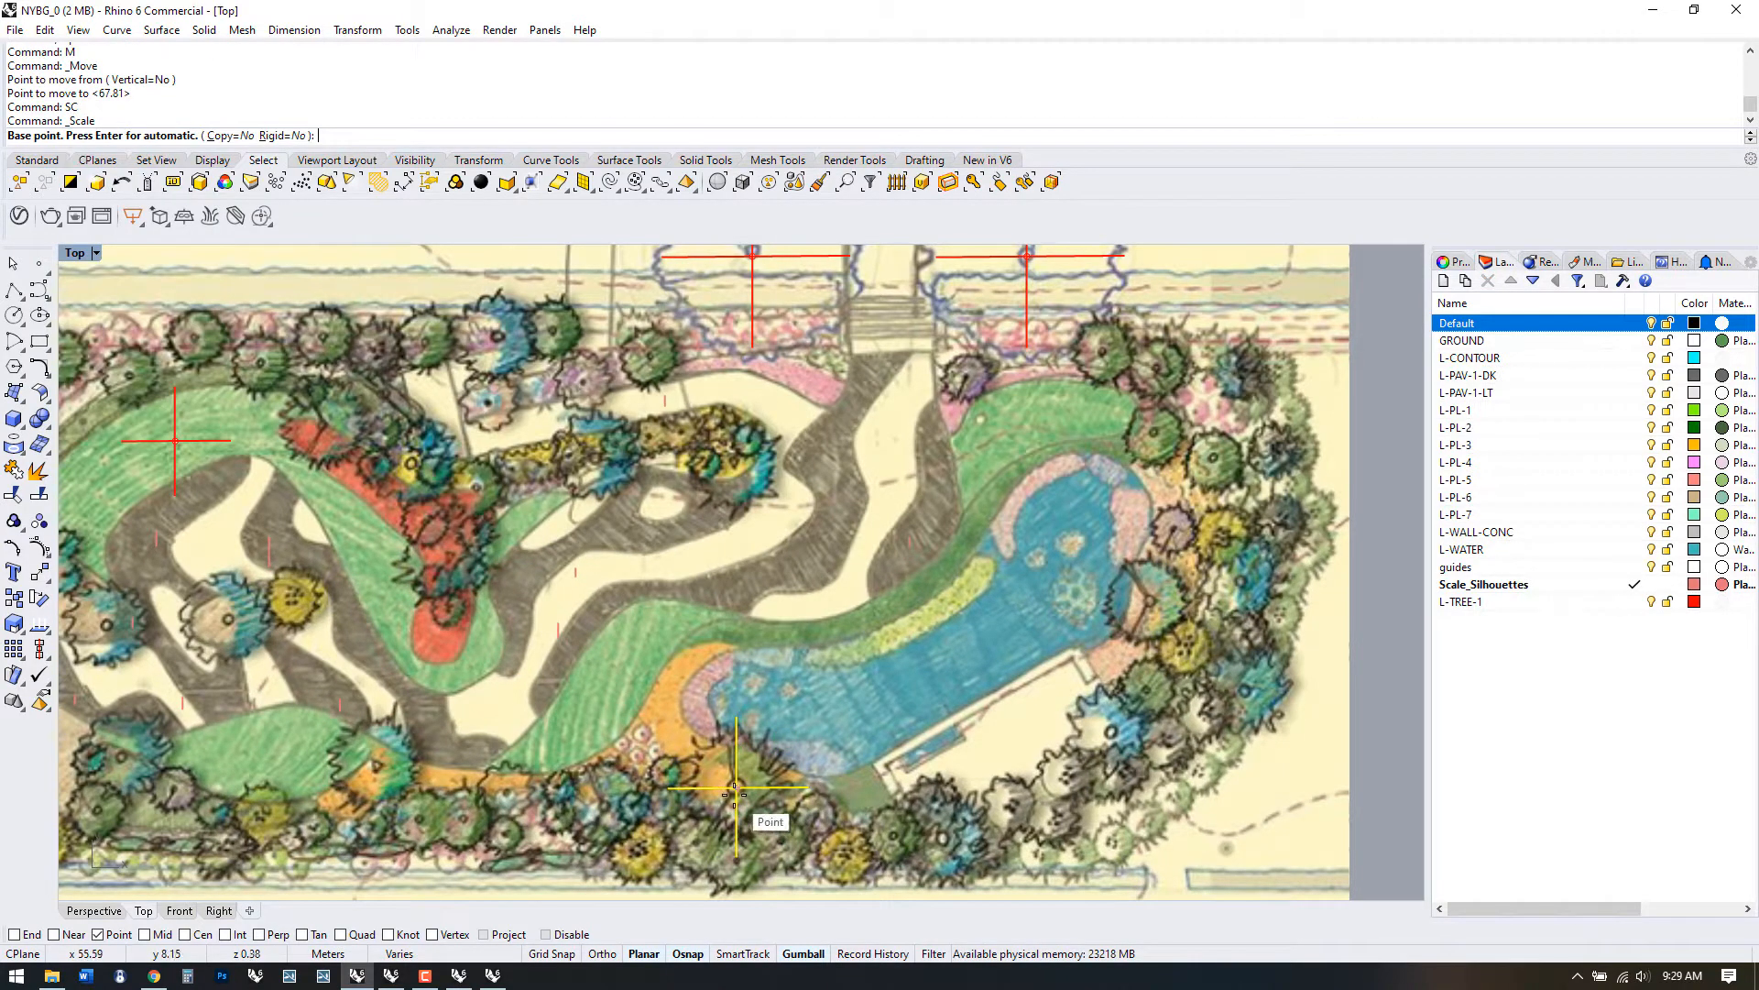
left_click(735, 791)
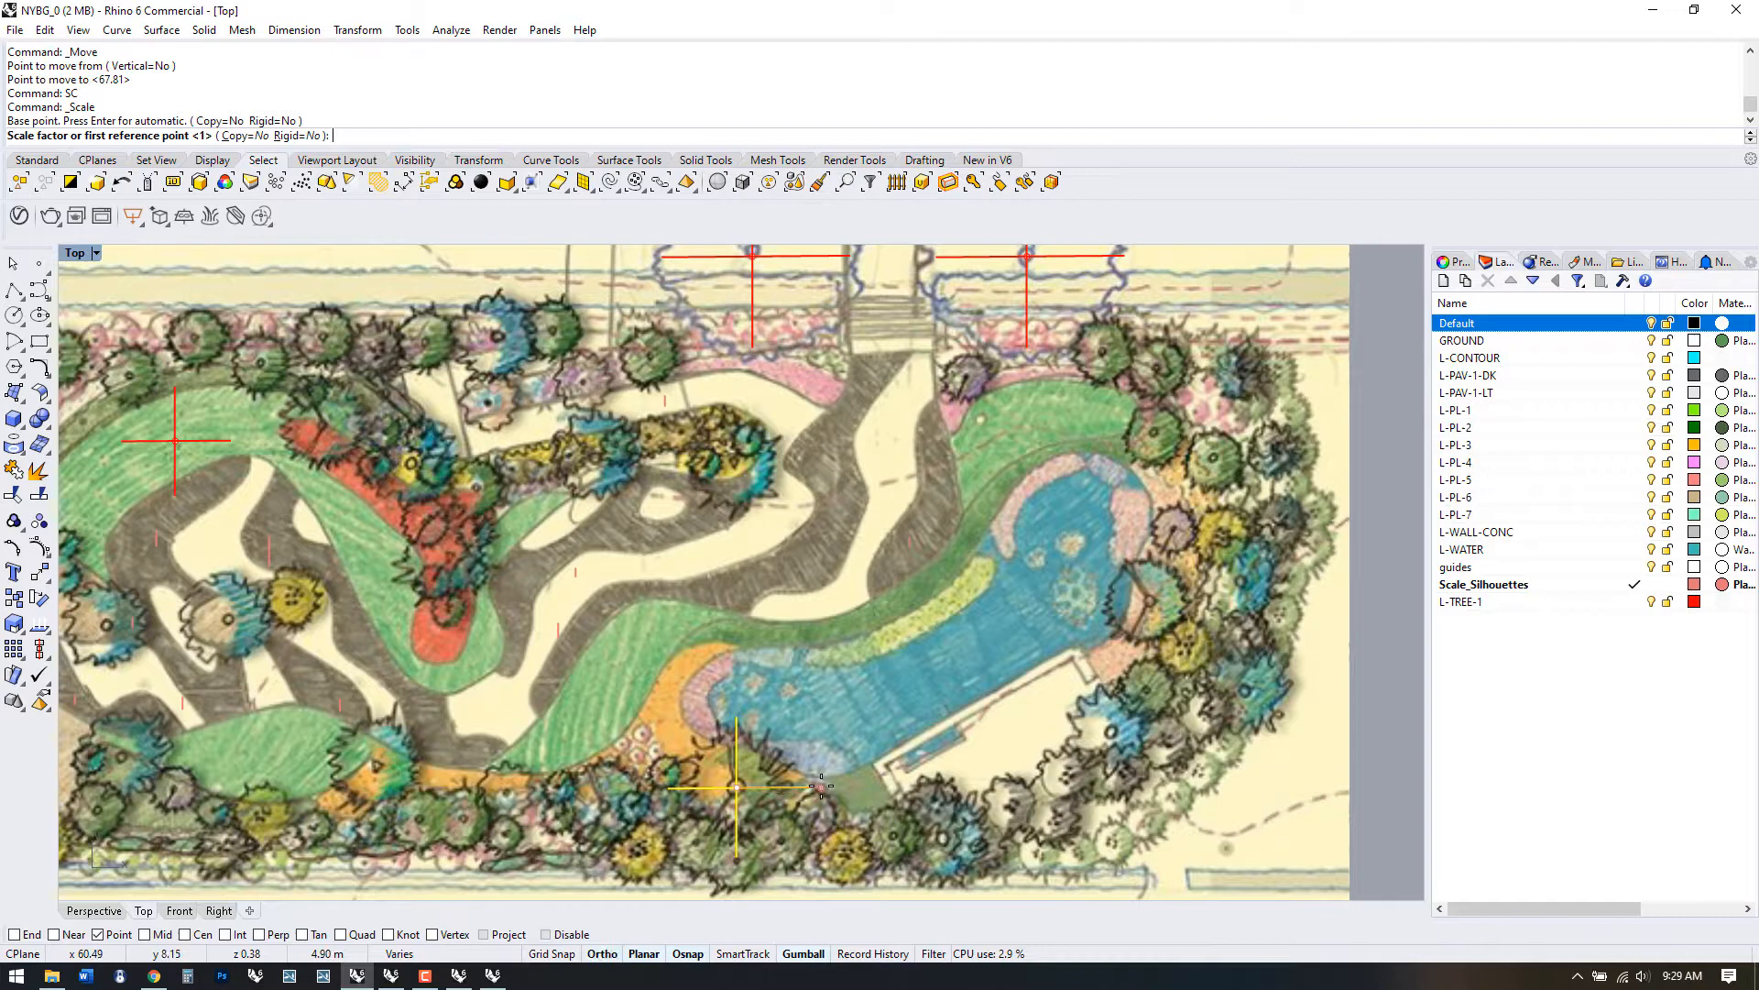
left_click(738, 785)
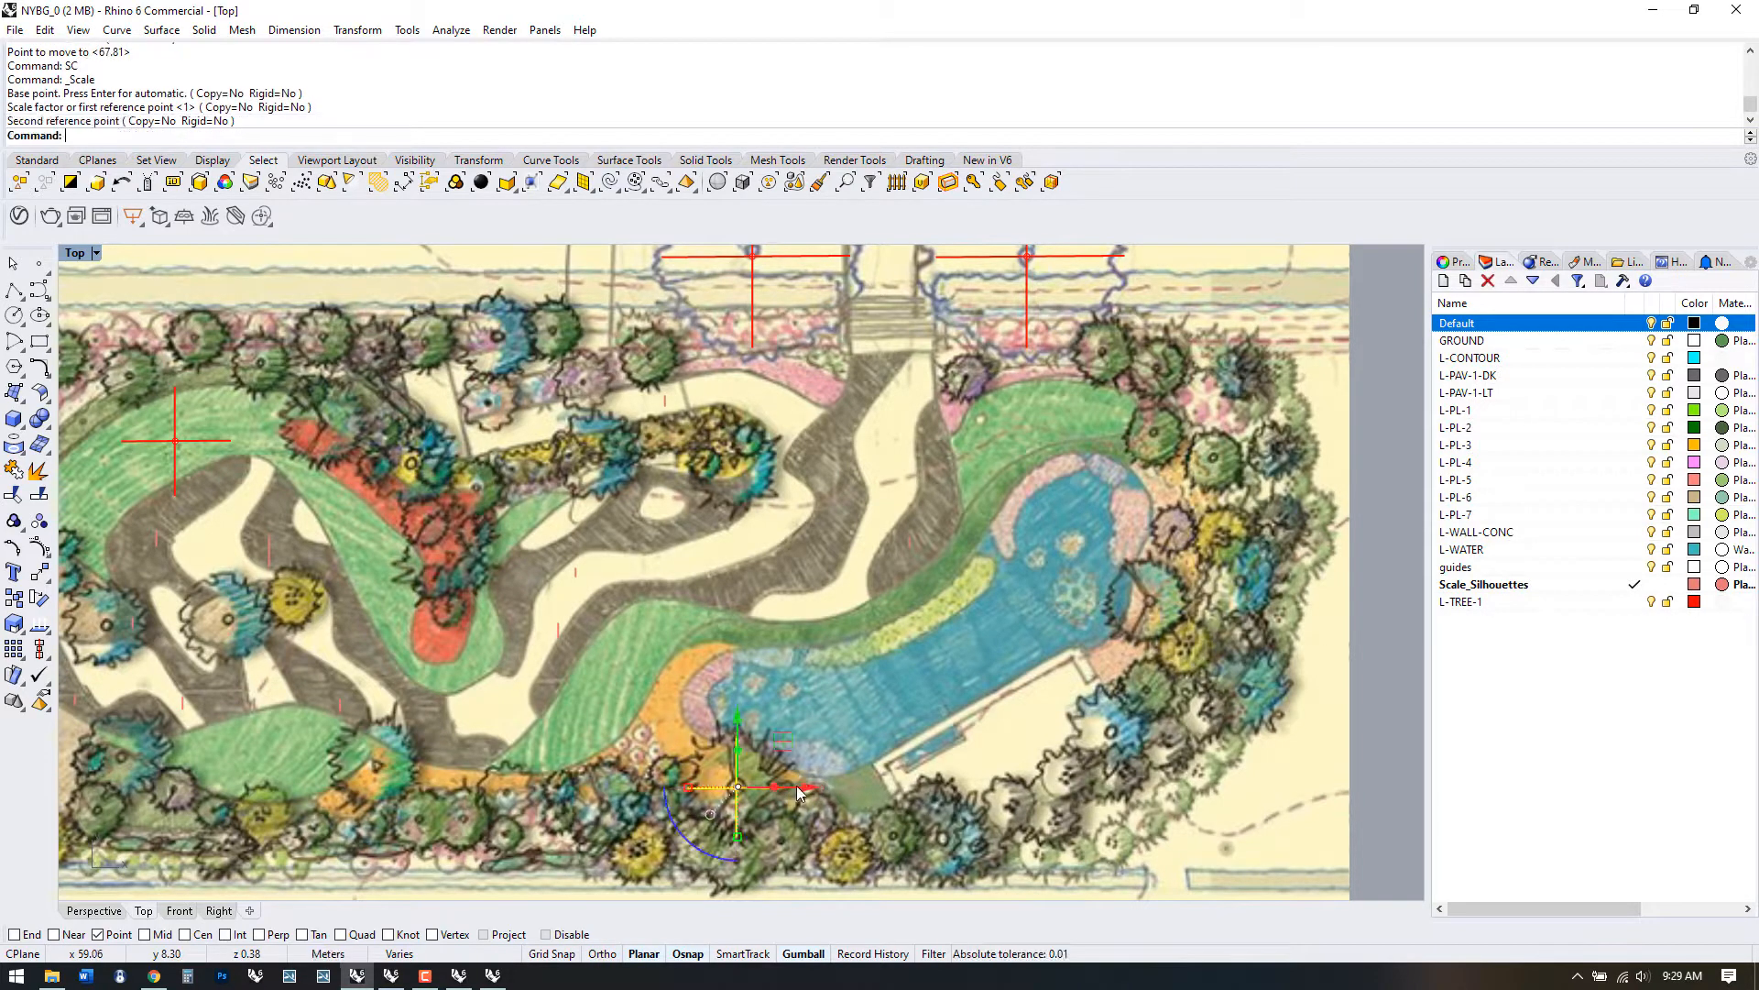
mouse_move(830, 816)
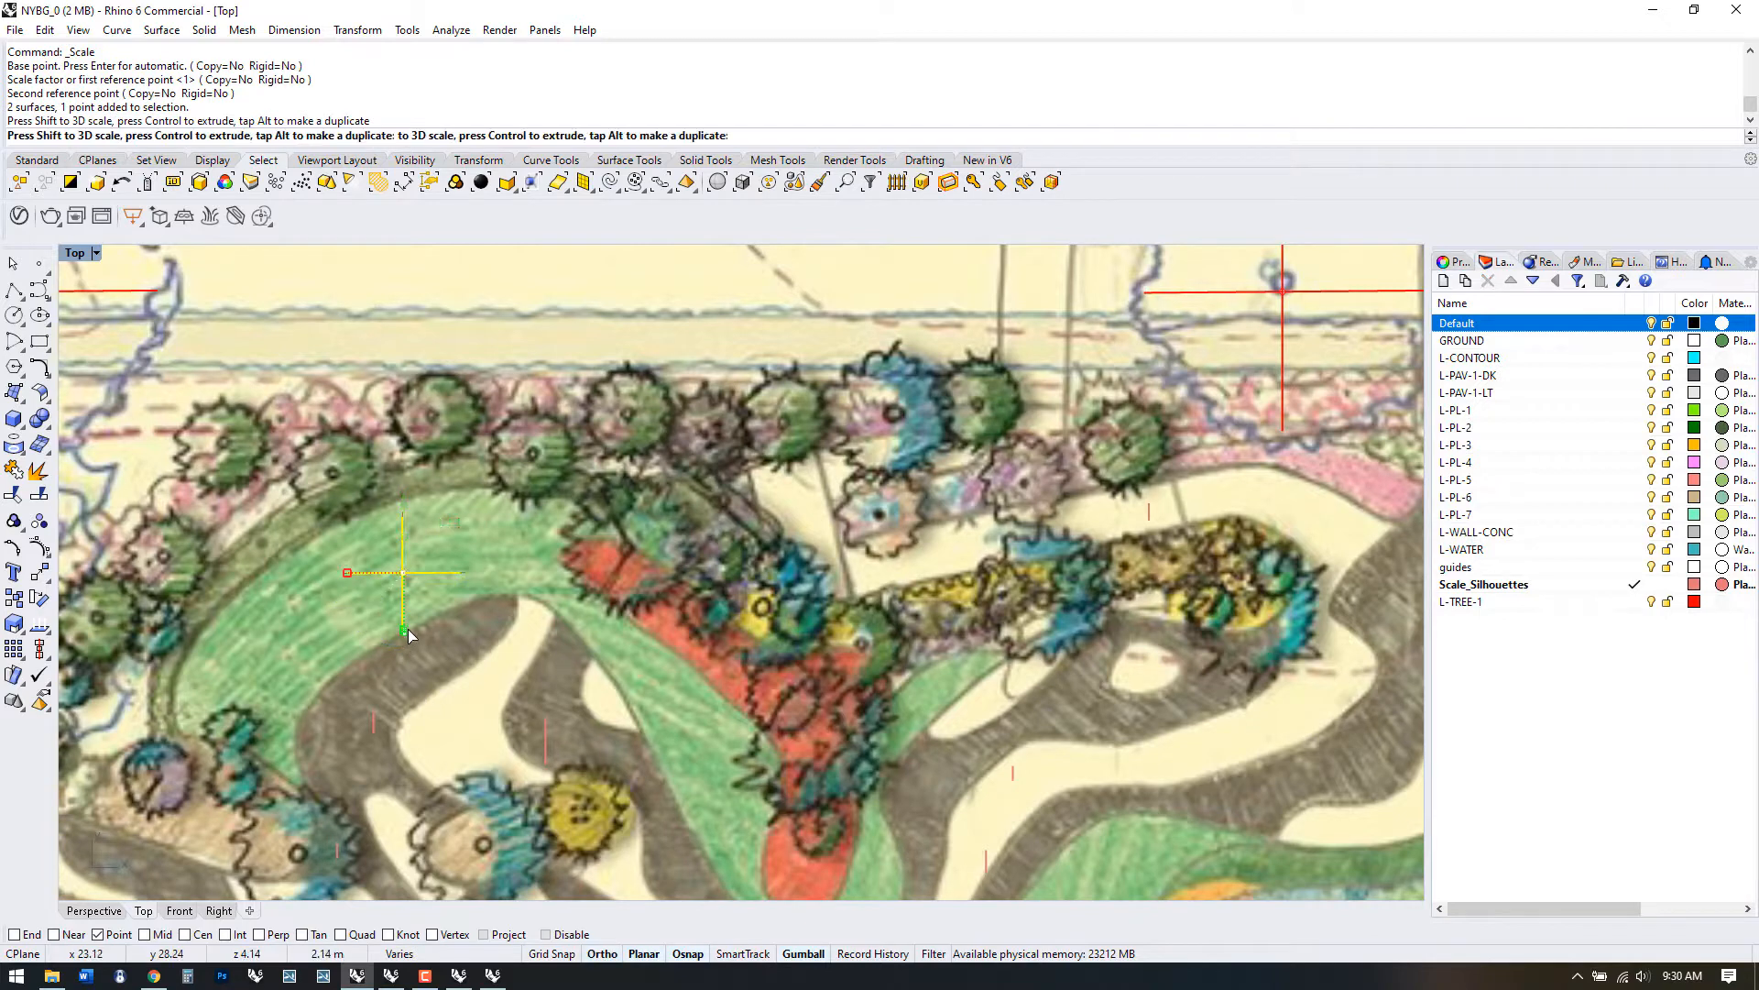
- Undo the tree scaling and begin copying the tree onto planting spots
key("ctrl+z")
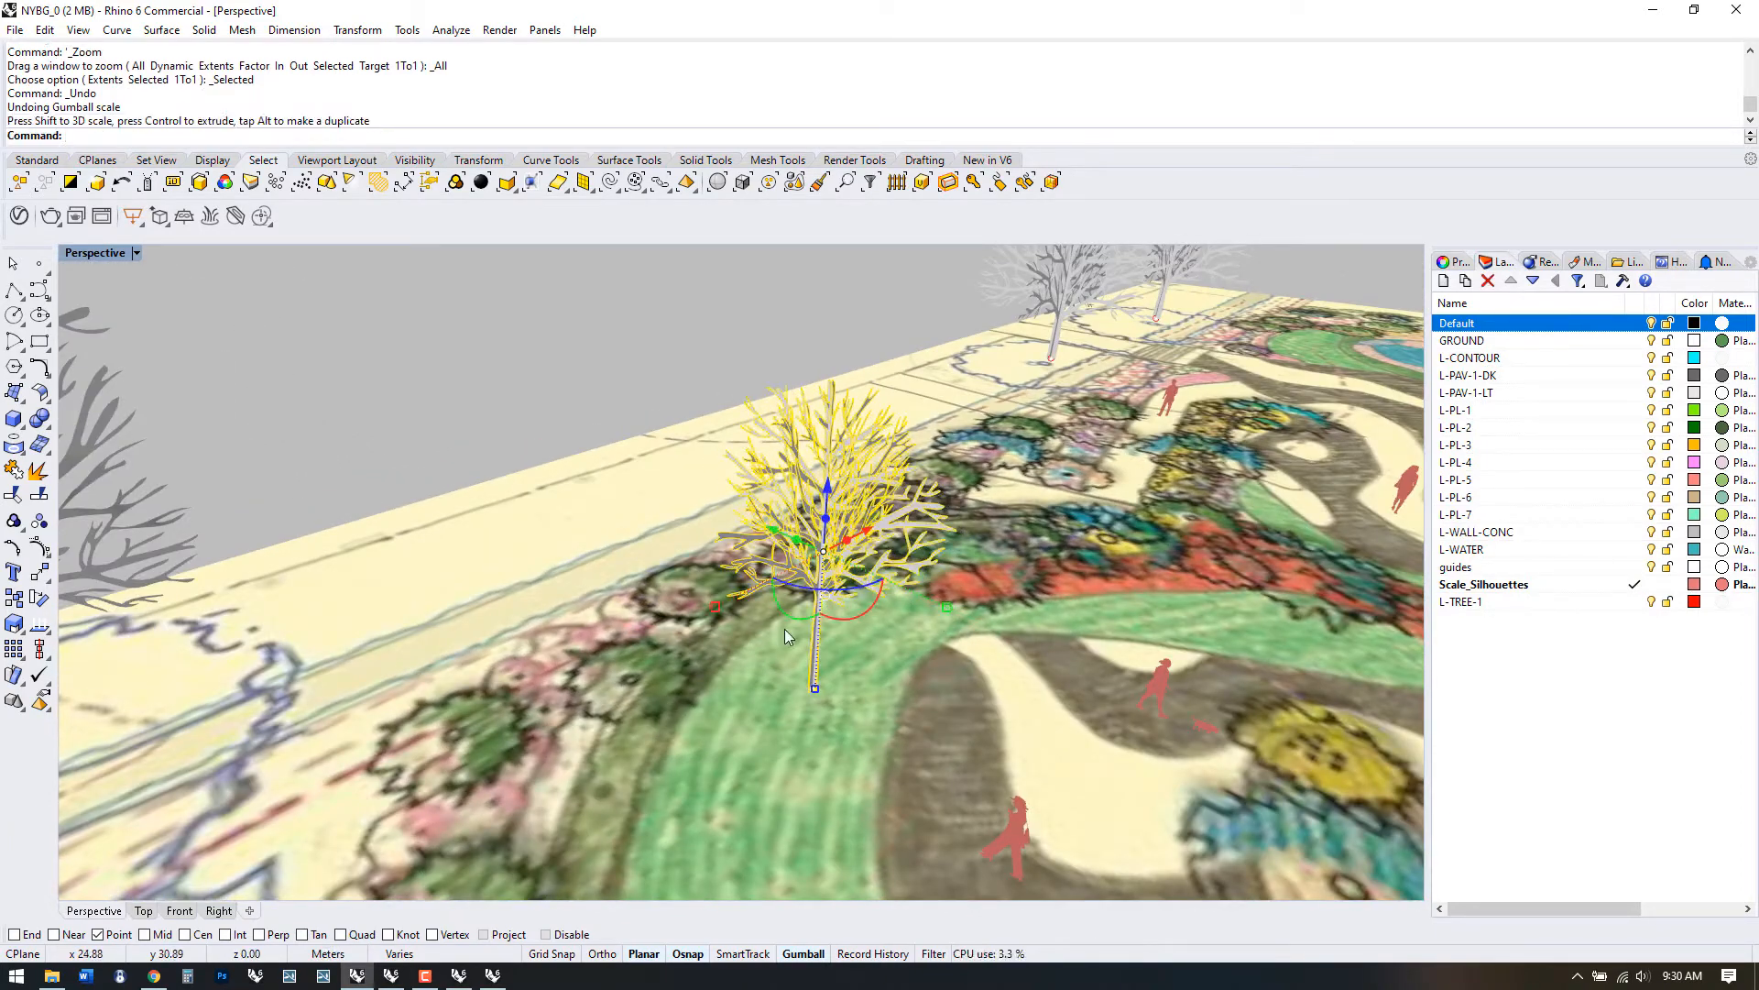
key("ctrl+z")
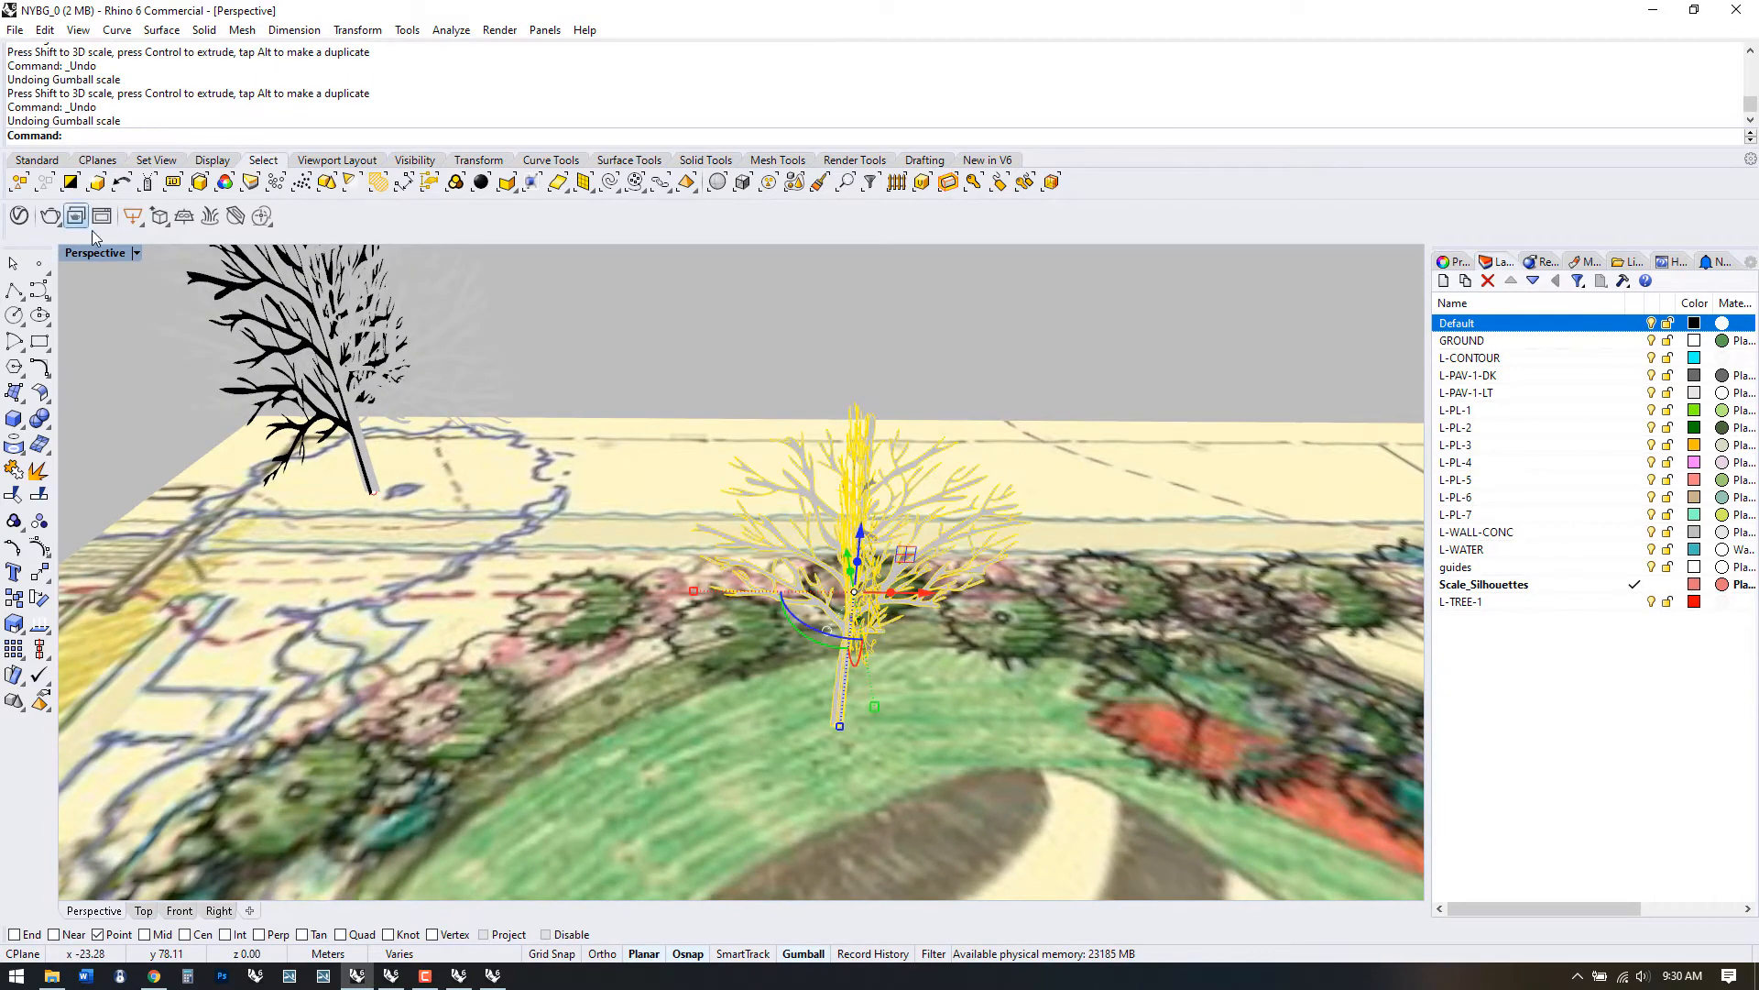
left_click(143, 910)
type("CO")
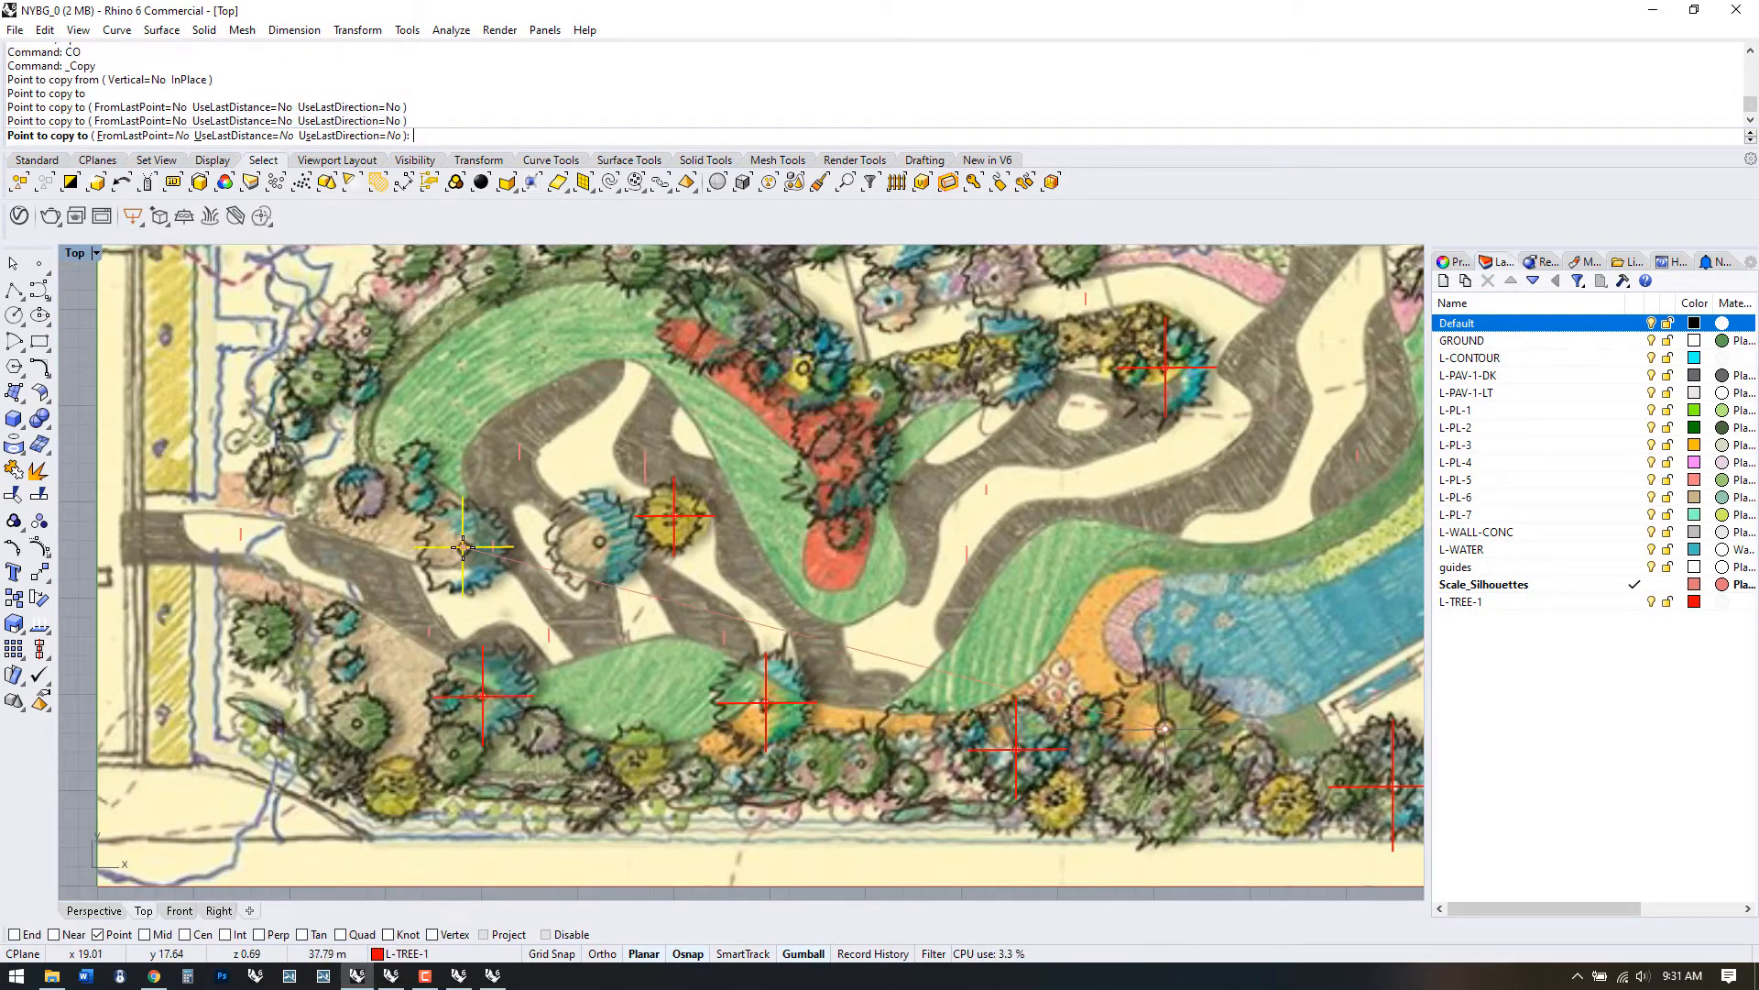
- Select another tree copy, restart copying and zoom out over the plan
left_click(460, 791)
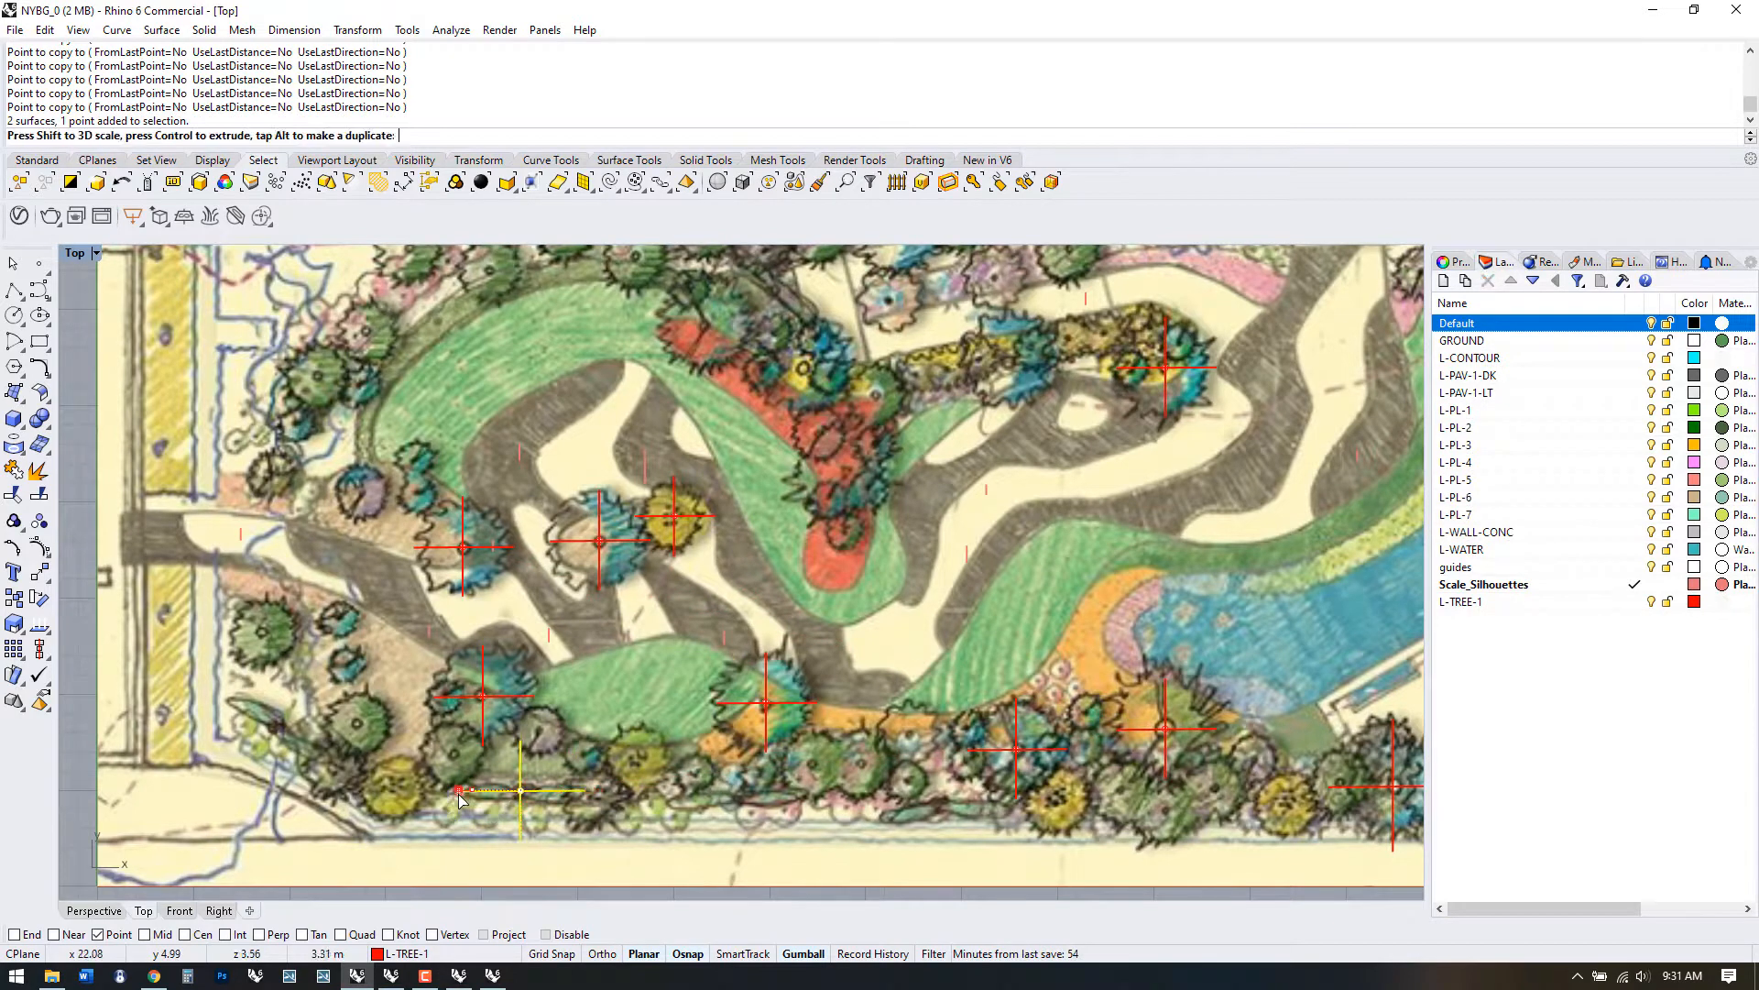
key("ctrl+z")
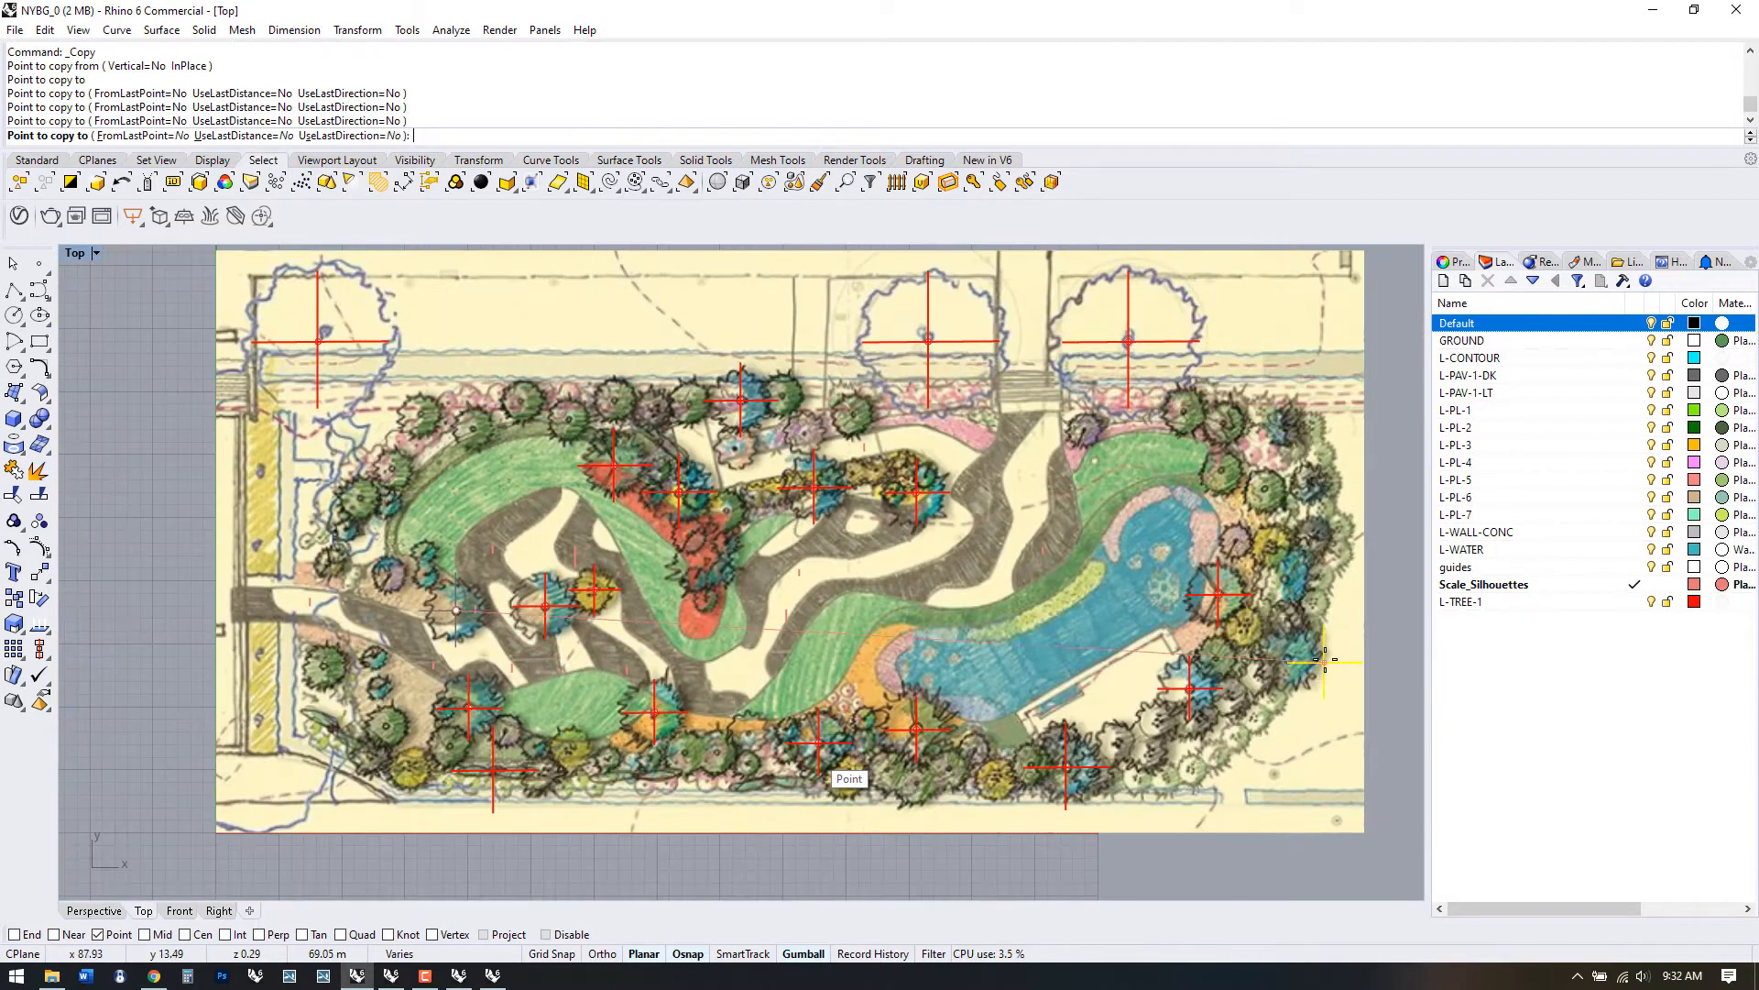
scroll("up", 3)
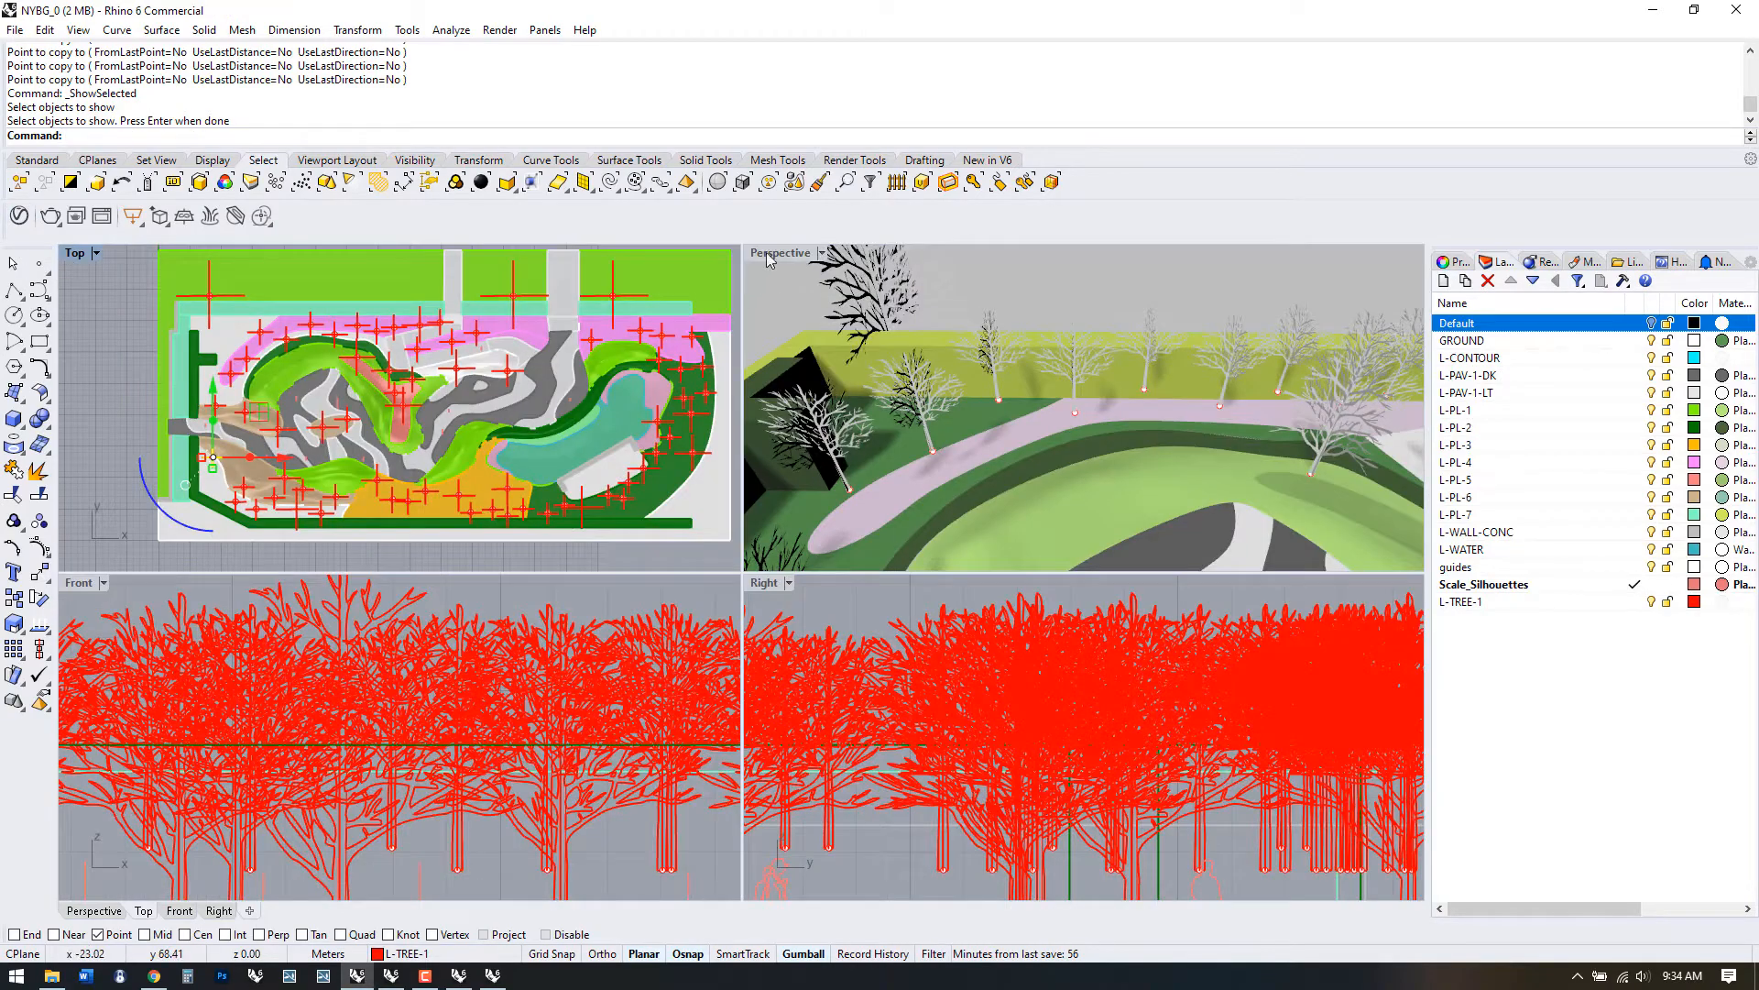
double_click(778, 253)
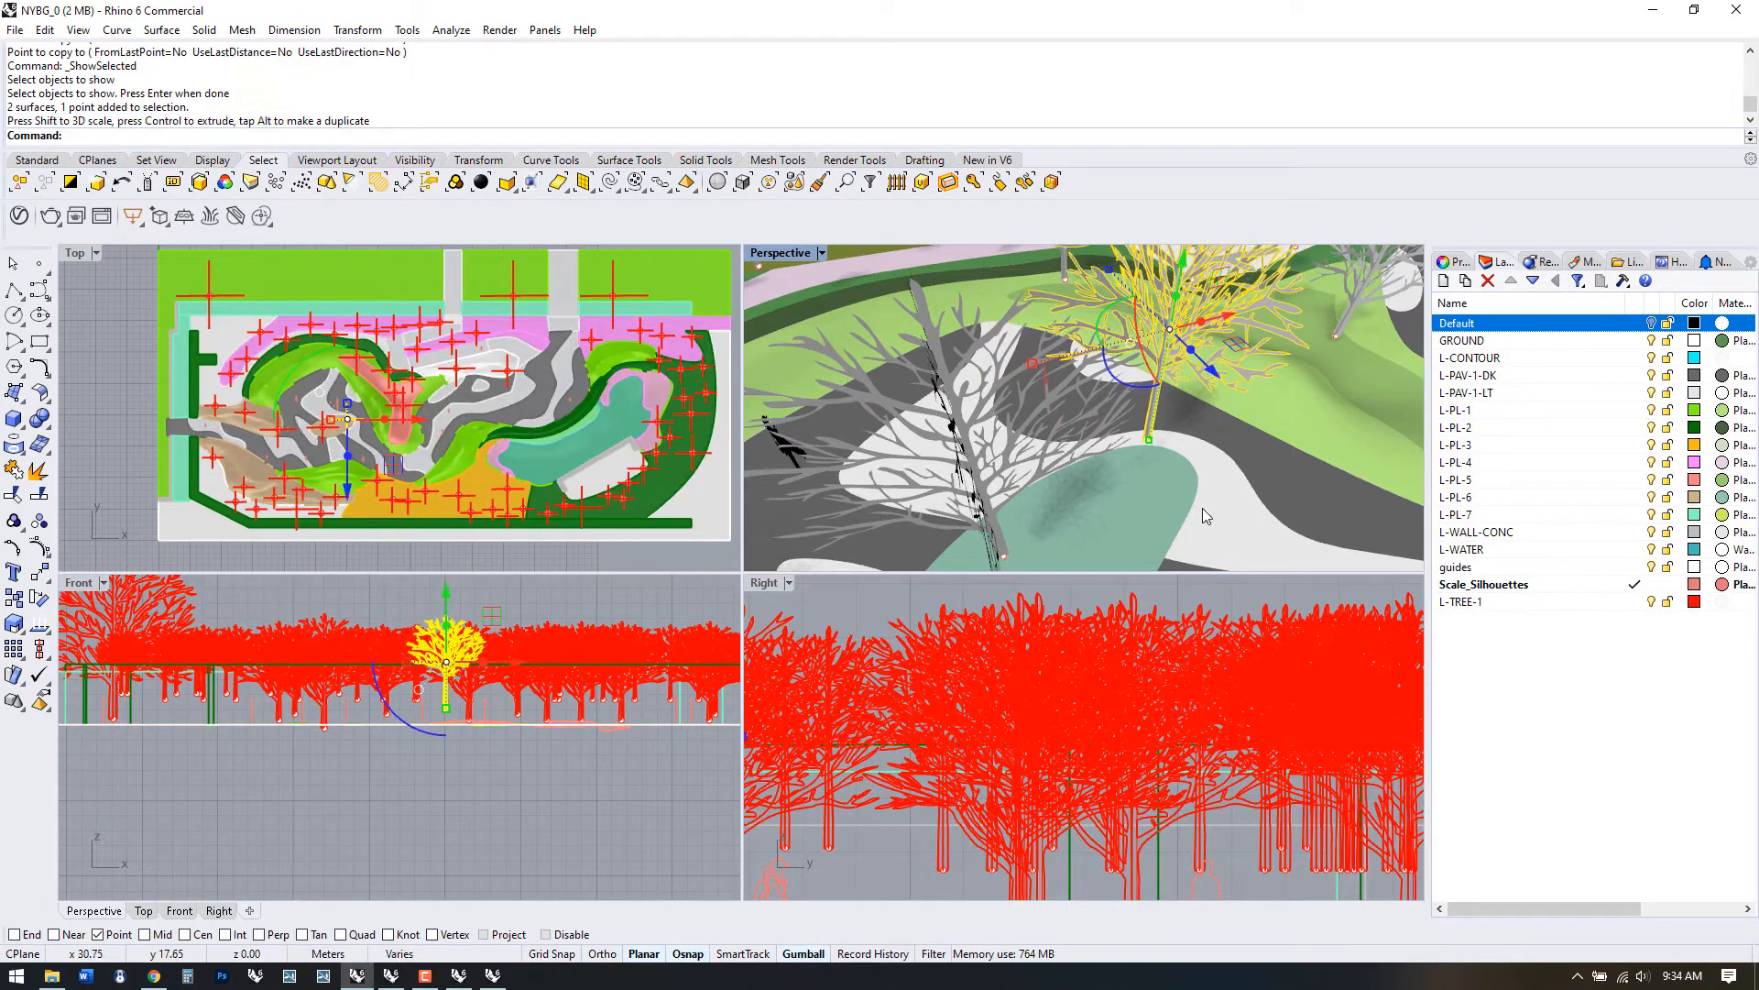
key("ctrl+z")
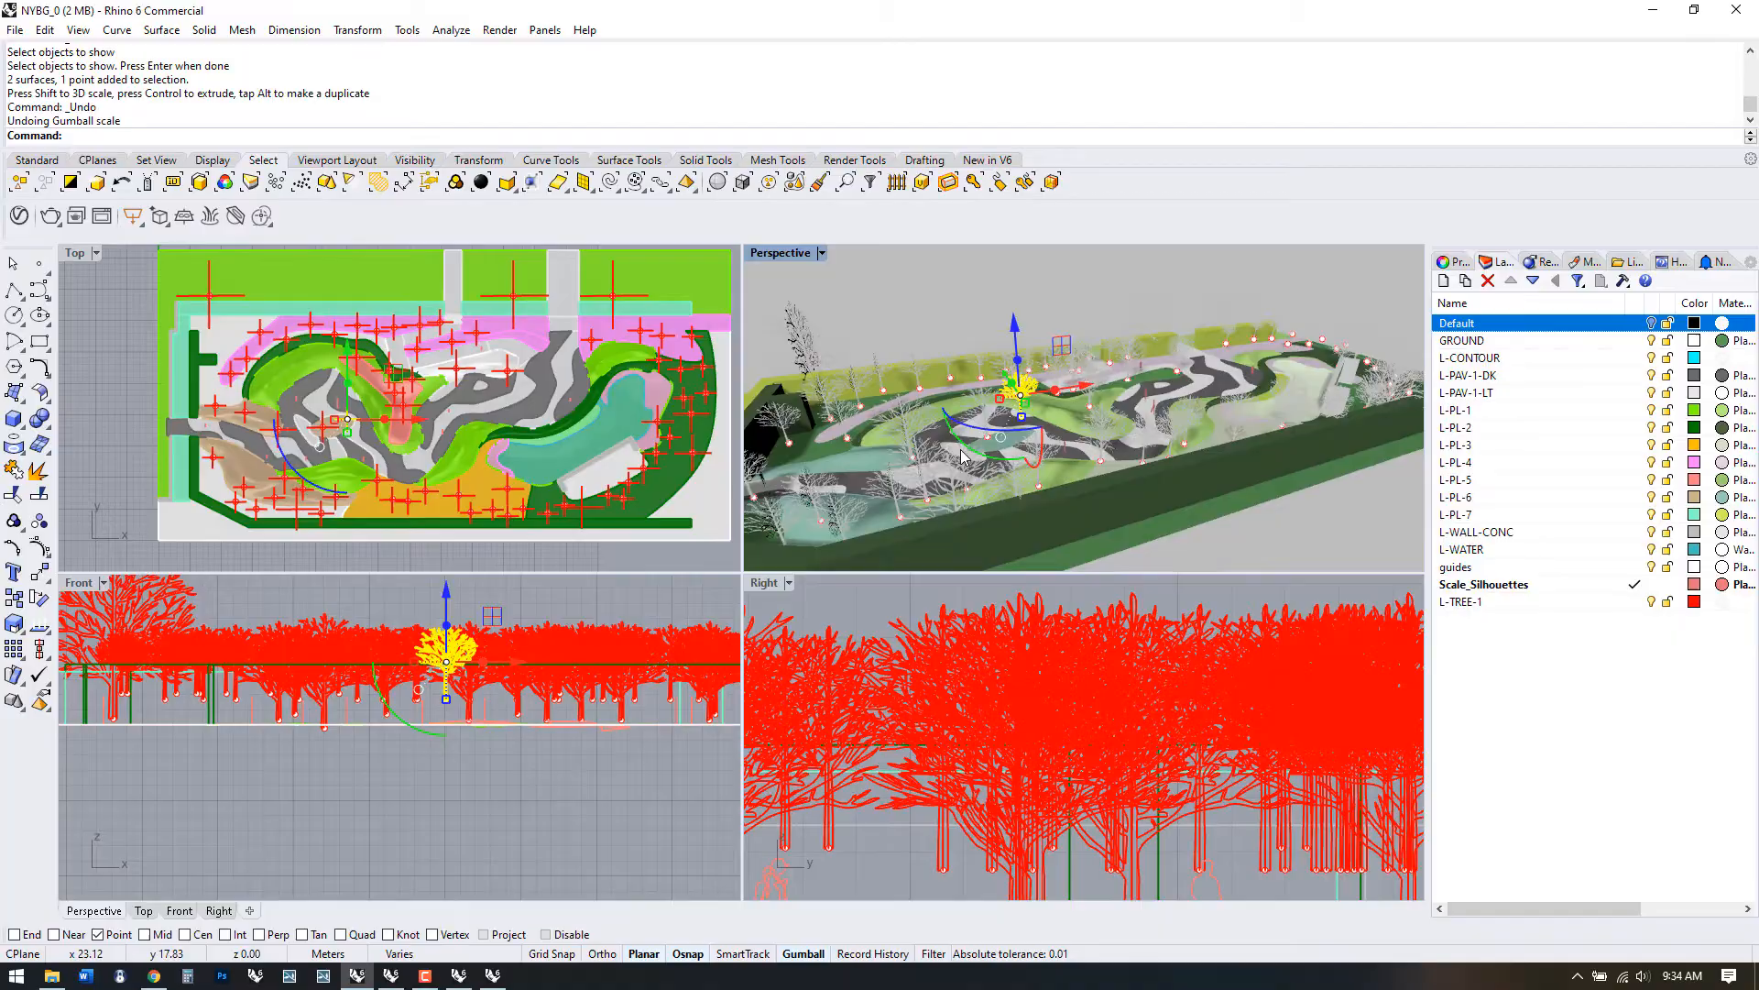
- Search the scripted utilities web page for MoveProject to find the Move-project script
left_click(549, 15)
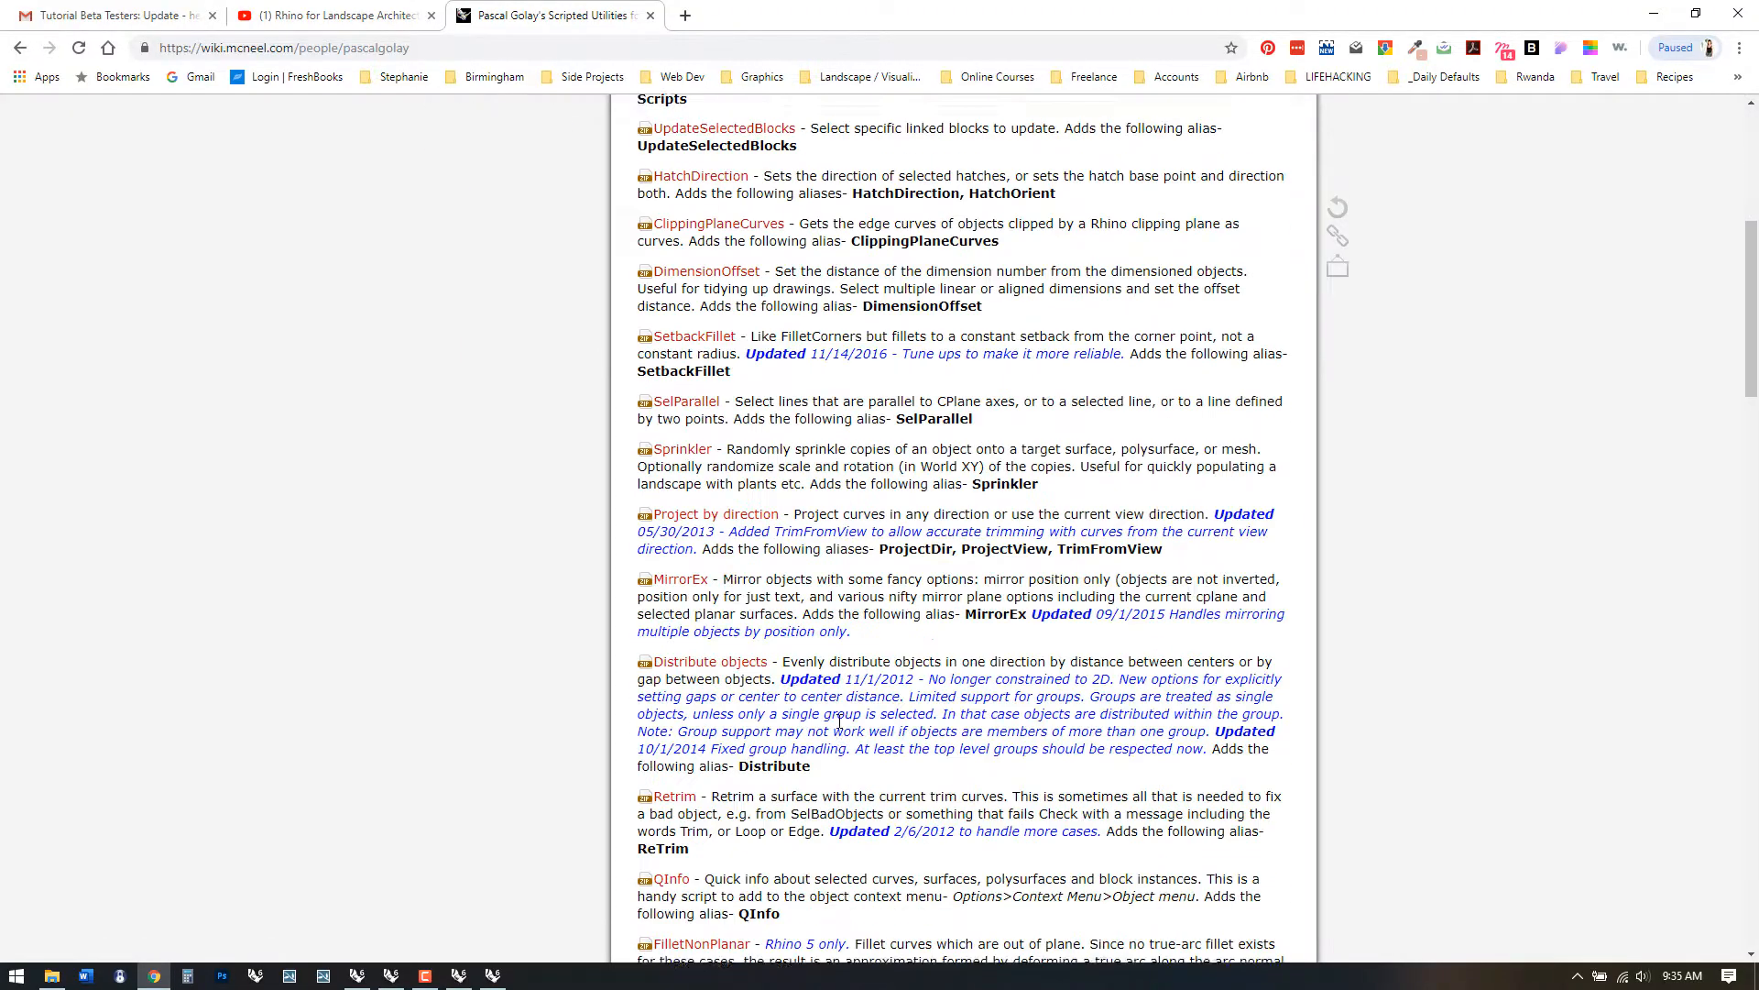
scroll("down", 3)
type("MOV")
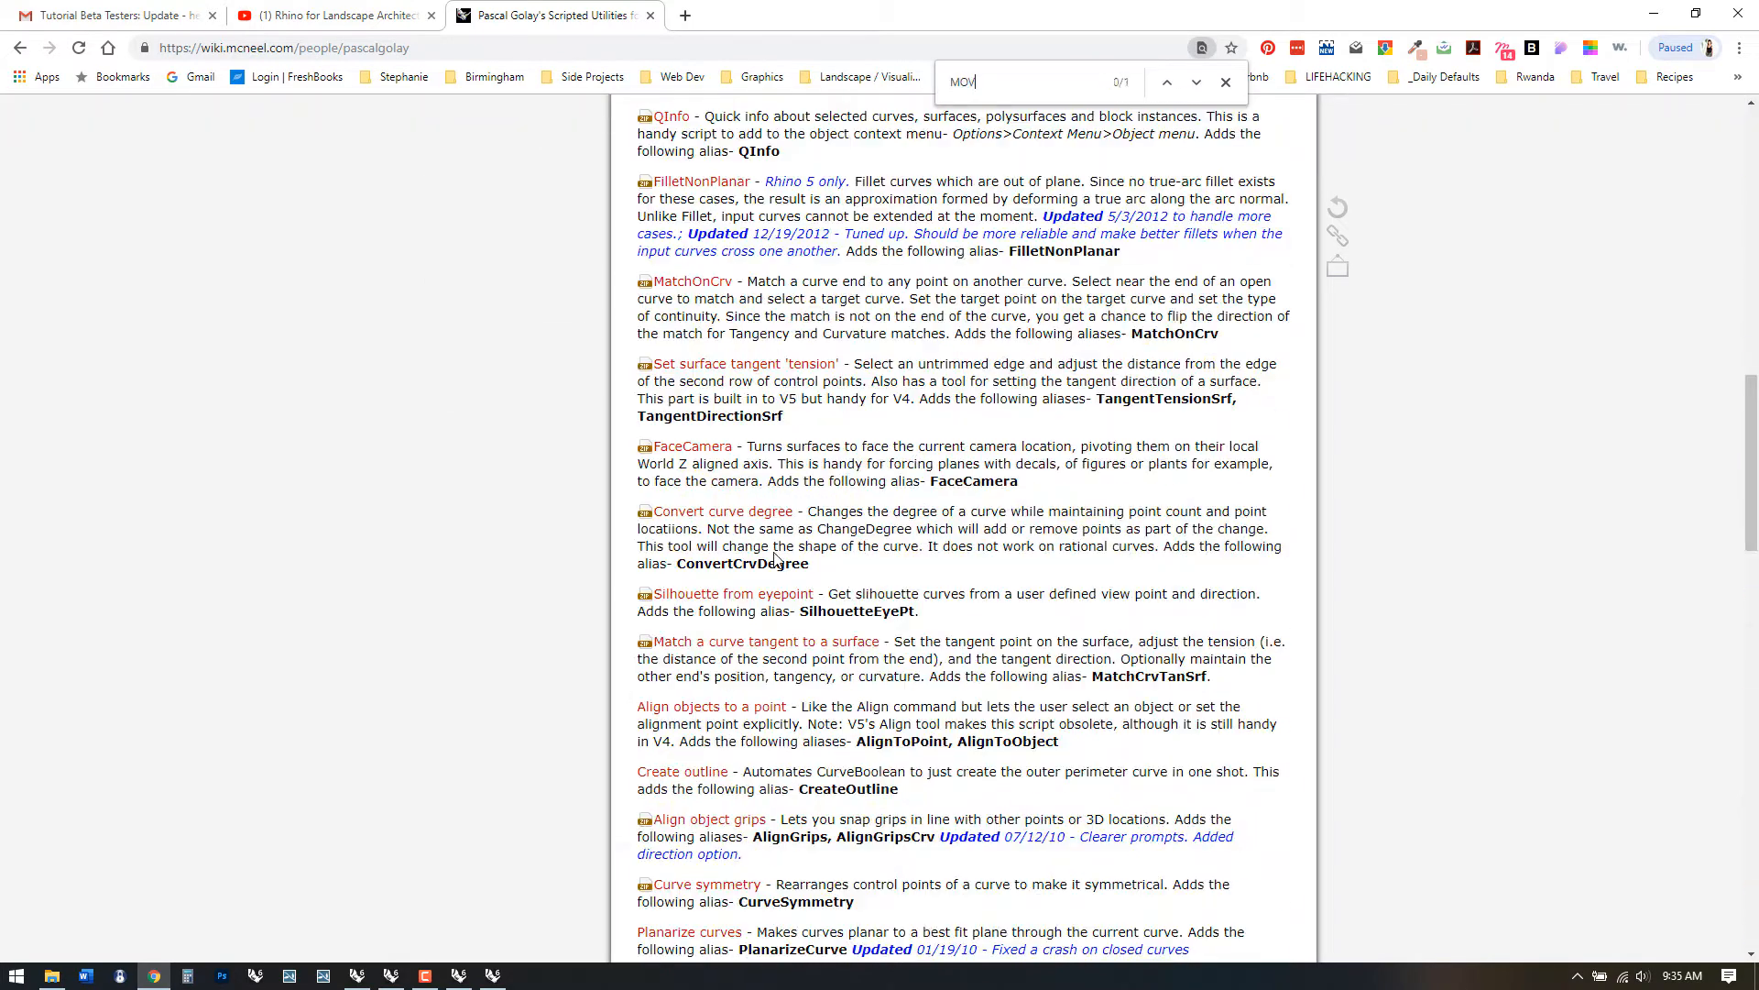
type("EPROJ")
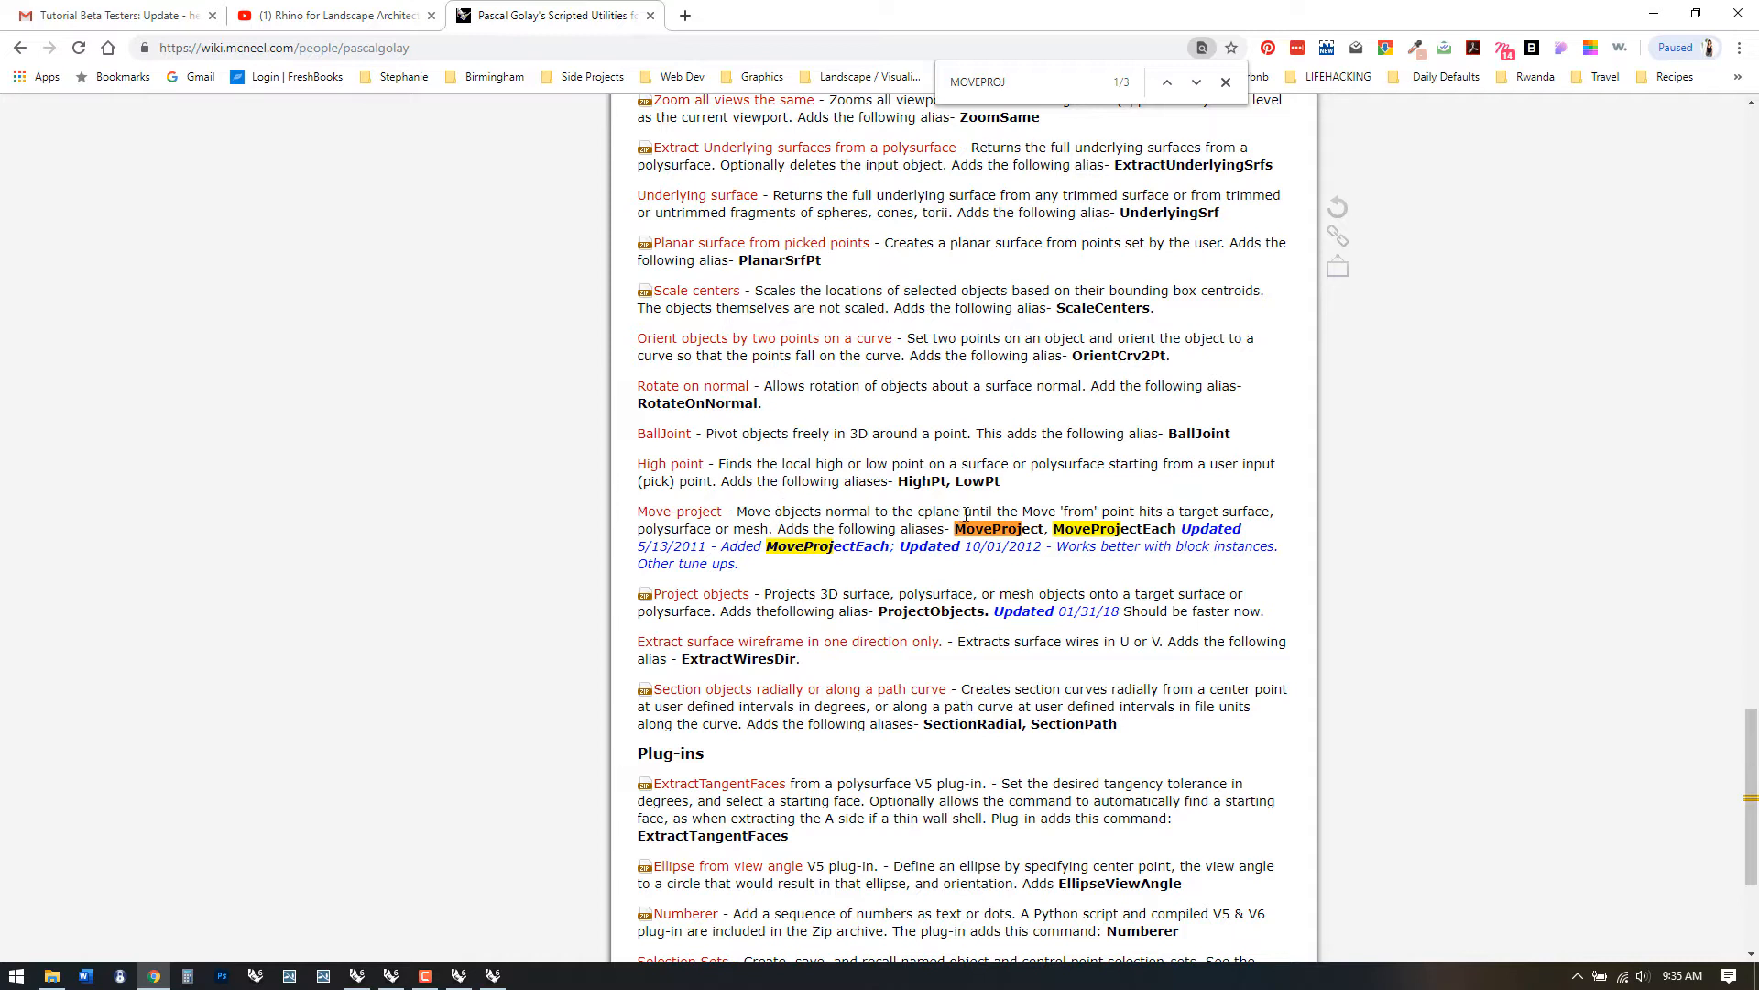
mouse_move(803, 519)
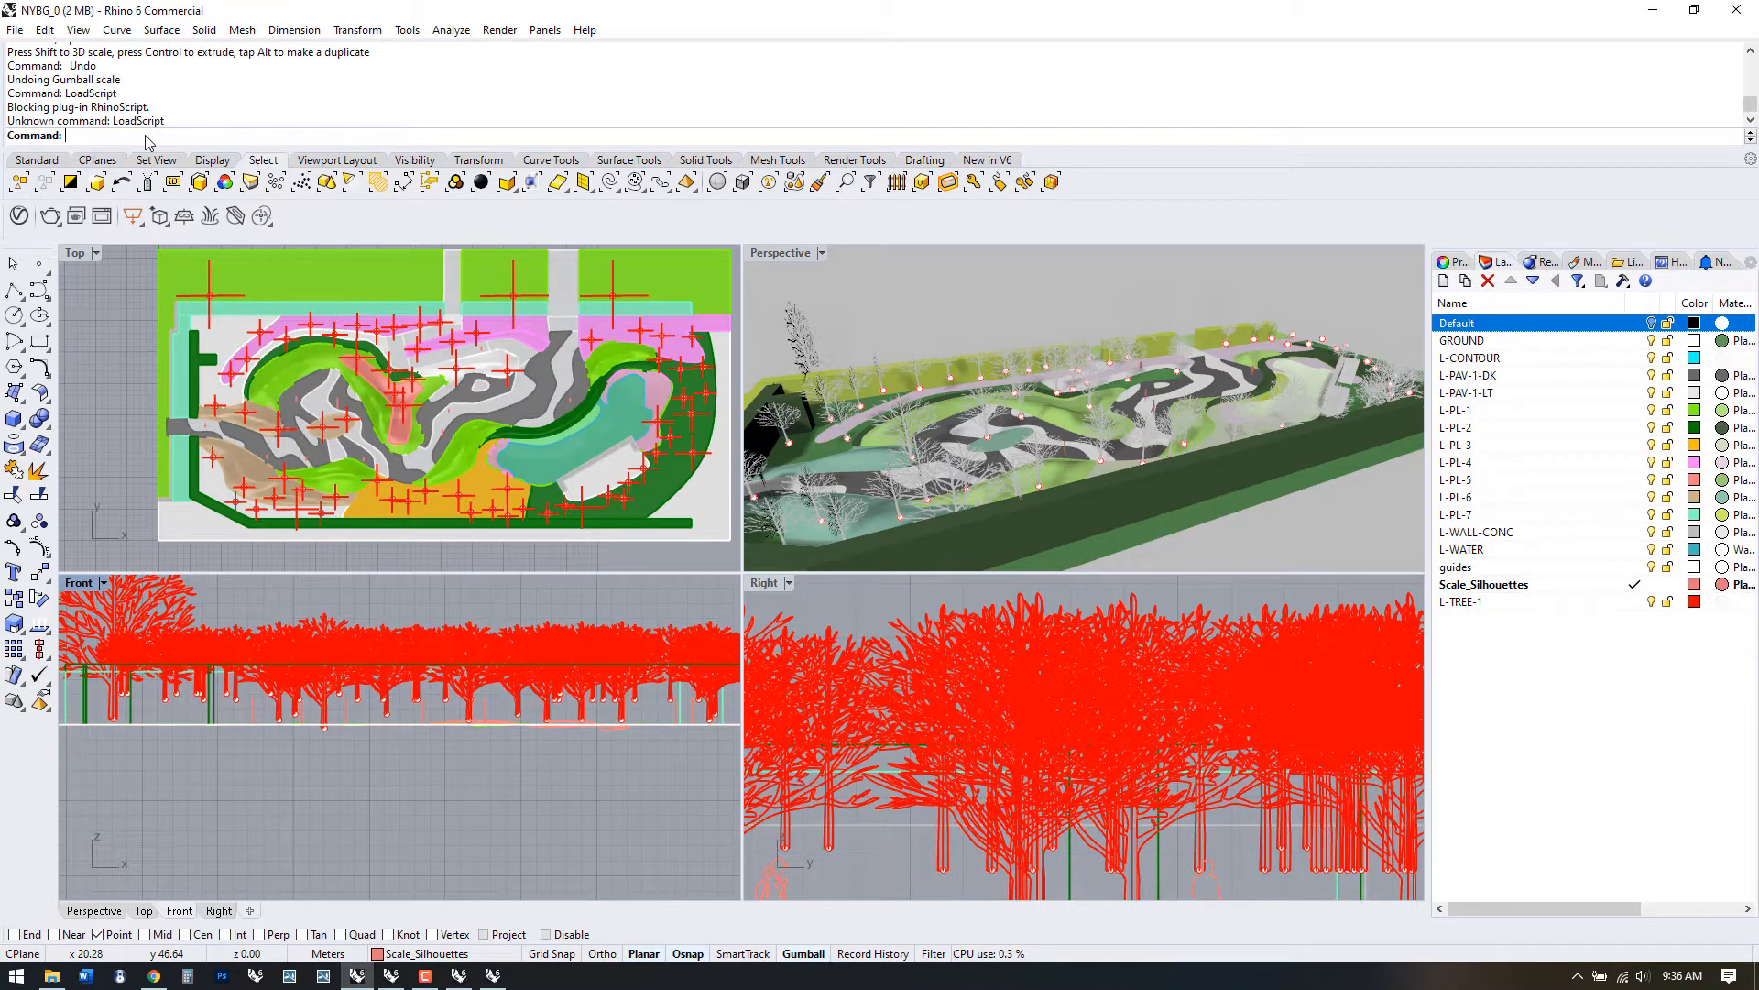
- Tick Enabled for the RhinoScript plug-in in the Options Plug-ins list and confirm
left_click(77, 29)
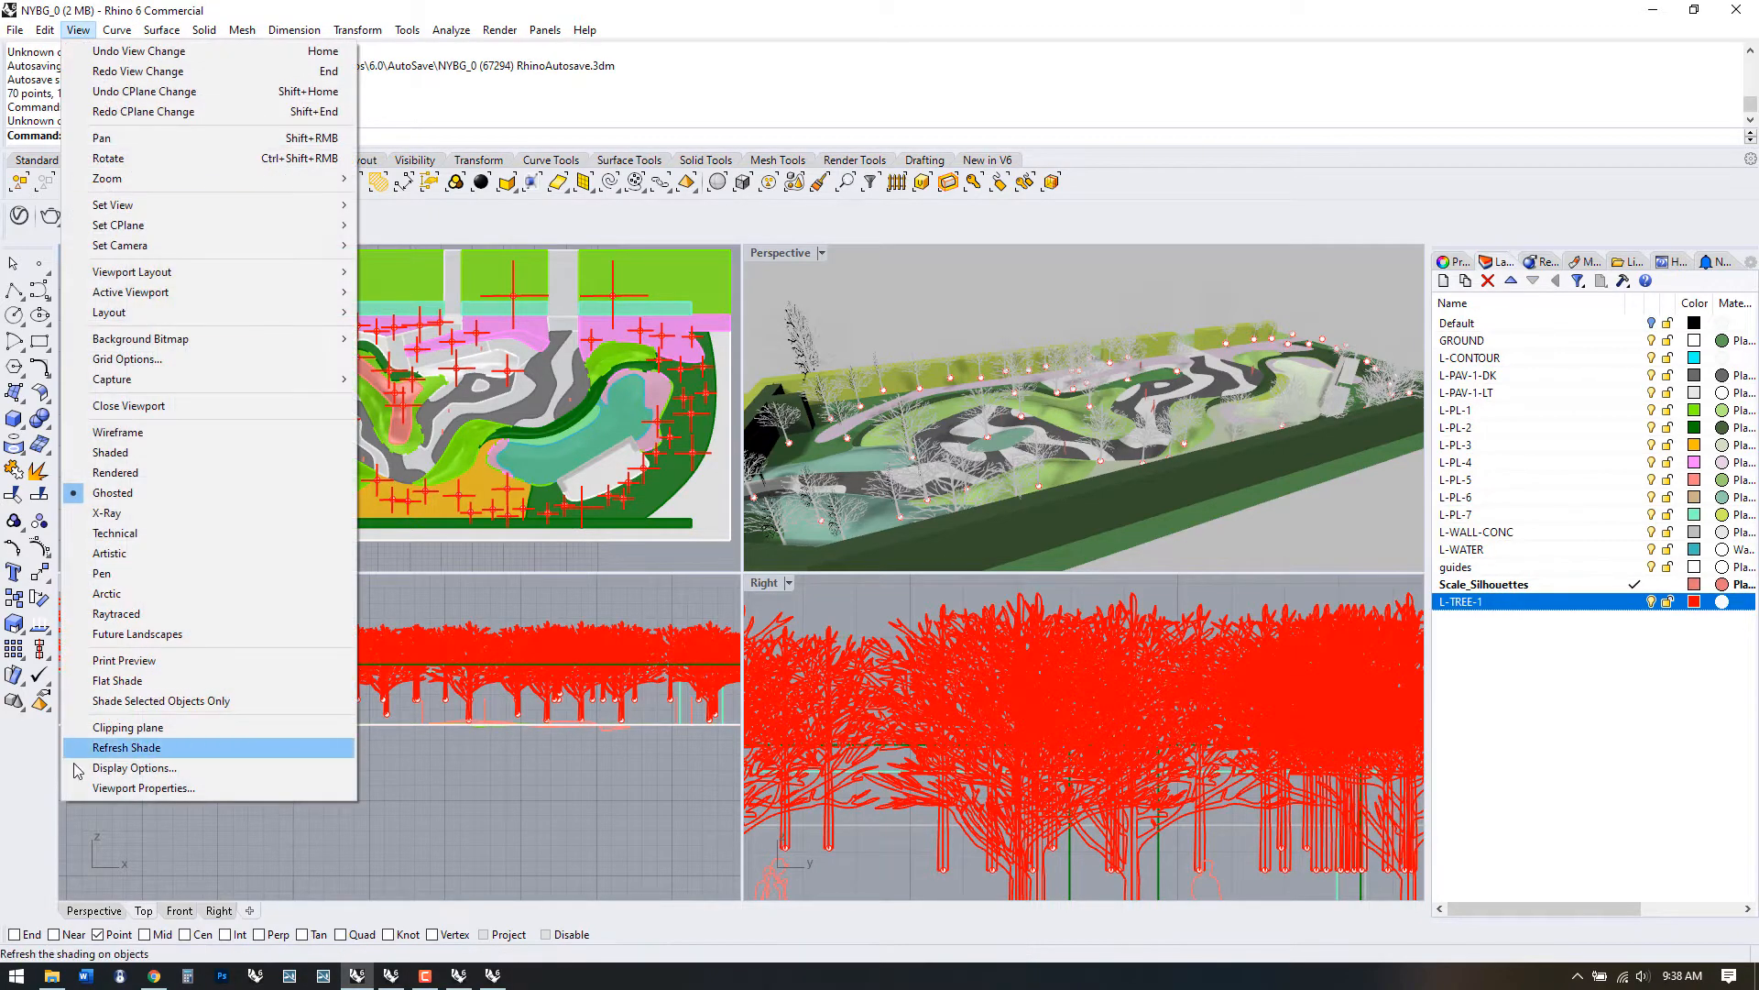
left_click(135, 768)
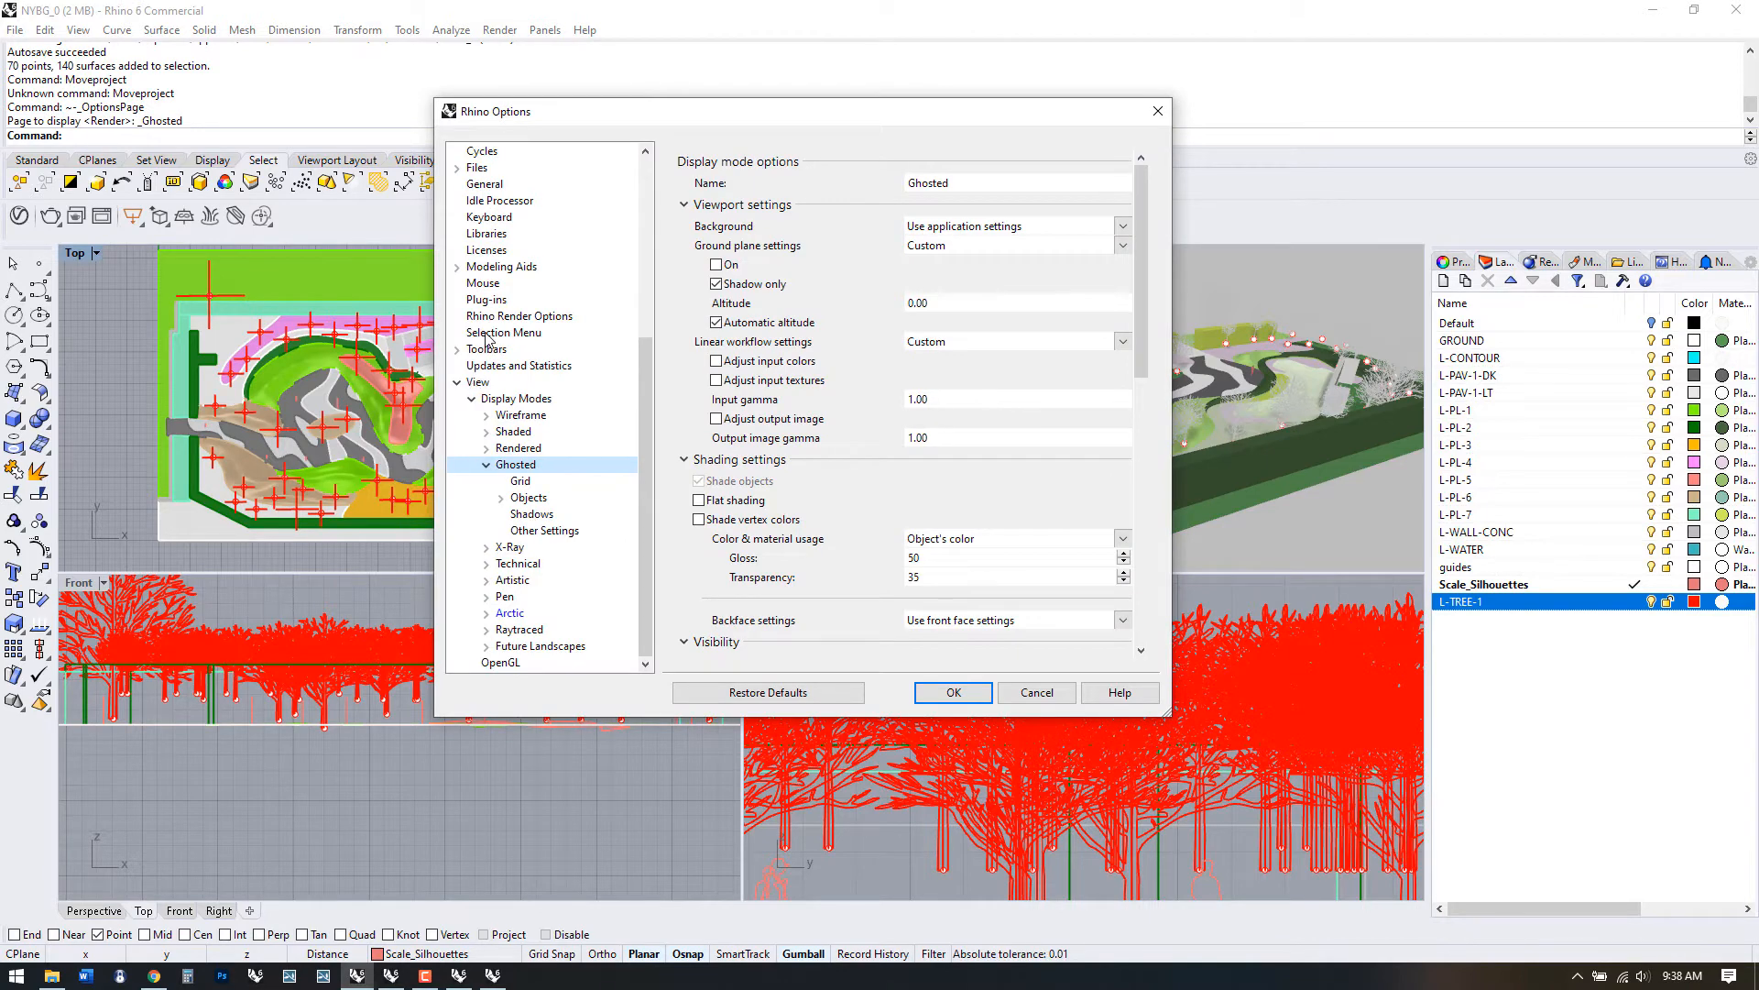
left_click(486, 300)
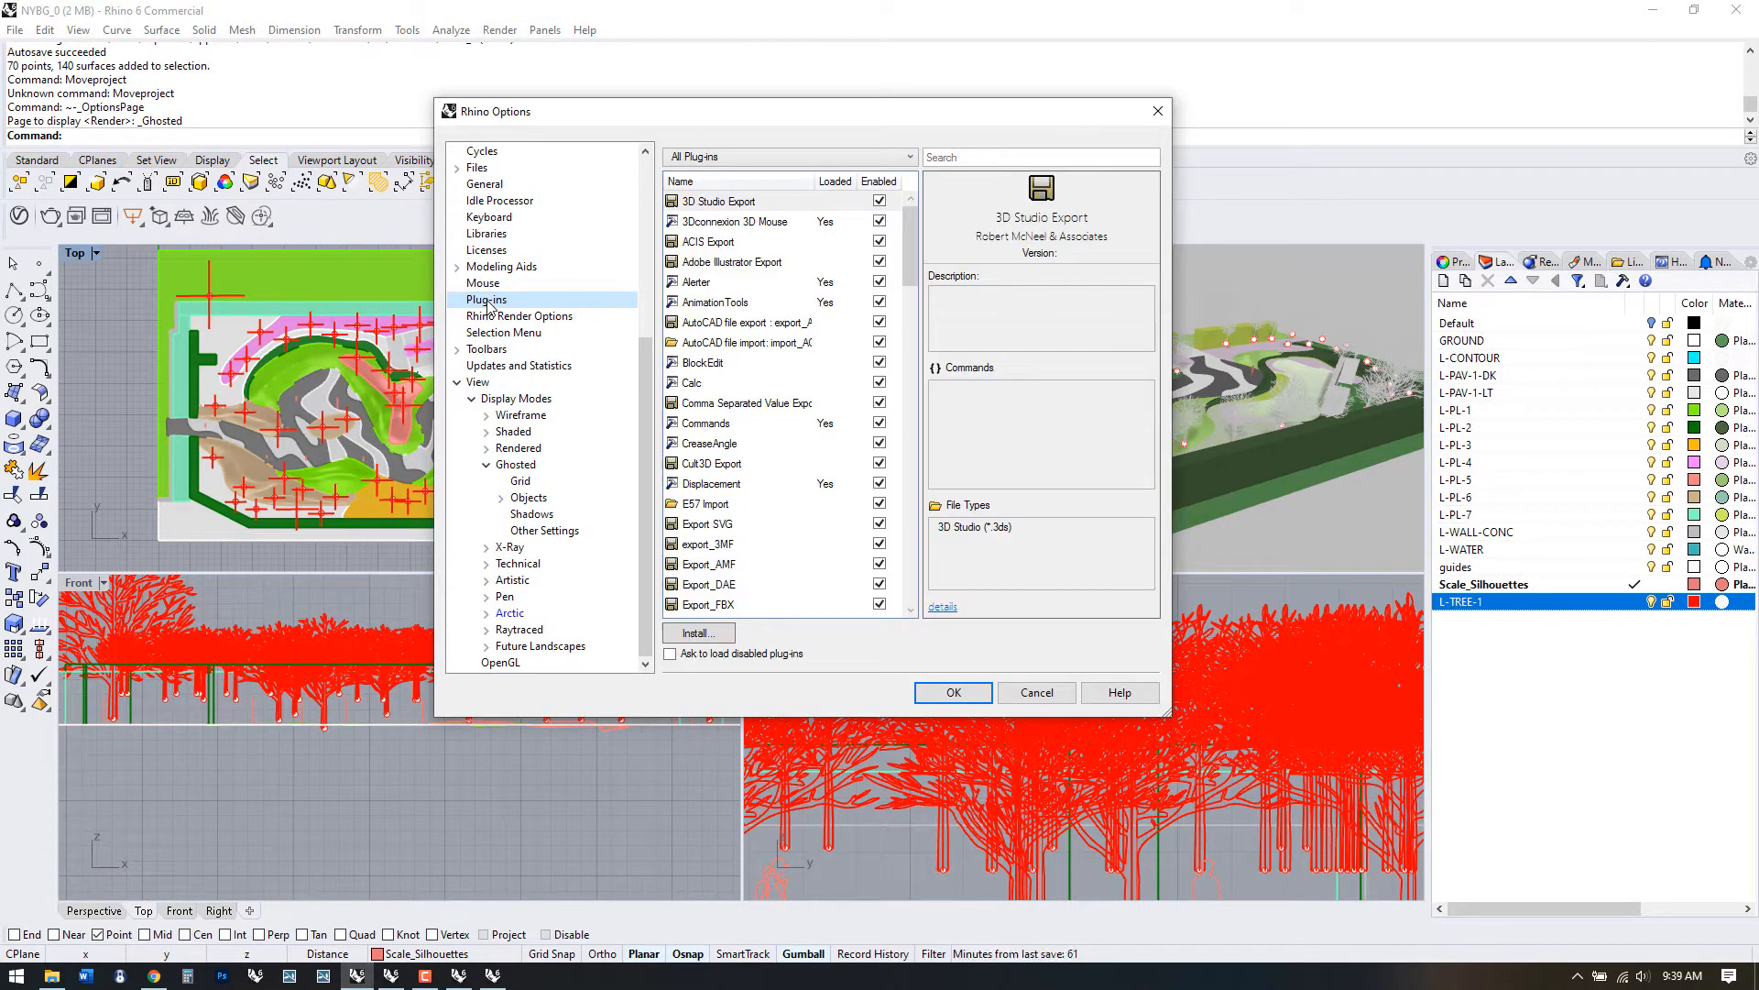
scroll("down", 3)
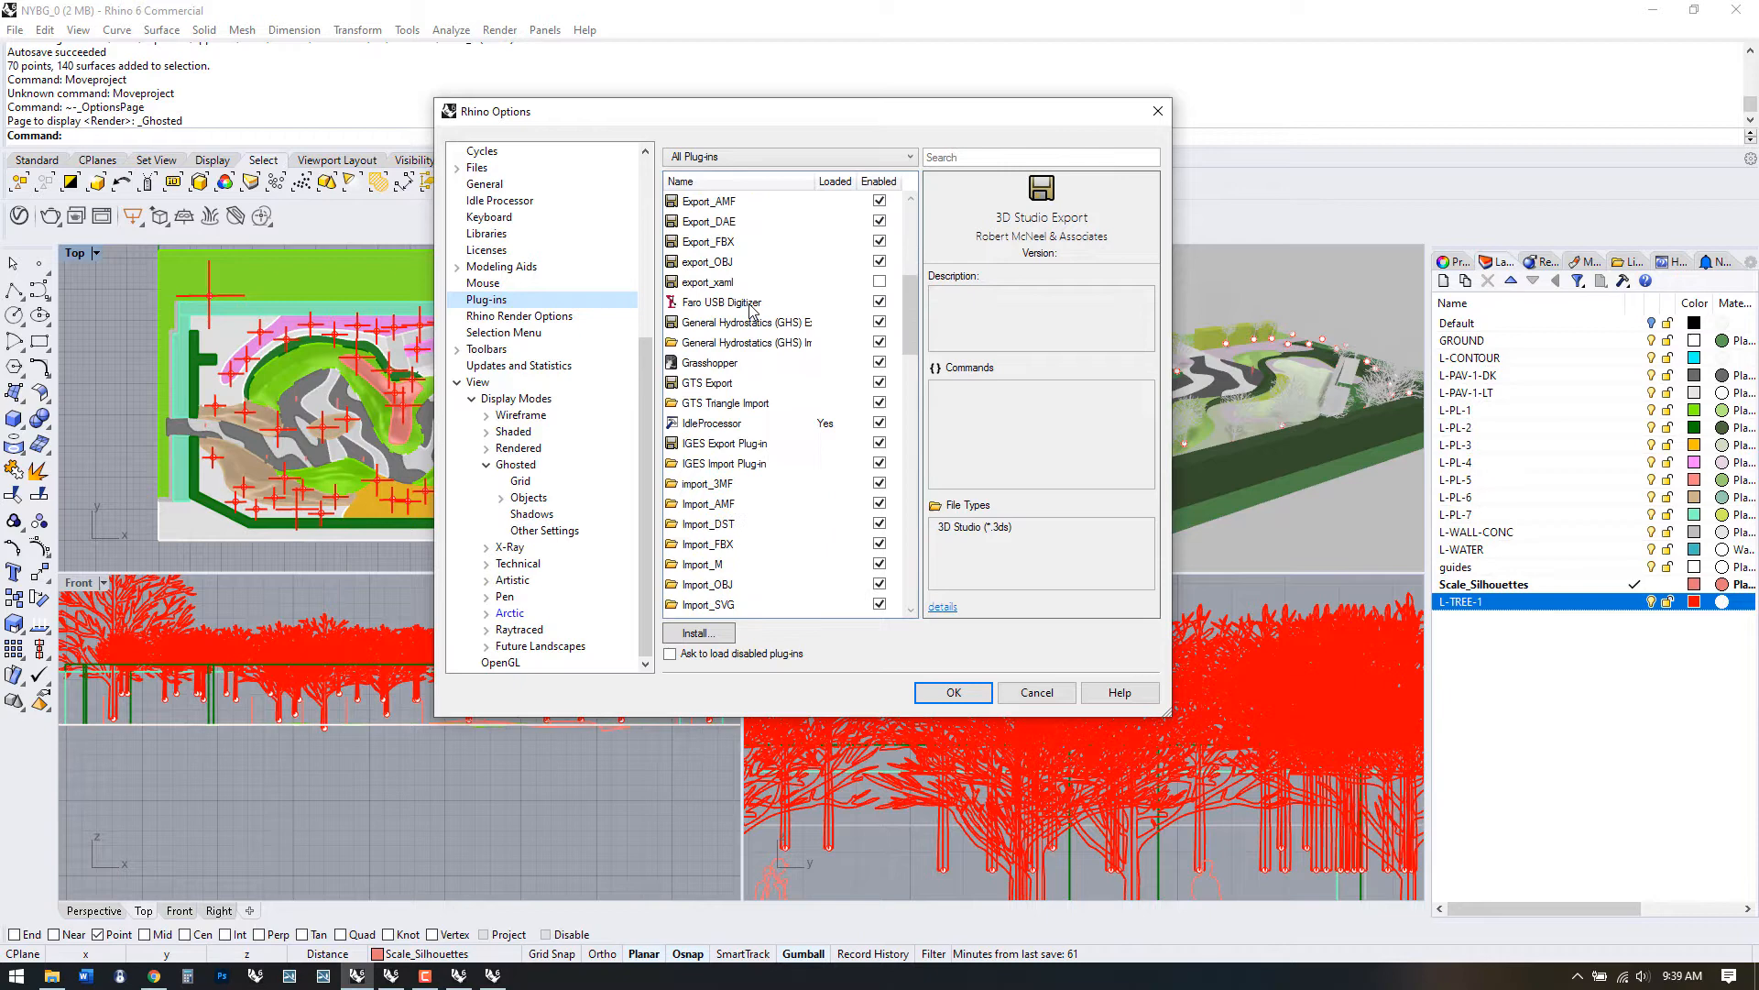
scroll("down", 3)
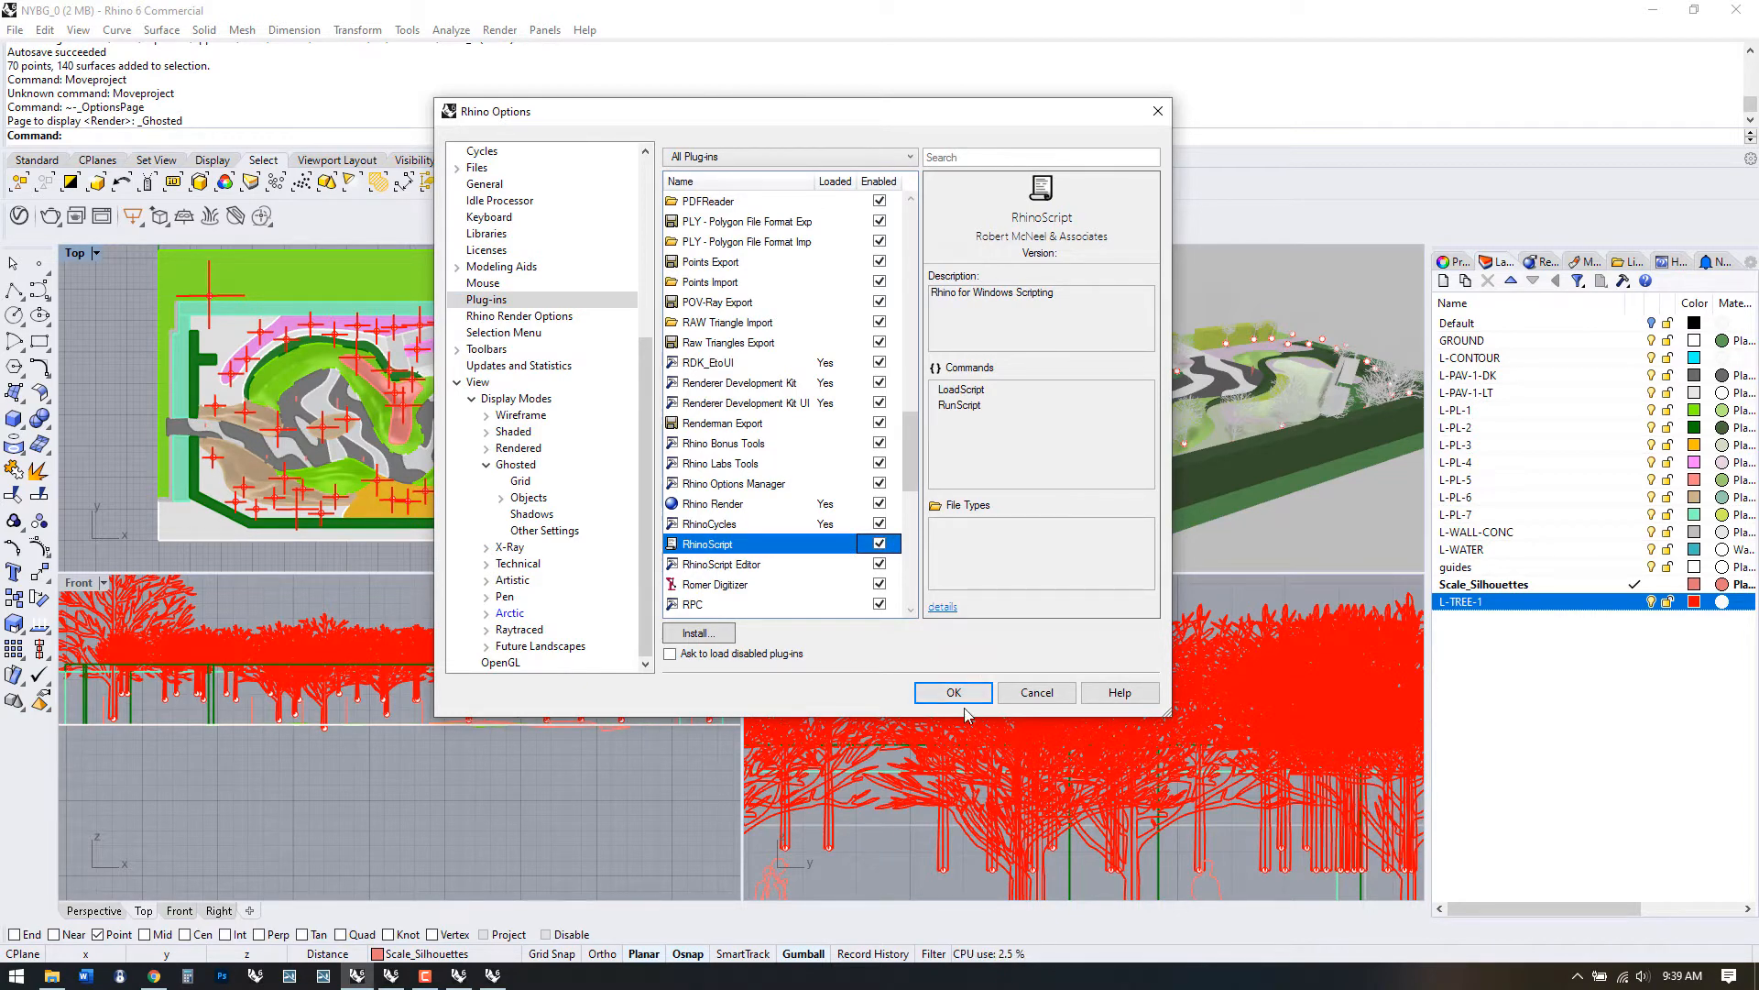
left_click(953, 693)
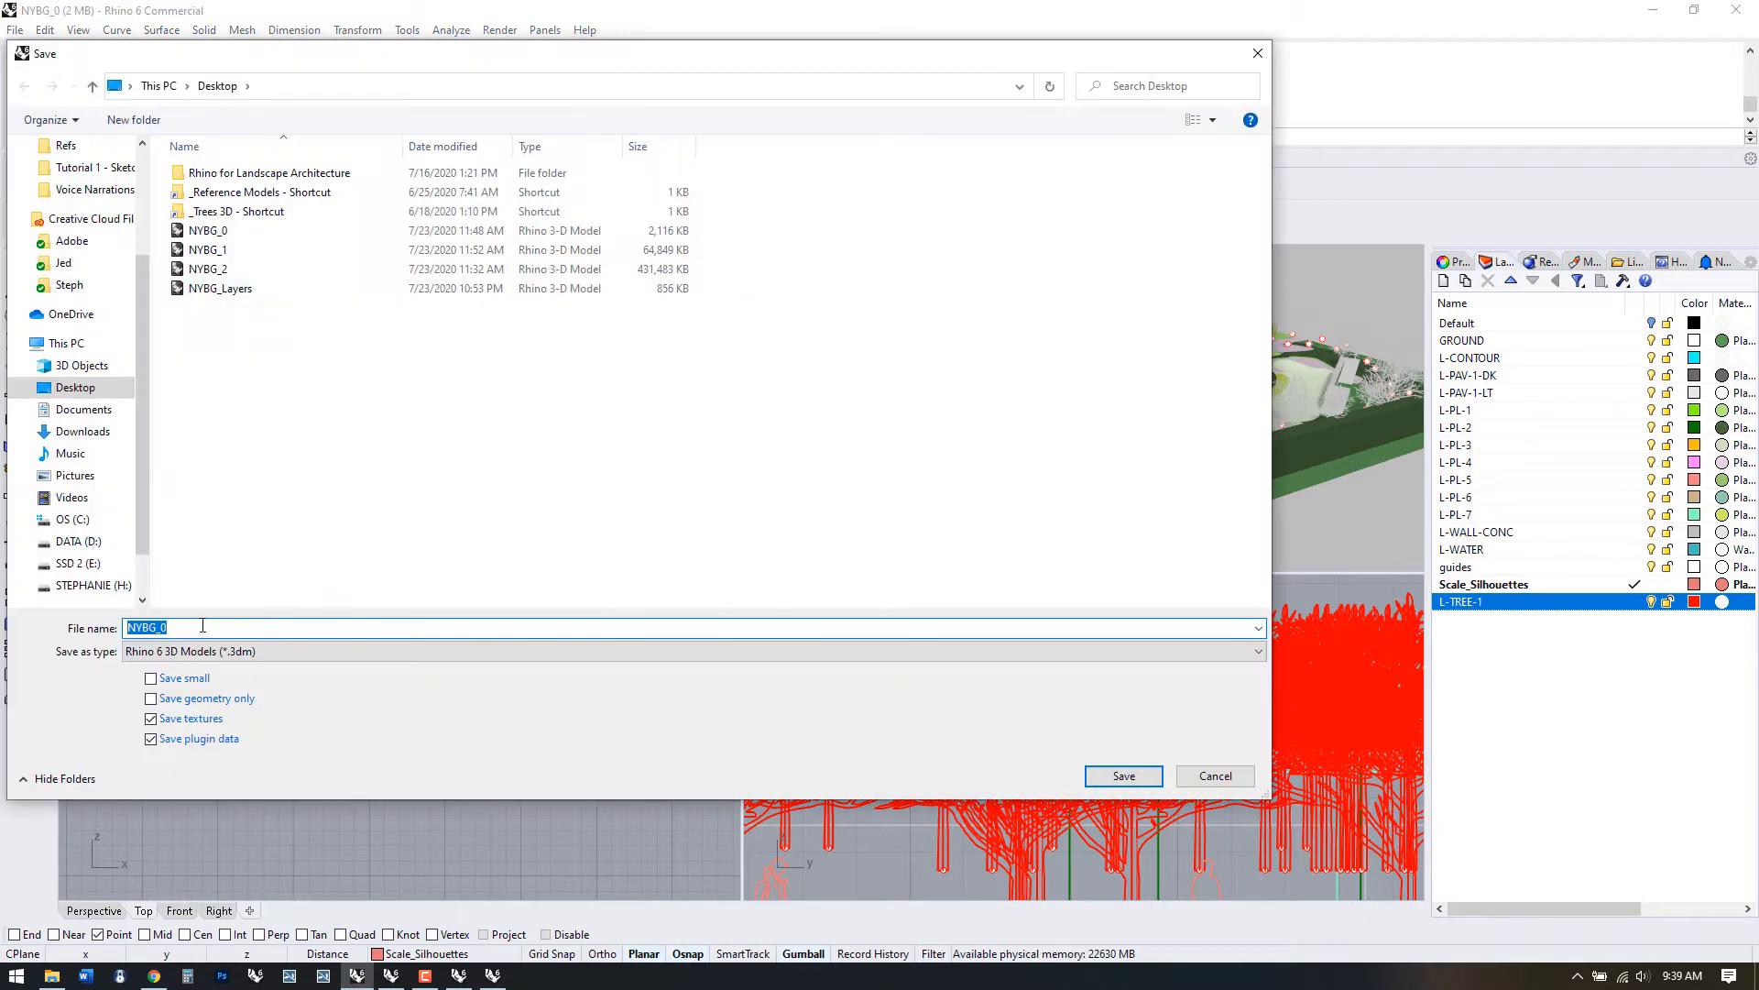
- Save the garden model to the Desktop as NYBG_0a
left_click(1121, 775)
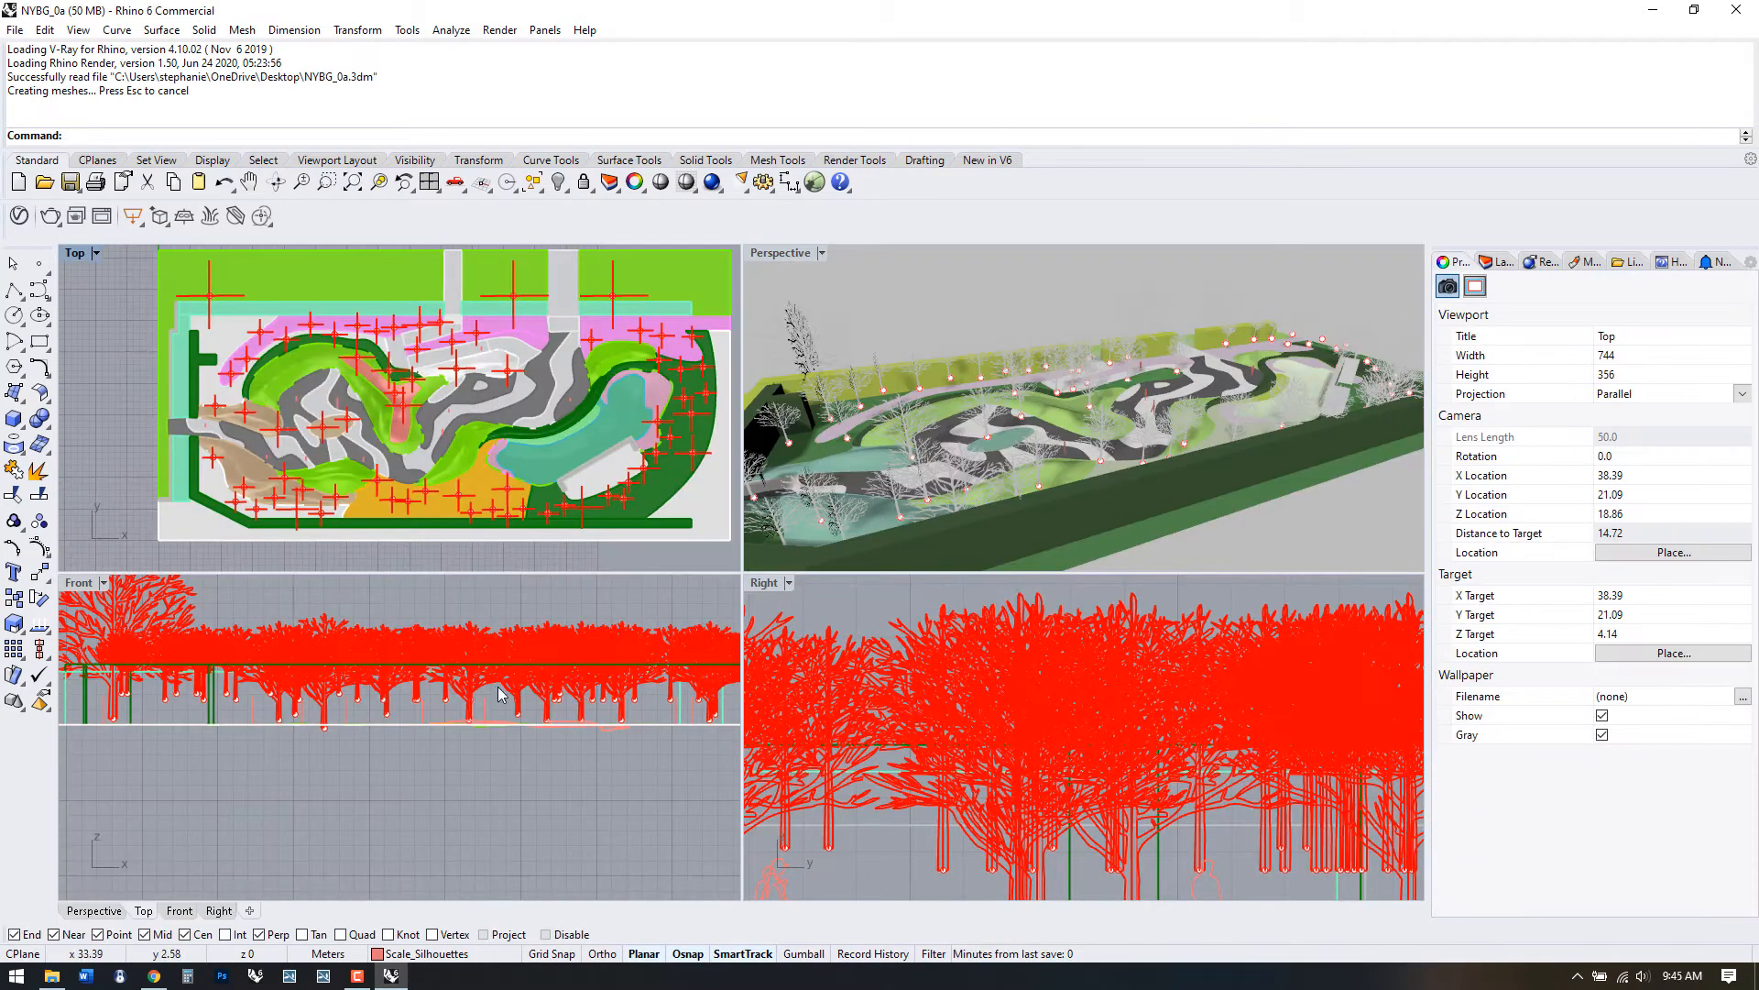
mouse_move(296, 373)
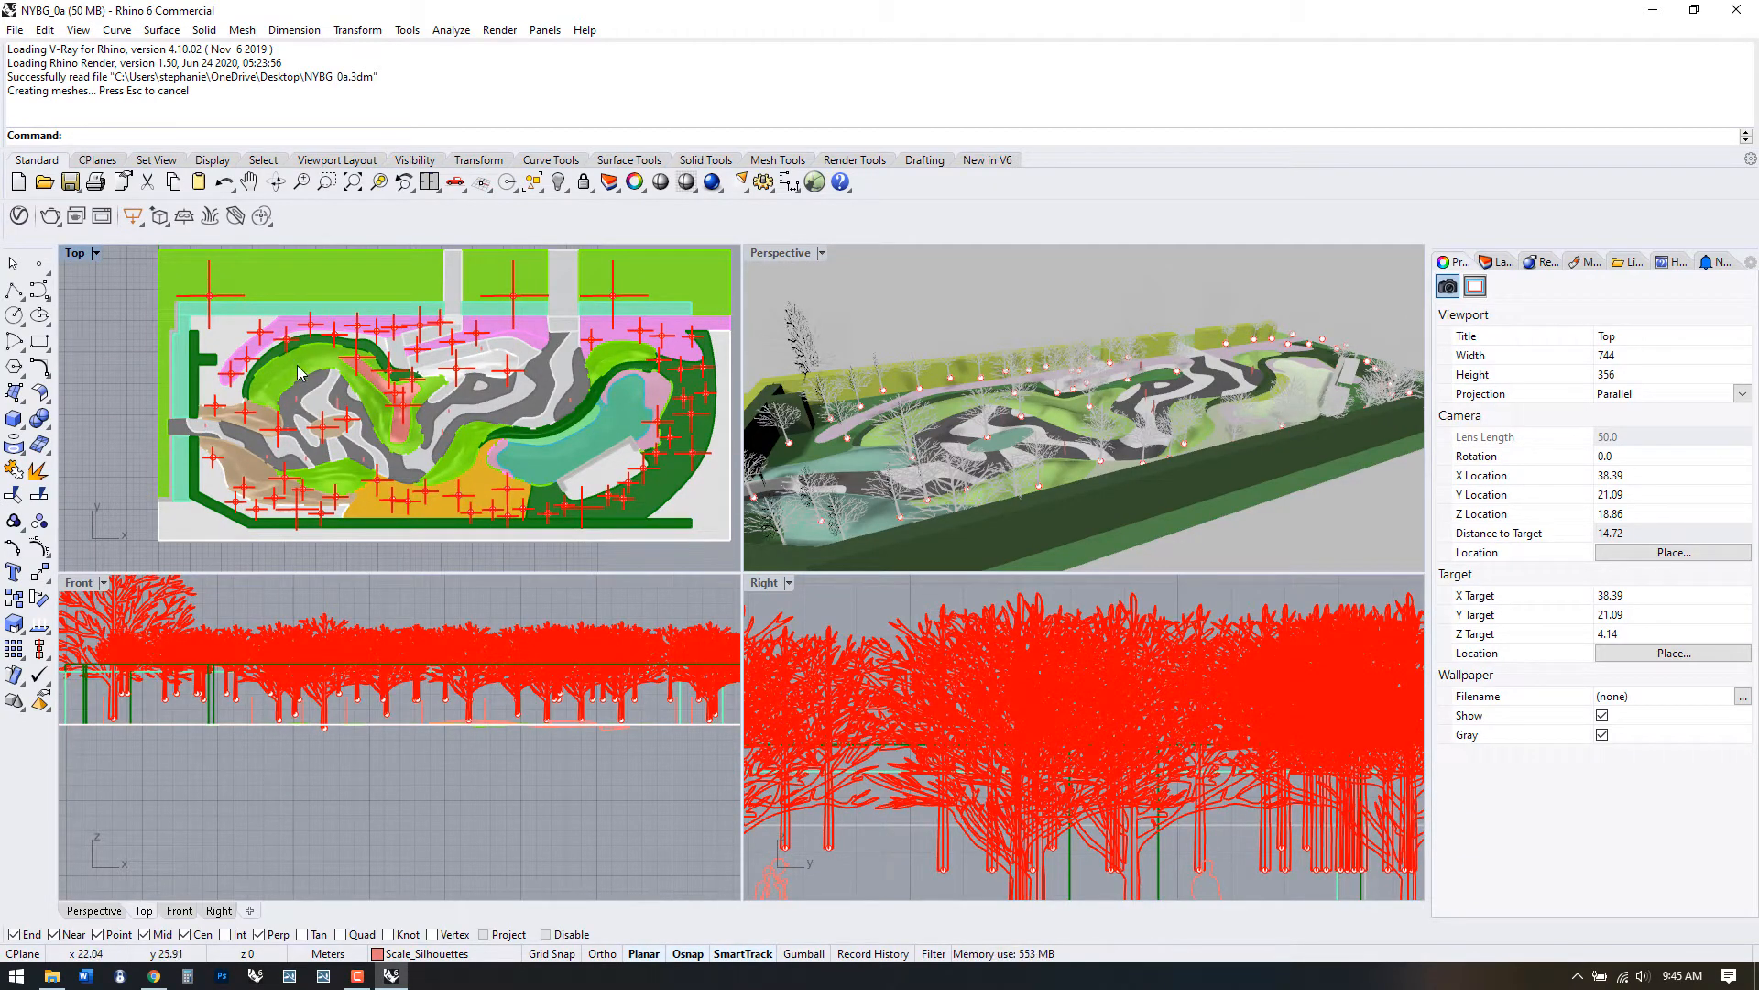
- Check in the Options Plug-ins page that RhinoScript is loaded
type("OP")
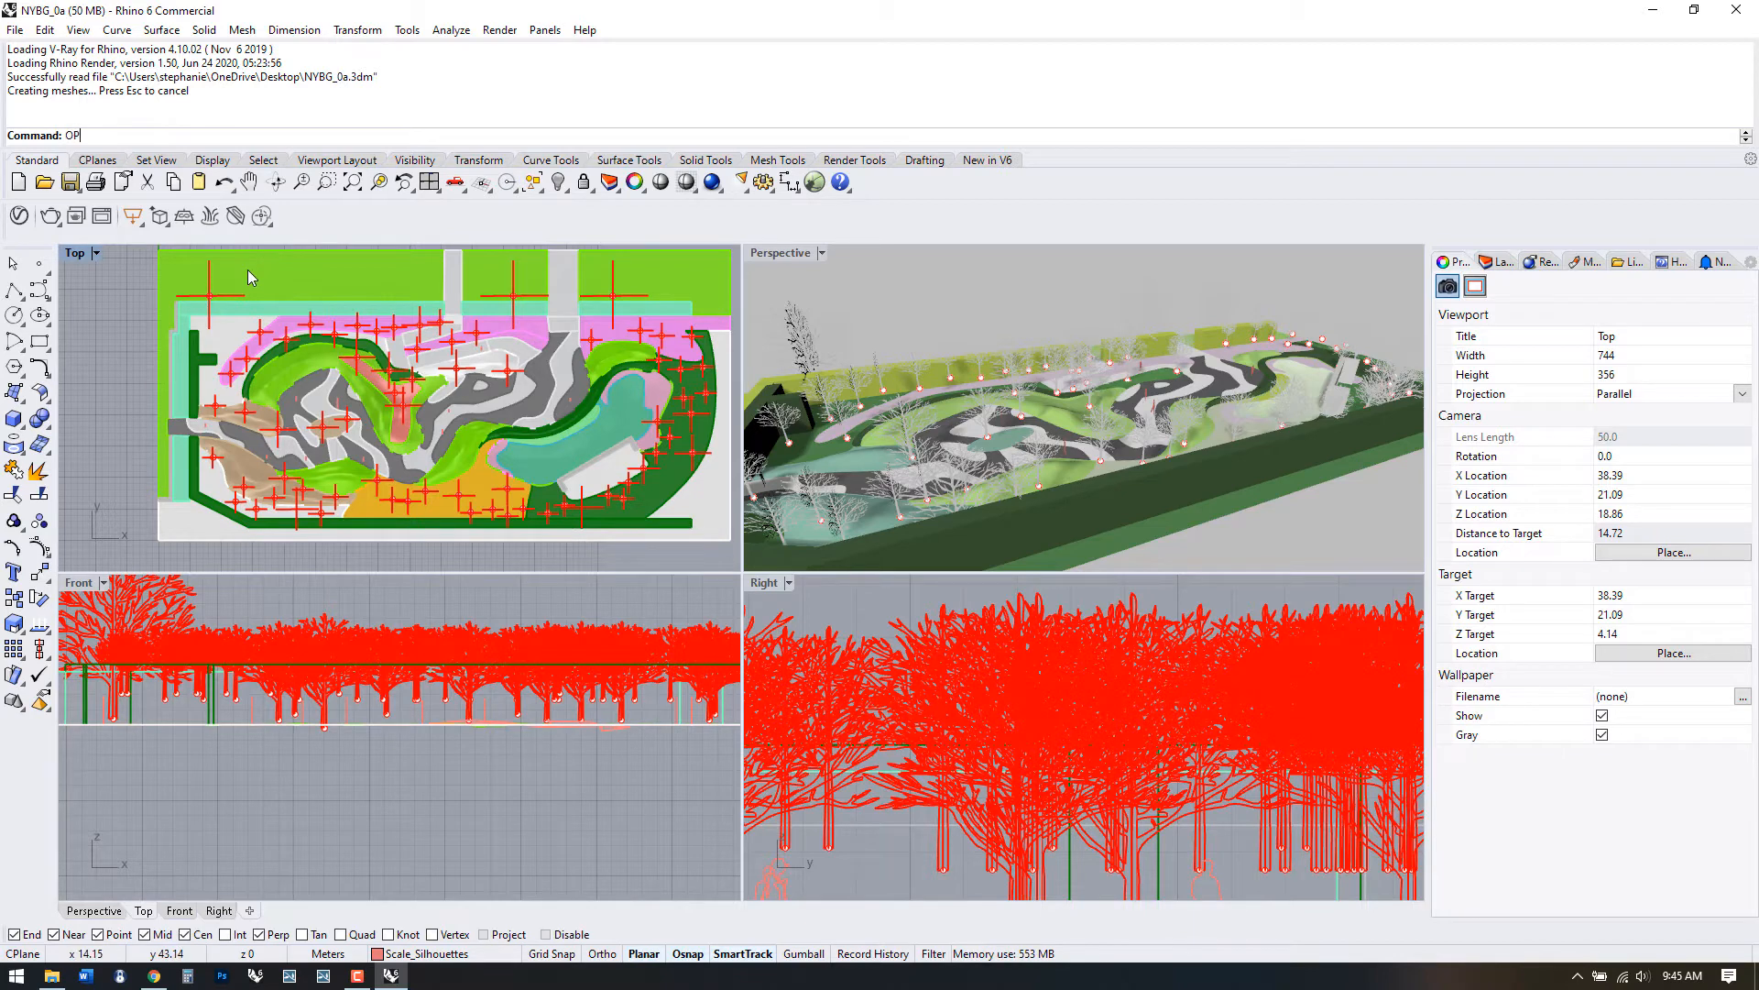
key("Return")
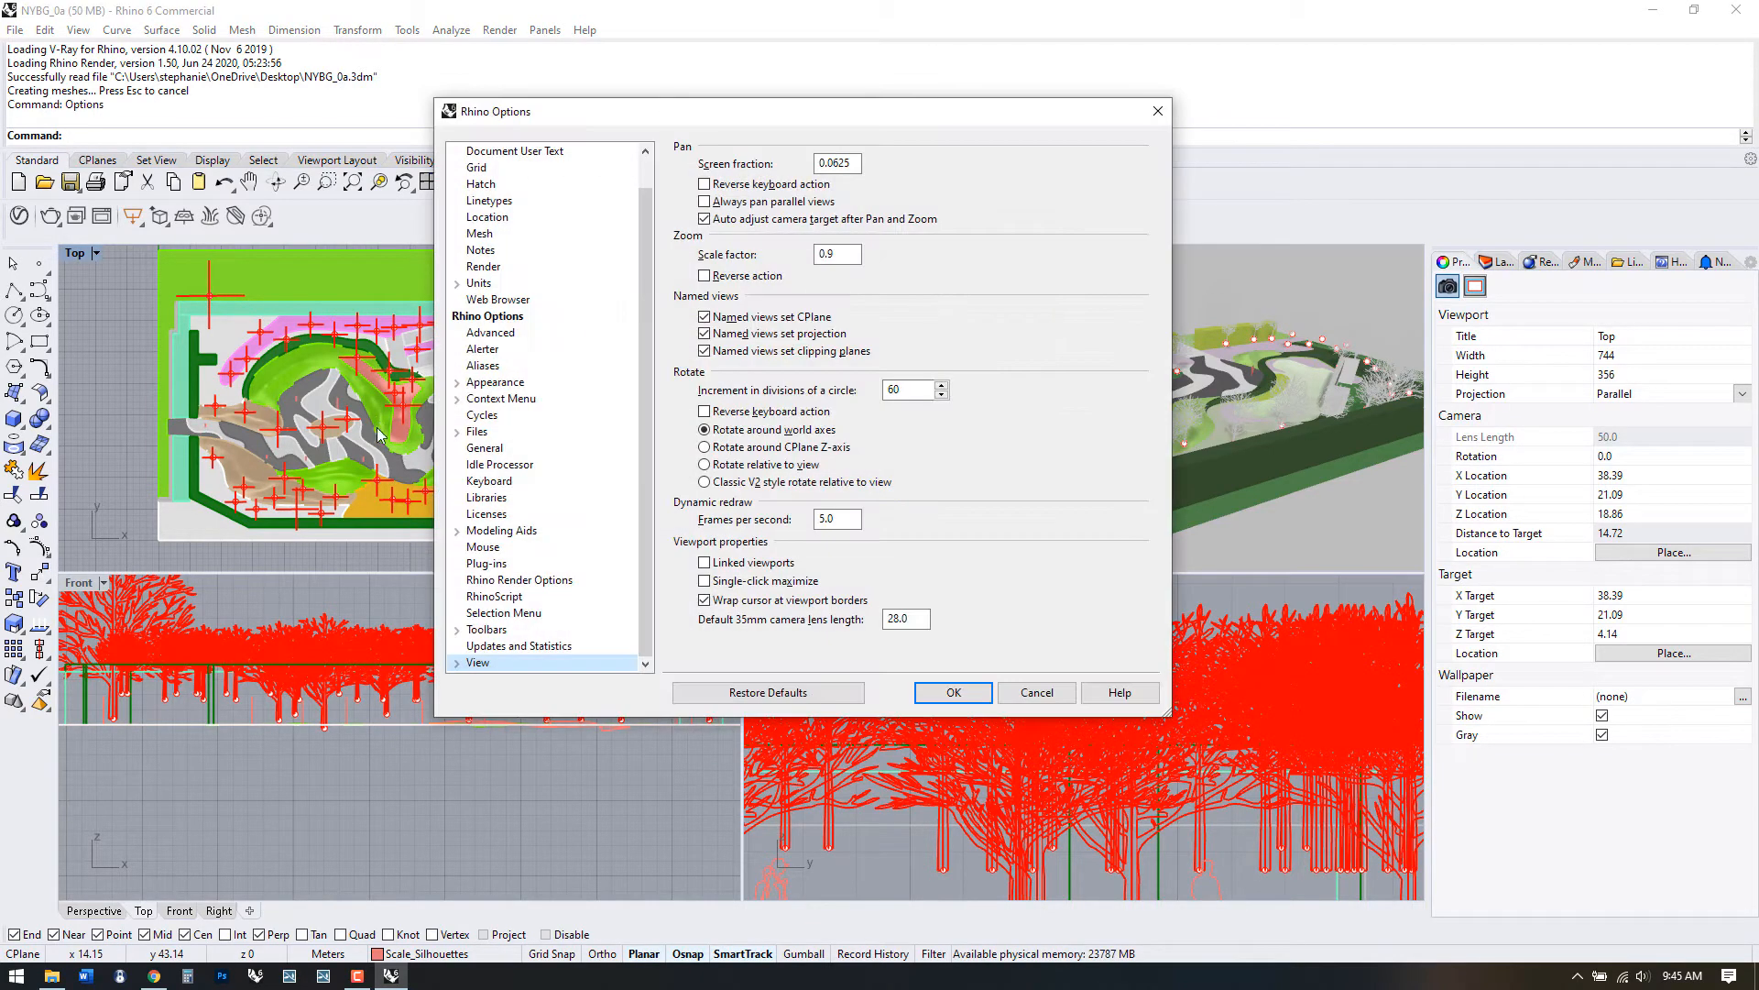
left_click(486, 562)
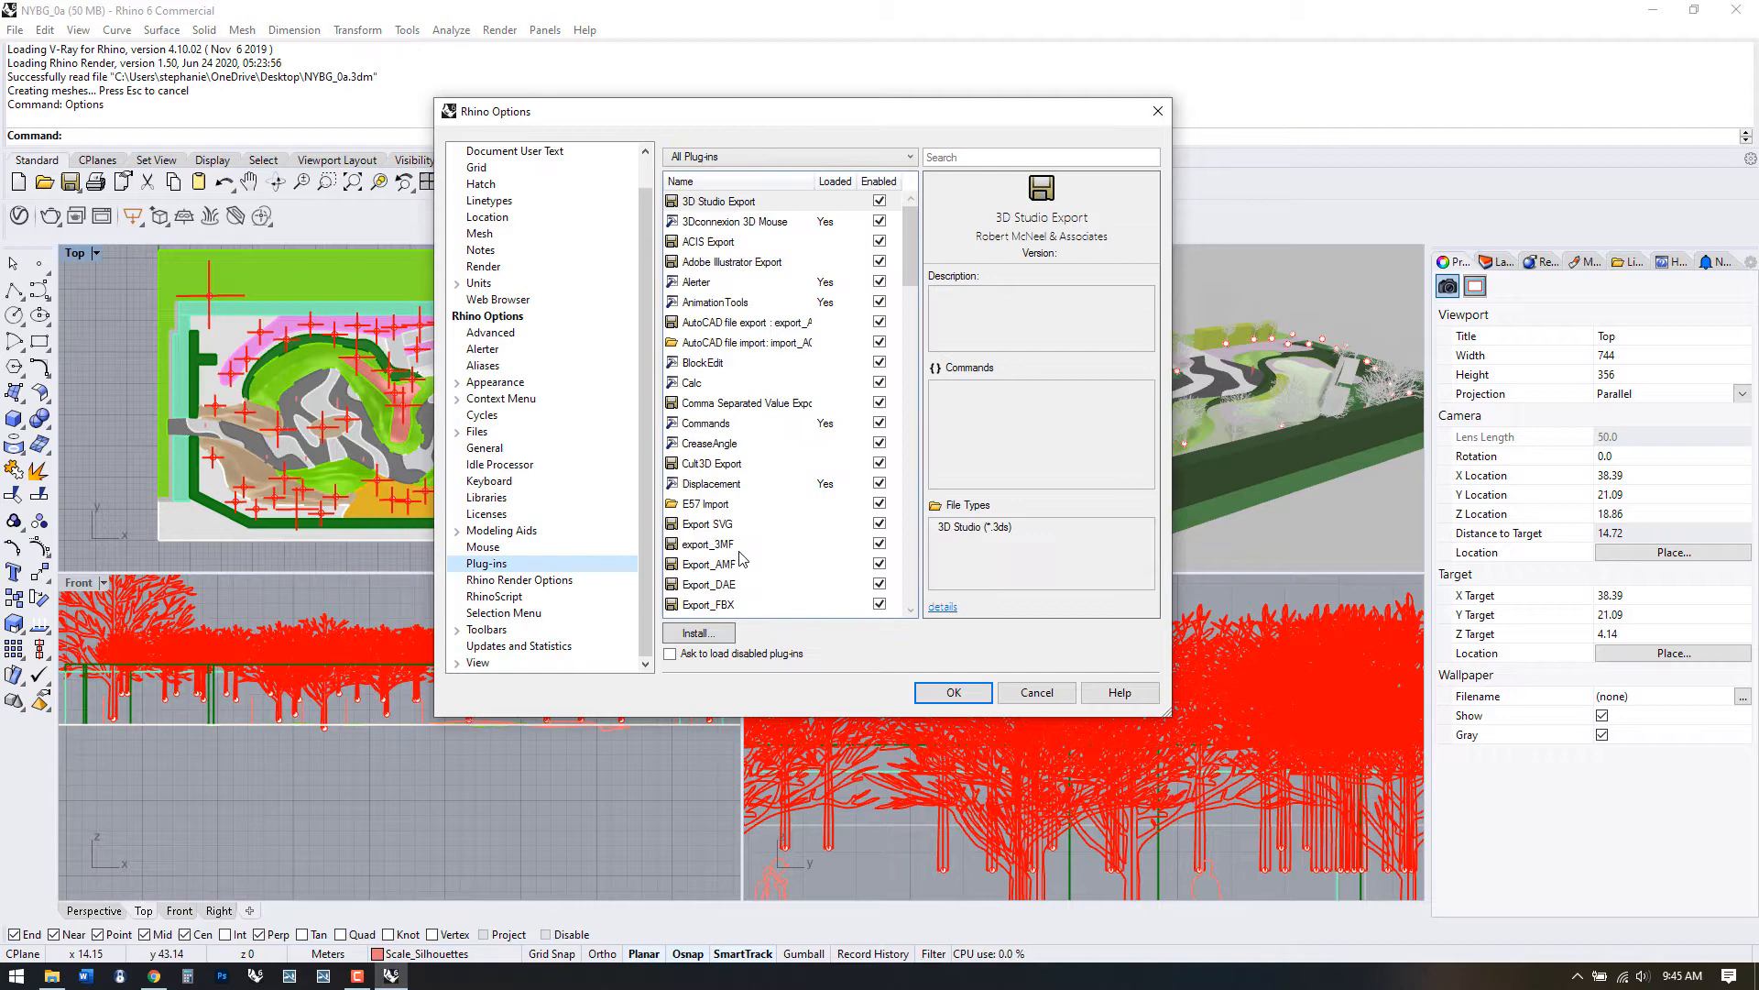
scroll("down", 3)
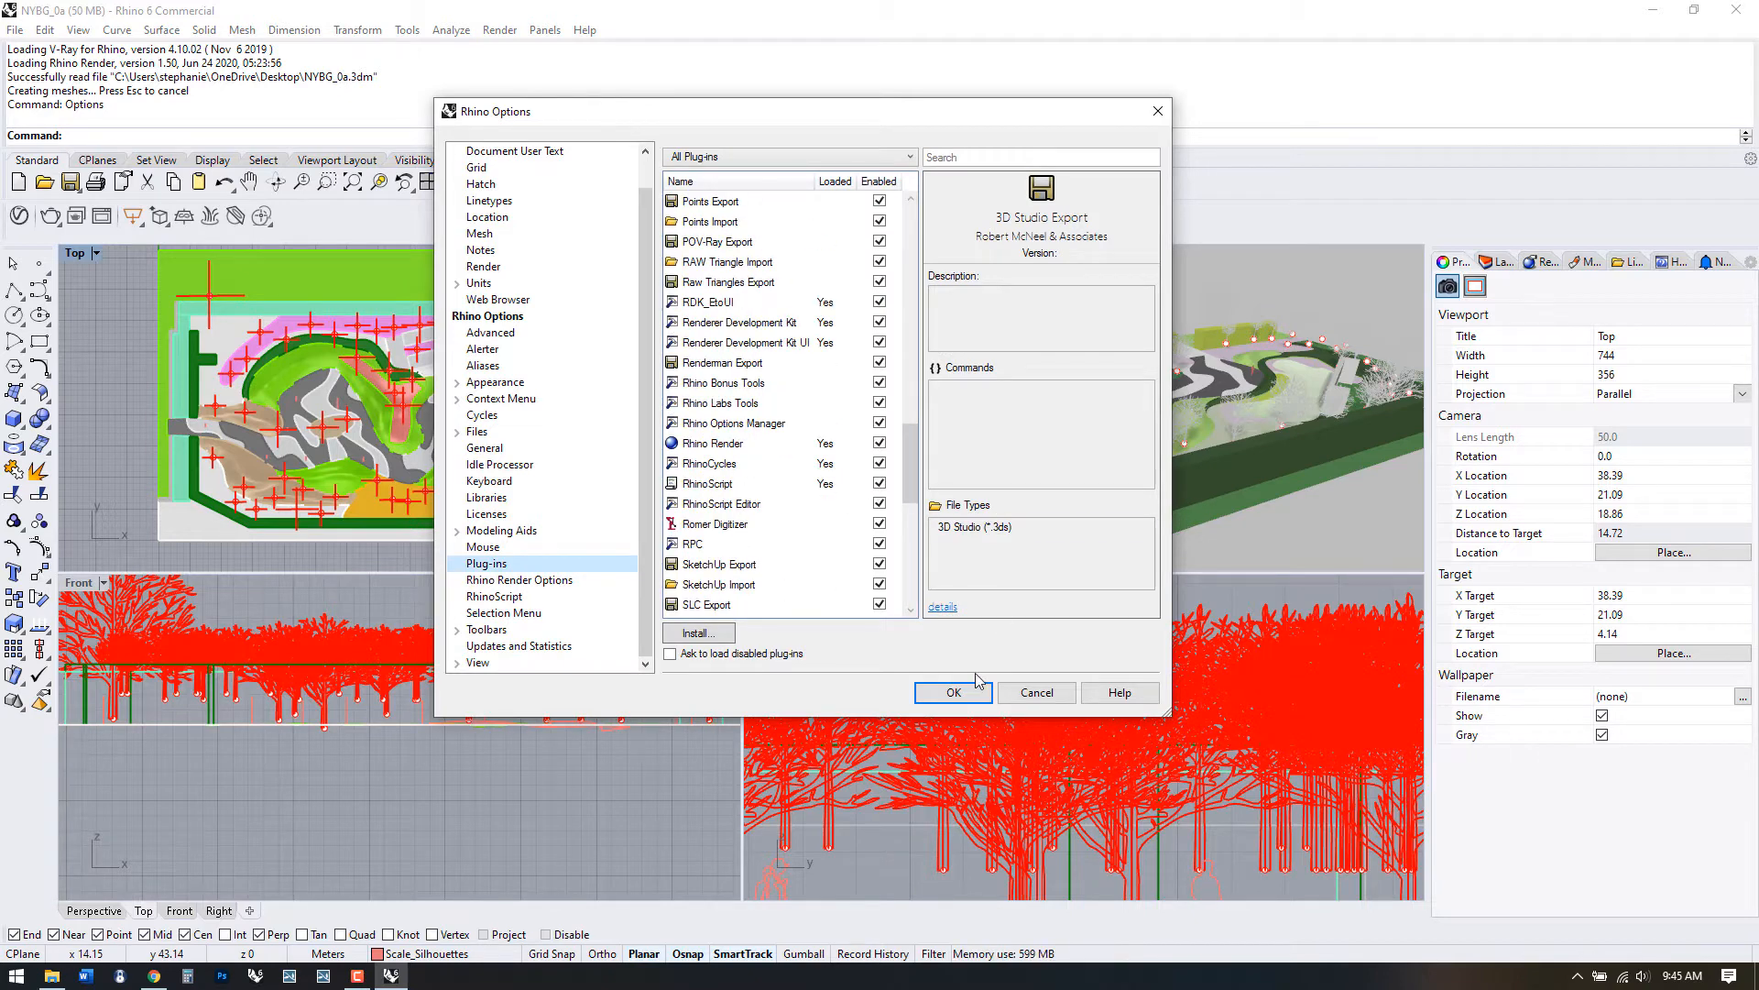
left_click(953, 693)
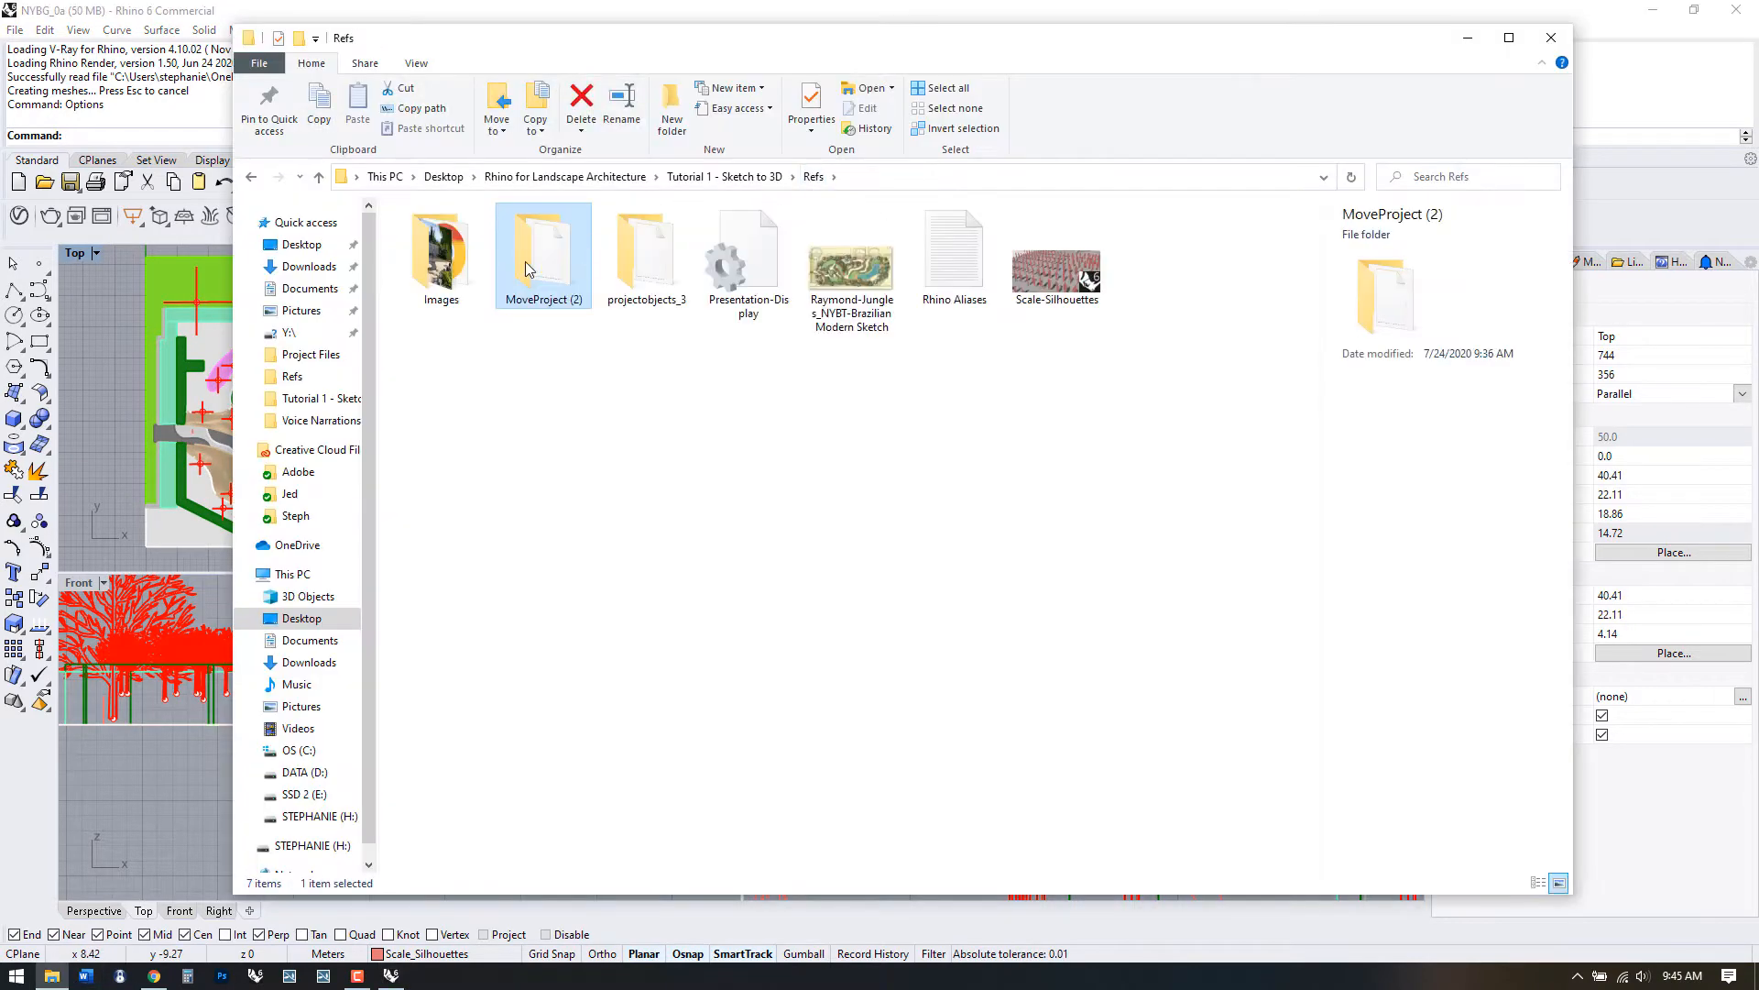
- Open the MoveProject (2) folder in Refs, then minimize File Explorer
double_click(541, 250)
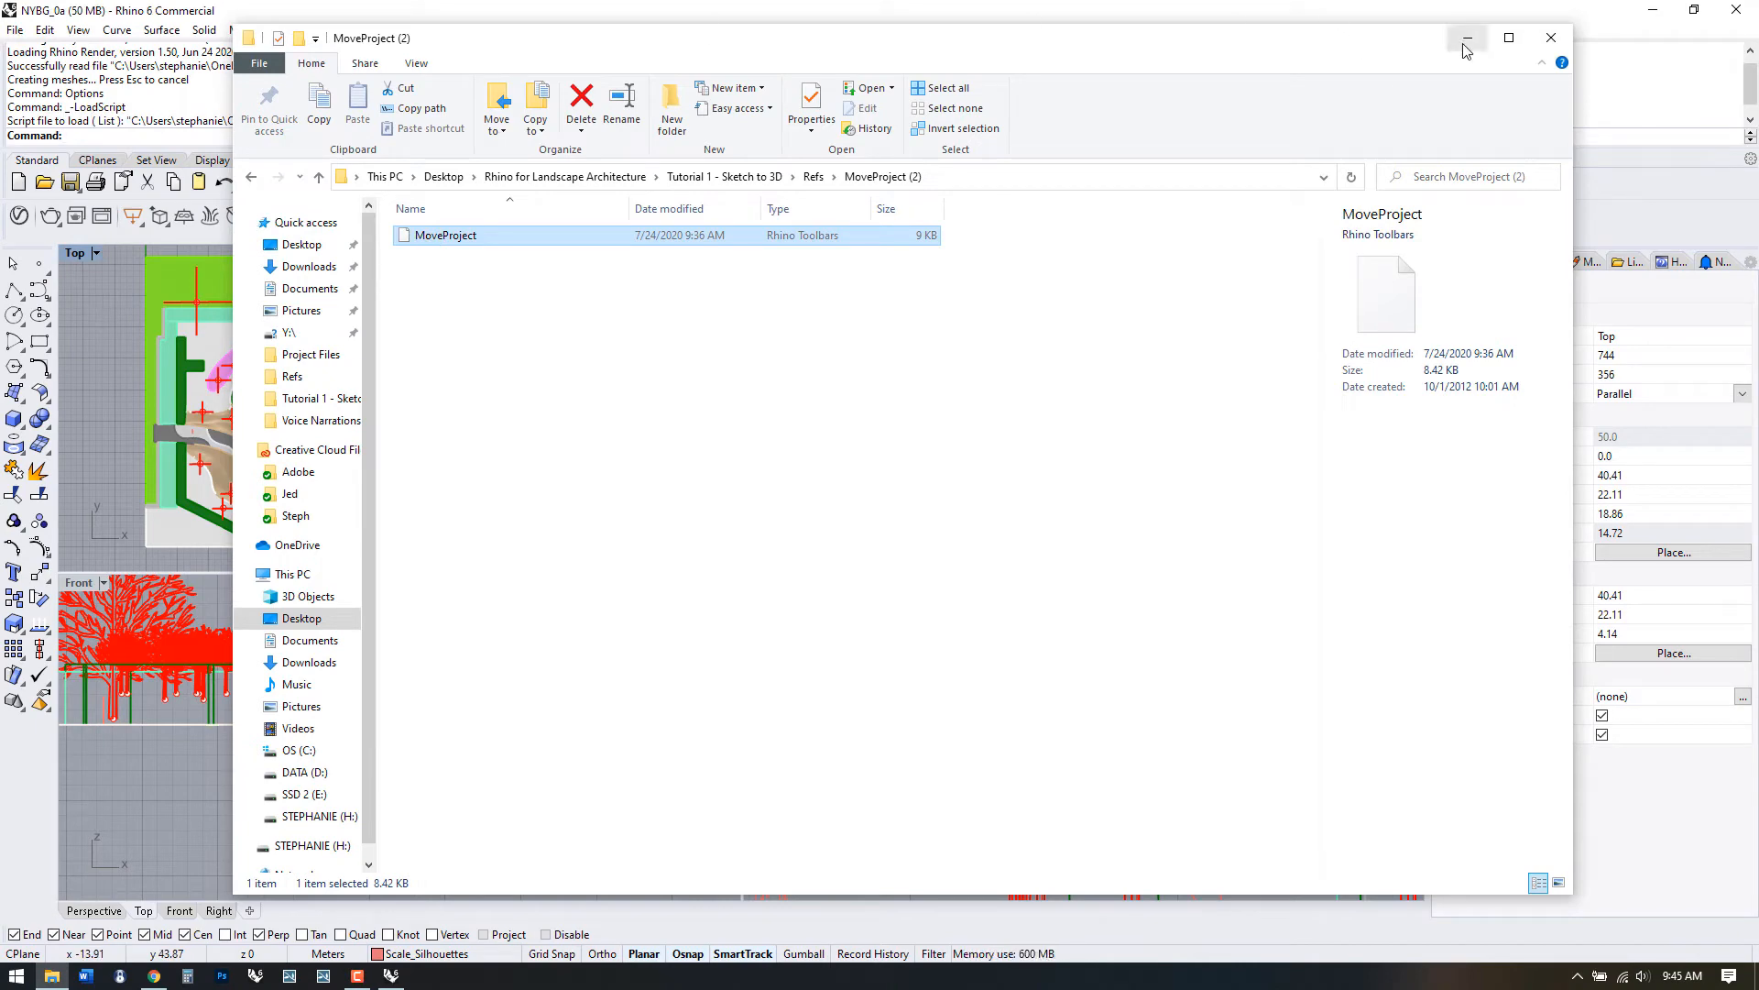
left_click(1465, 36)
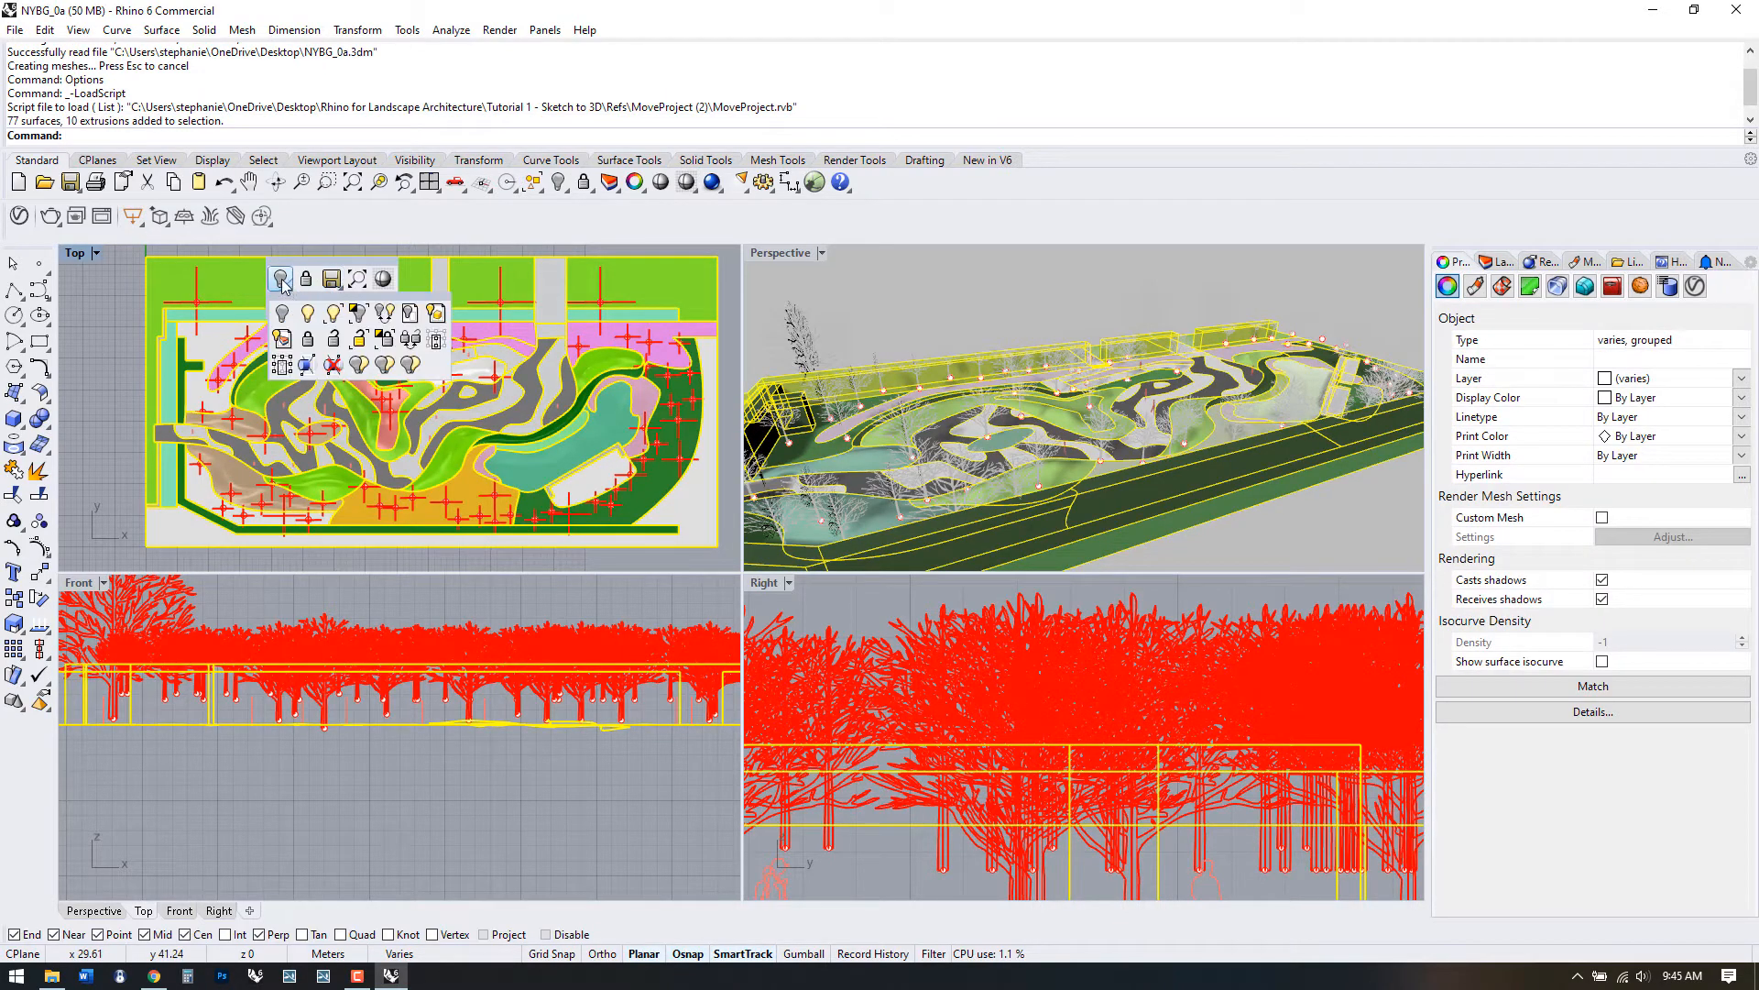
- Hide the selected garden geometry and show the sketch plan on the Default layer
left_click(280, 279)
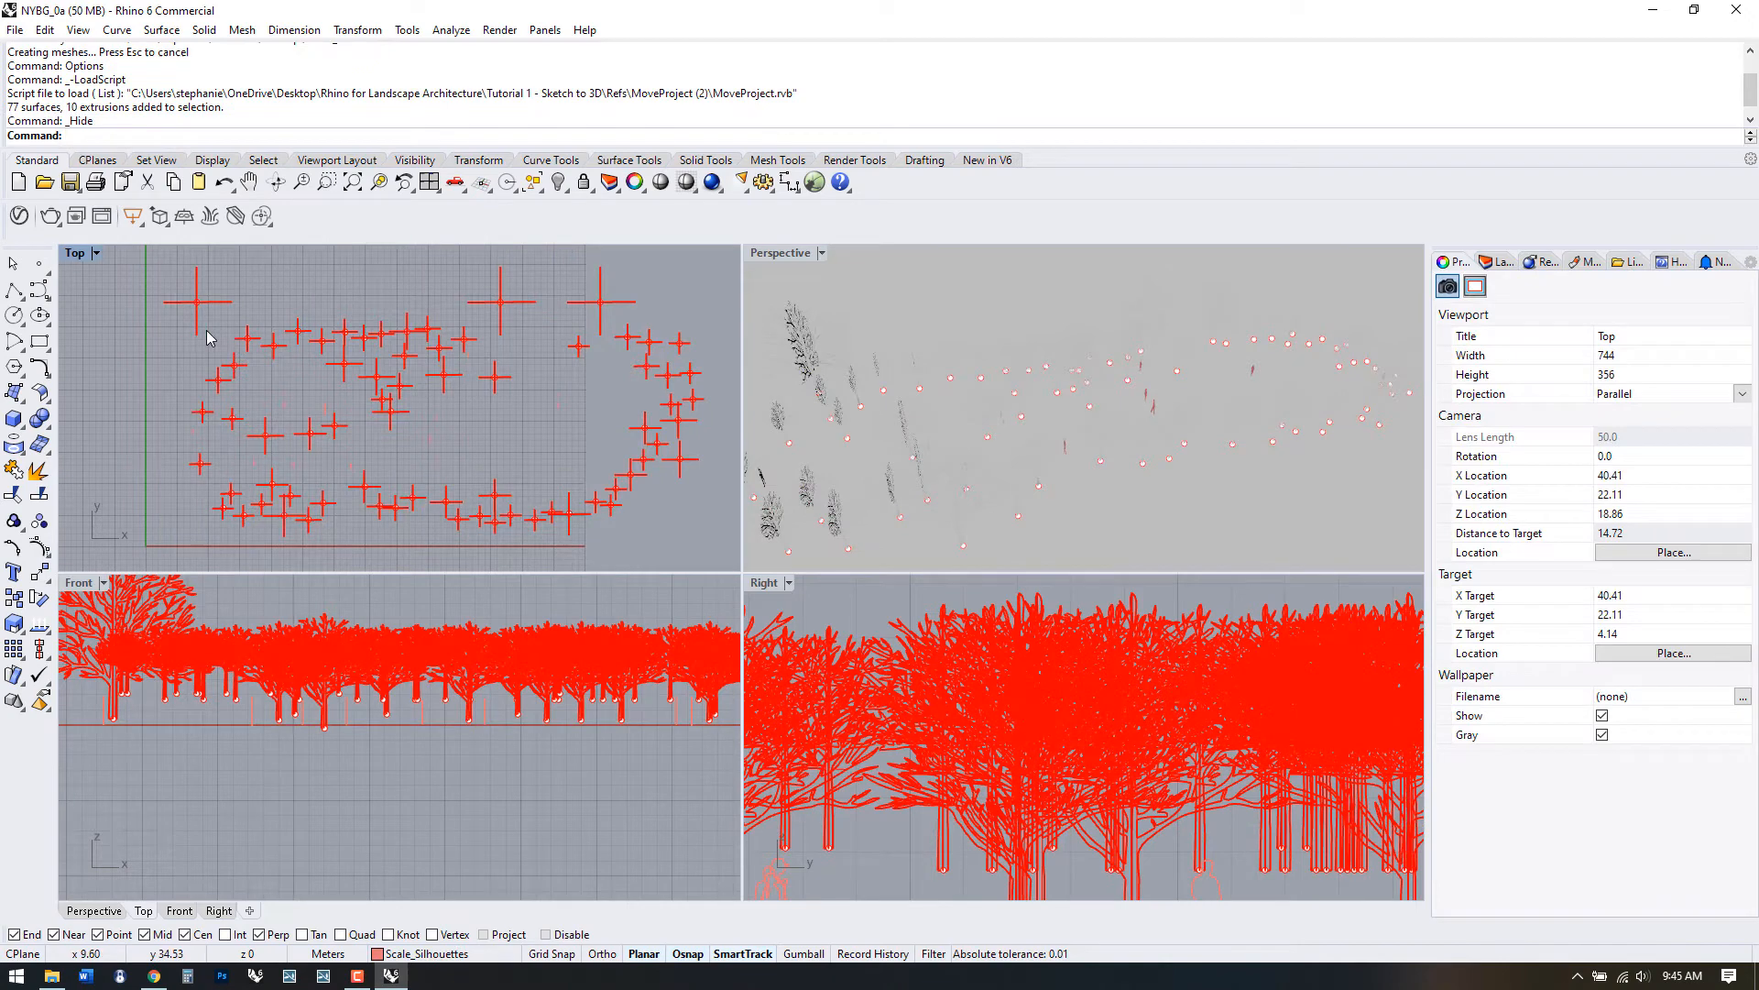
left_click(1499, 260)
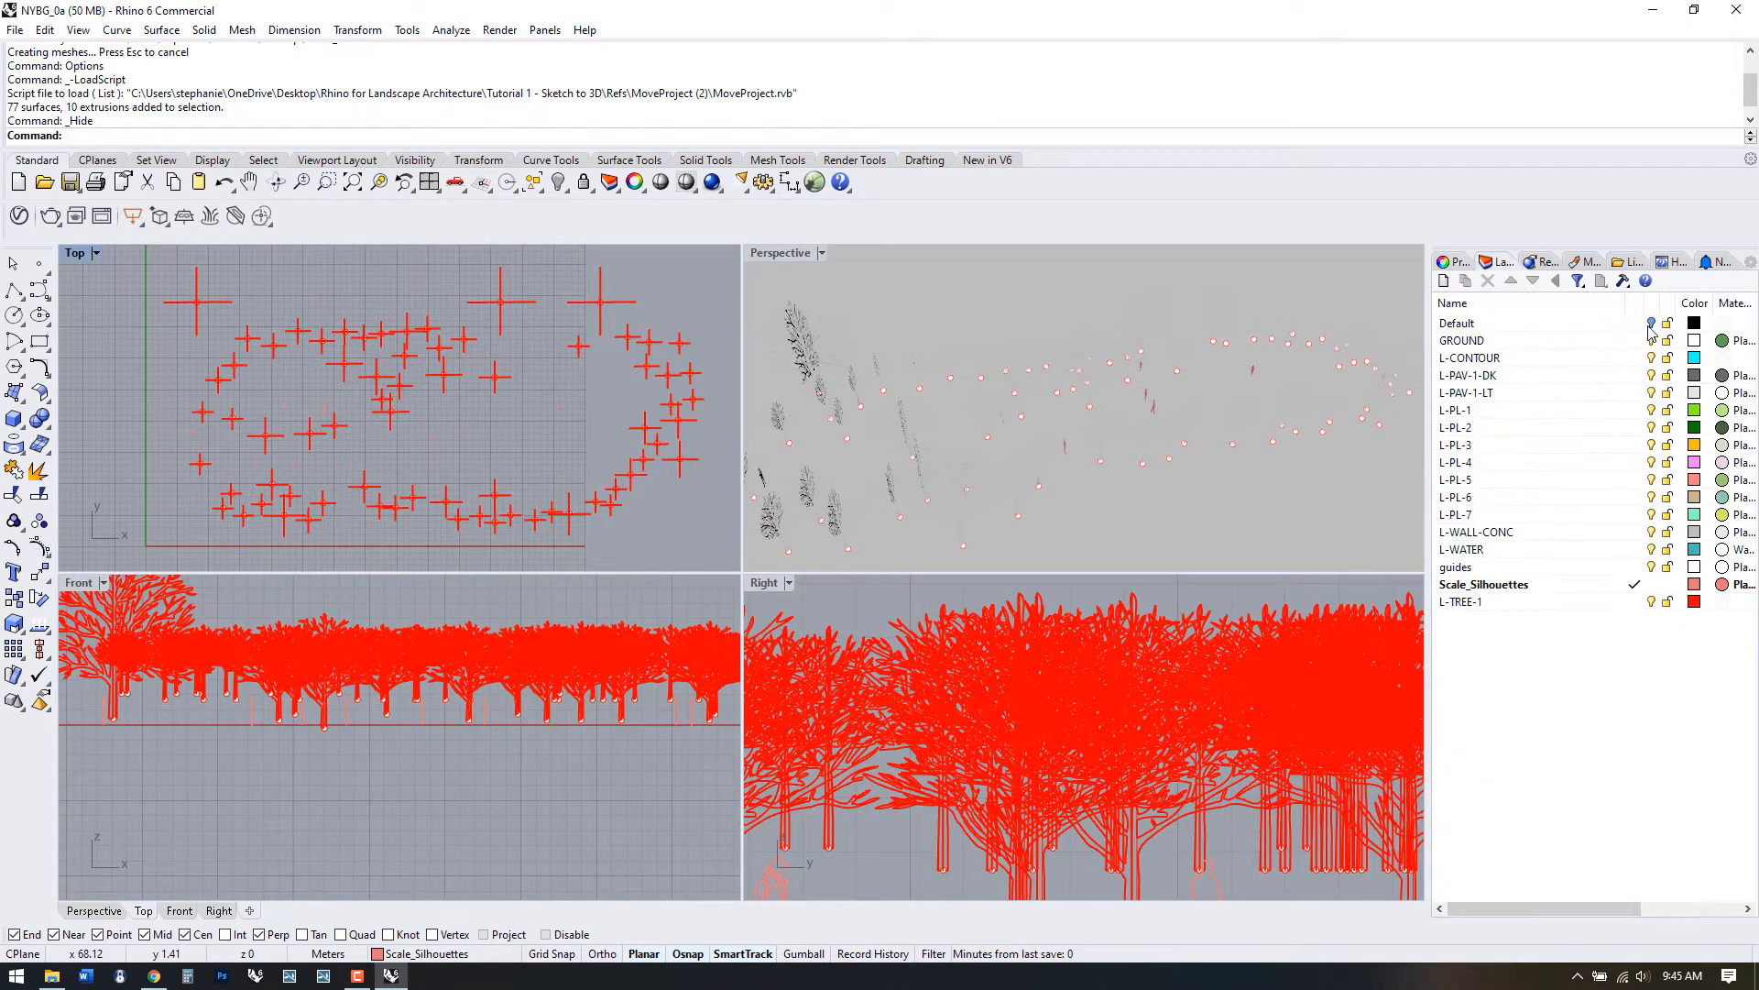
left_click(1456, 323)
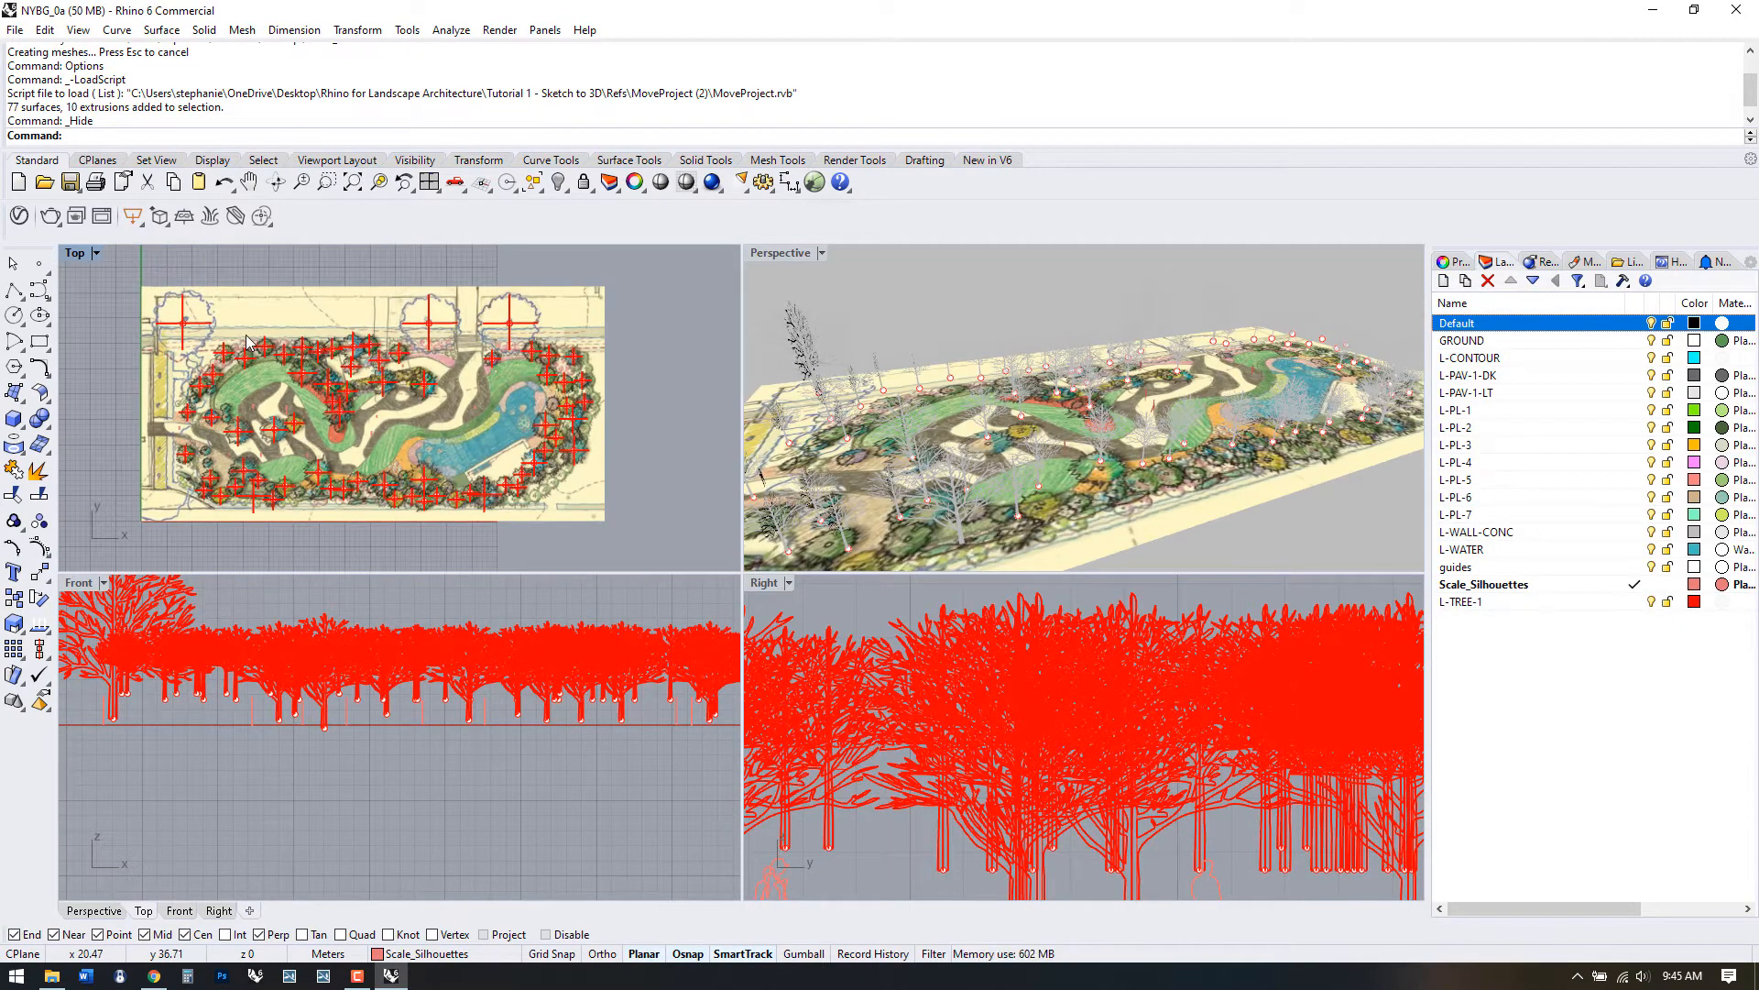
mouse_move(16, 393)
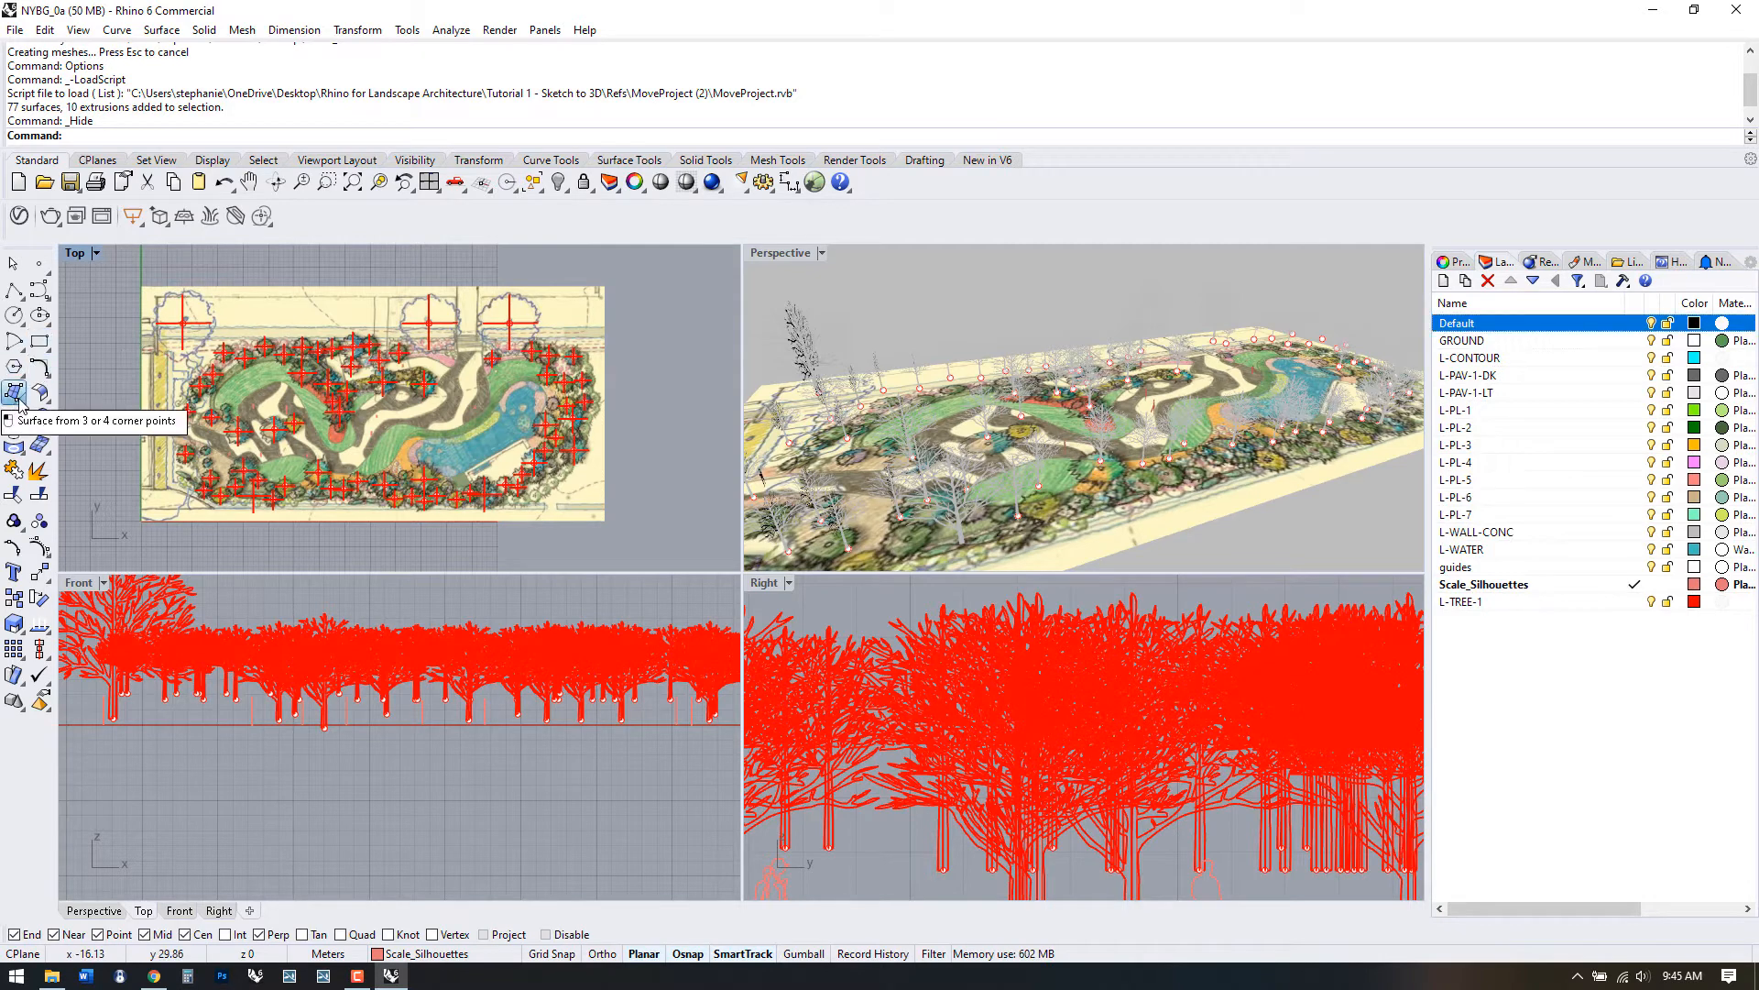
- Draw a rectangular ground plane and move it onto the GROUND layer
left_click(15, 395)
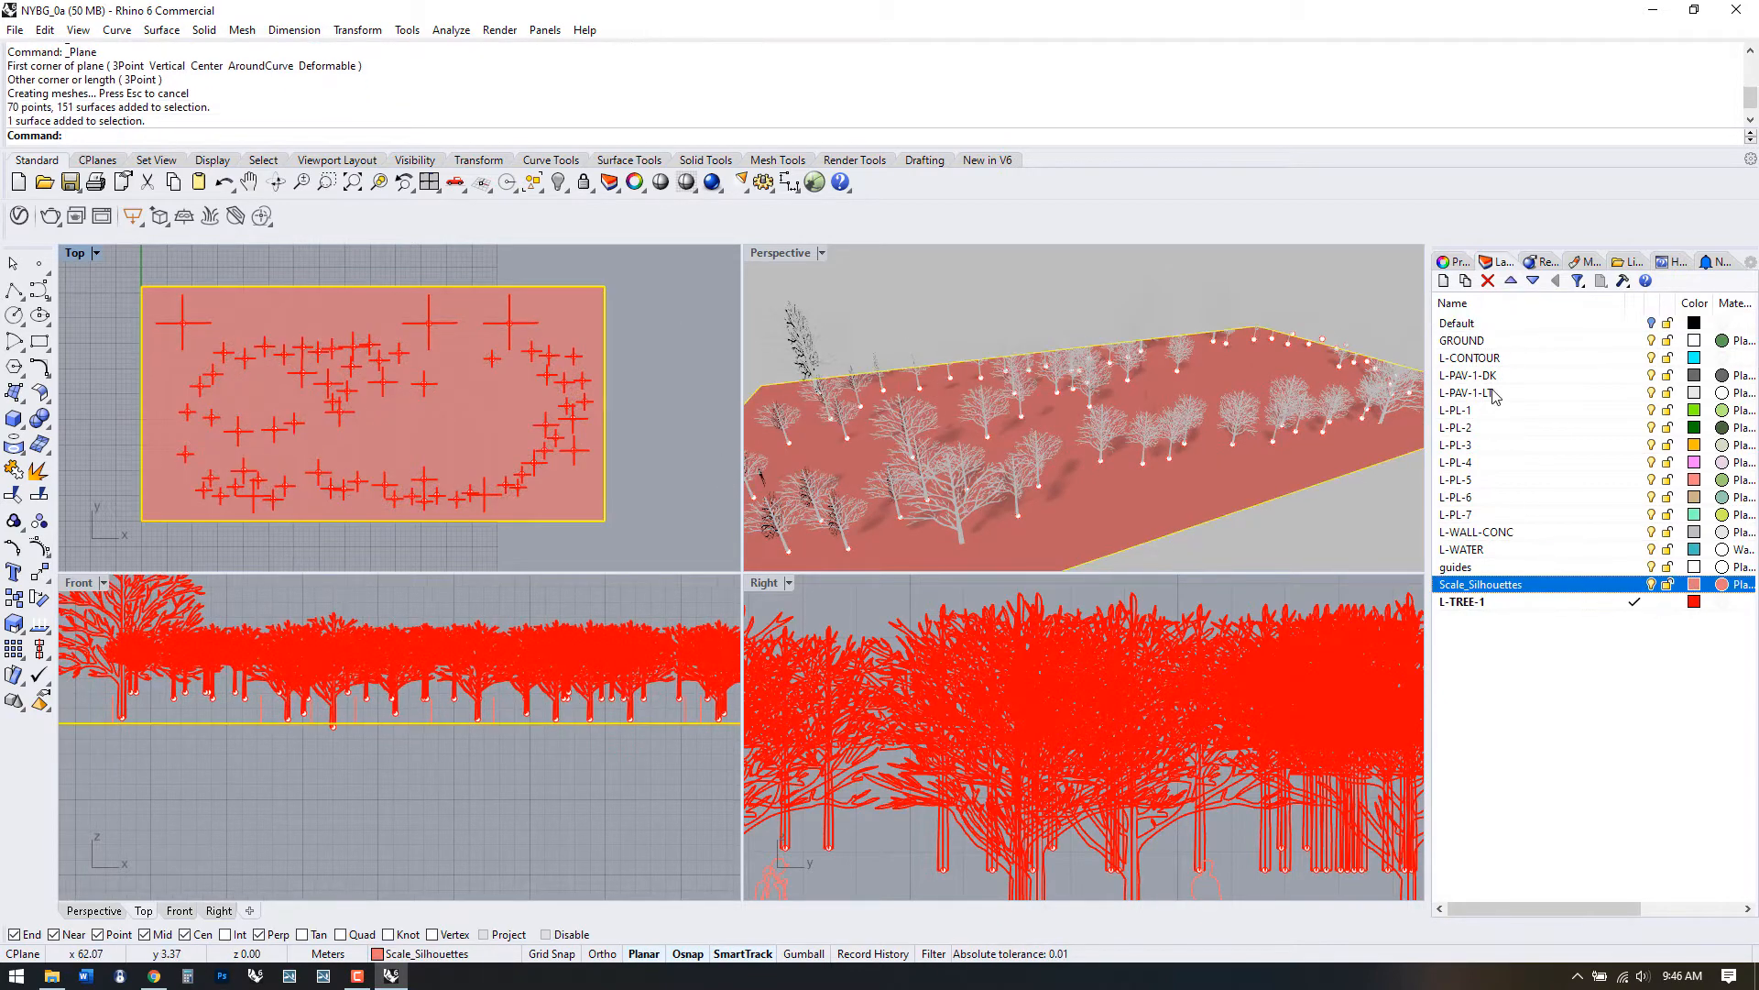
left_click(1463, 340)
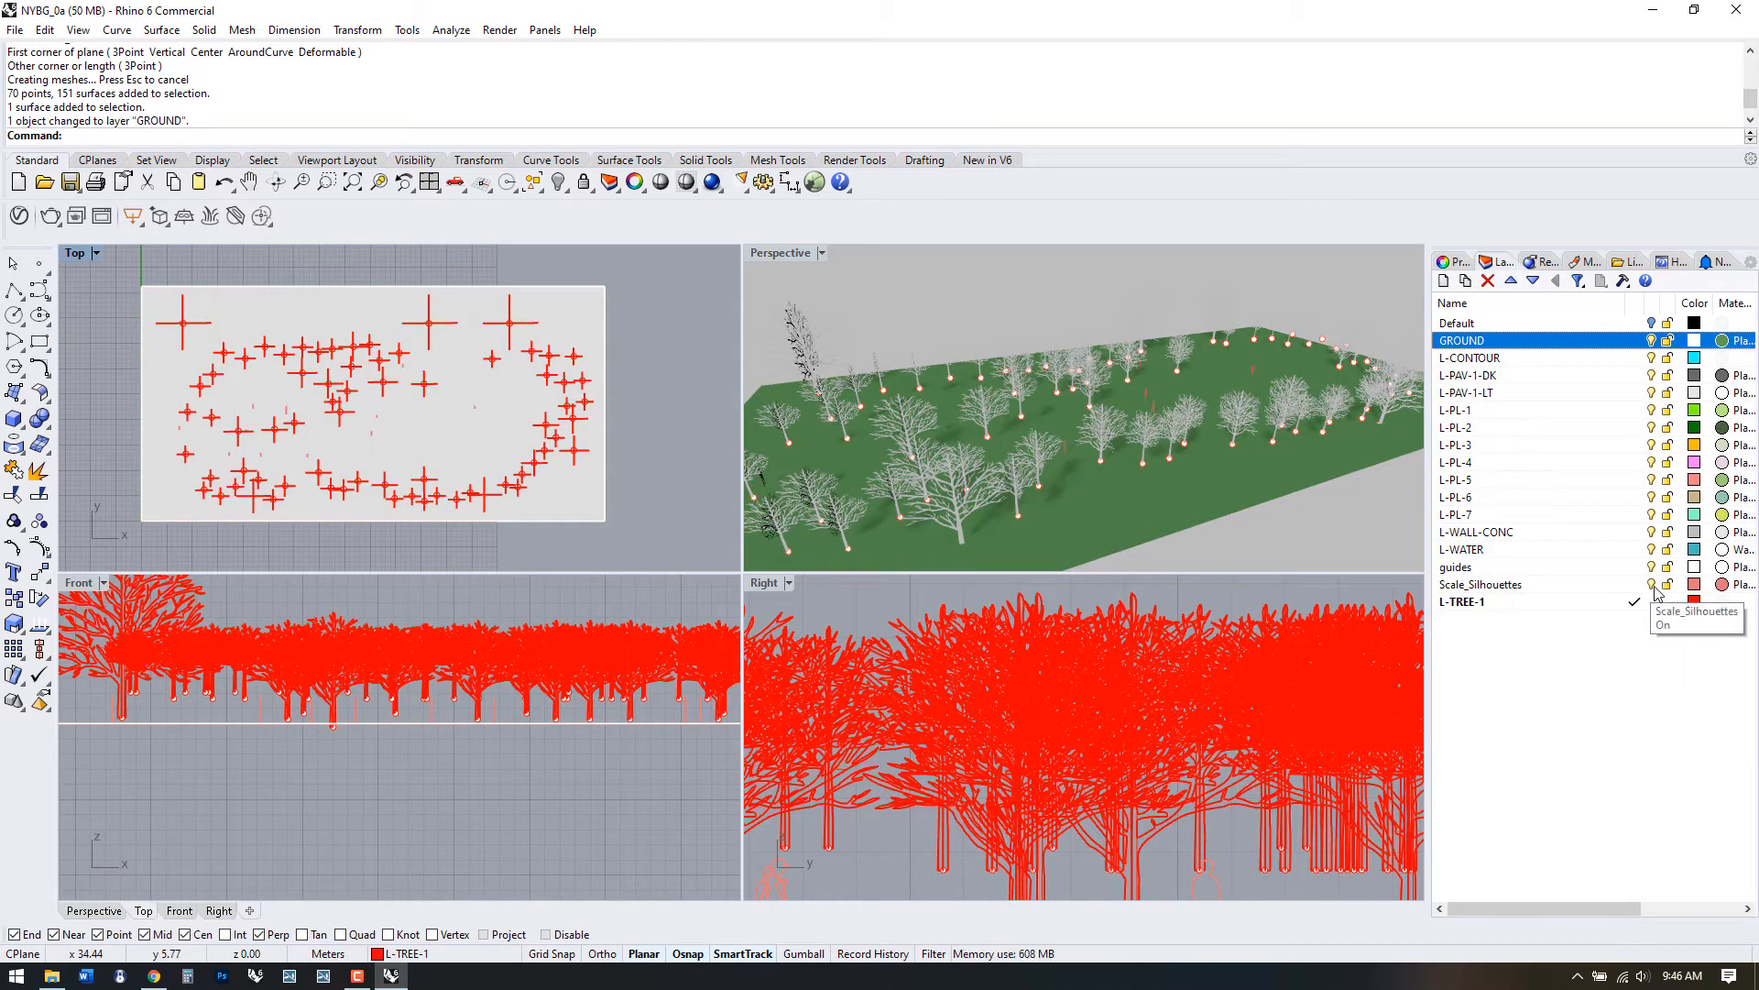
left_click(1481, 583)
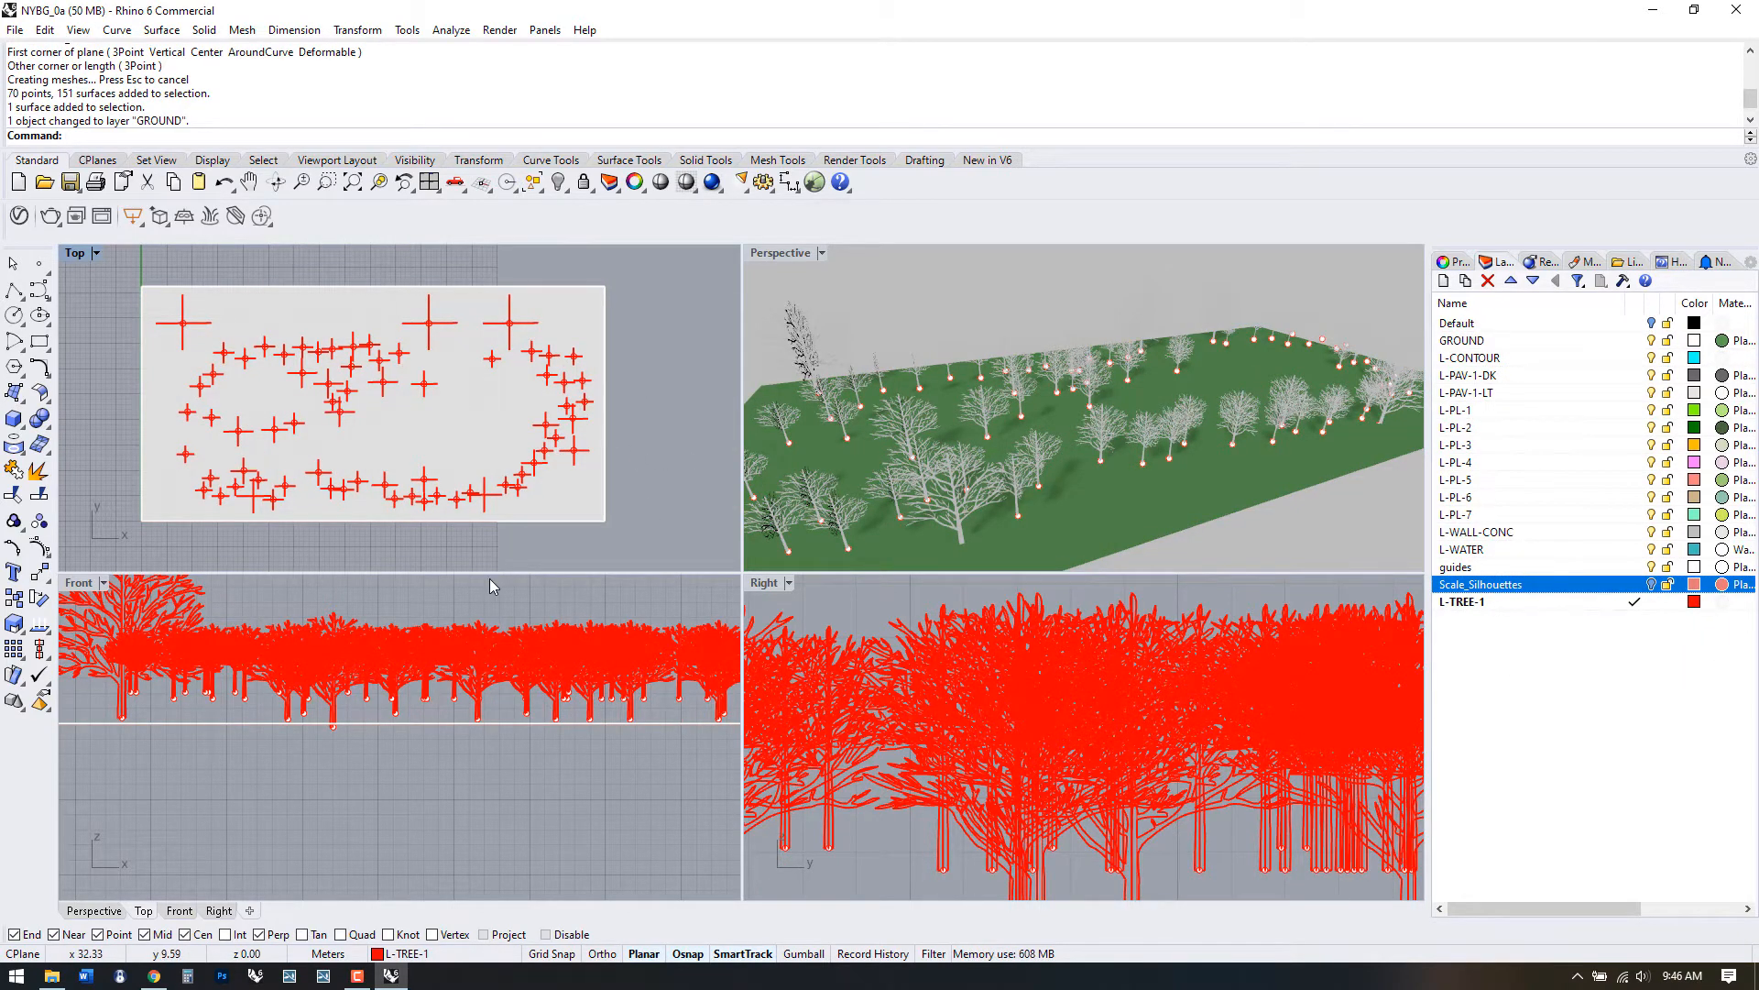
mouse_move(143, 145)
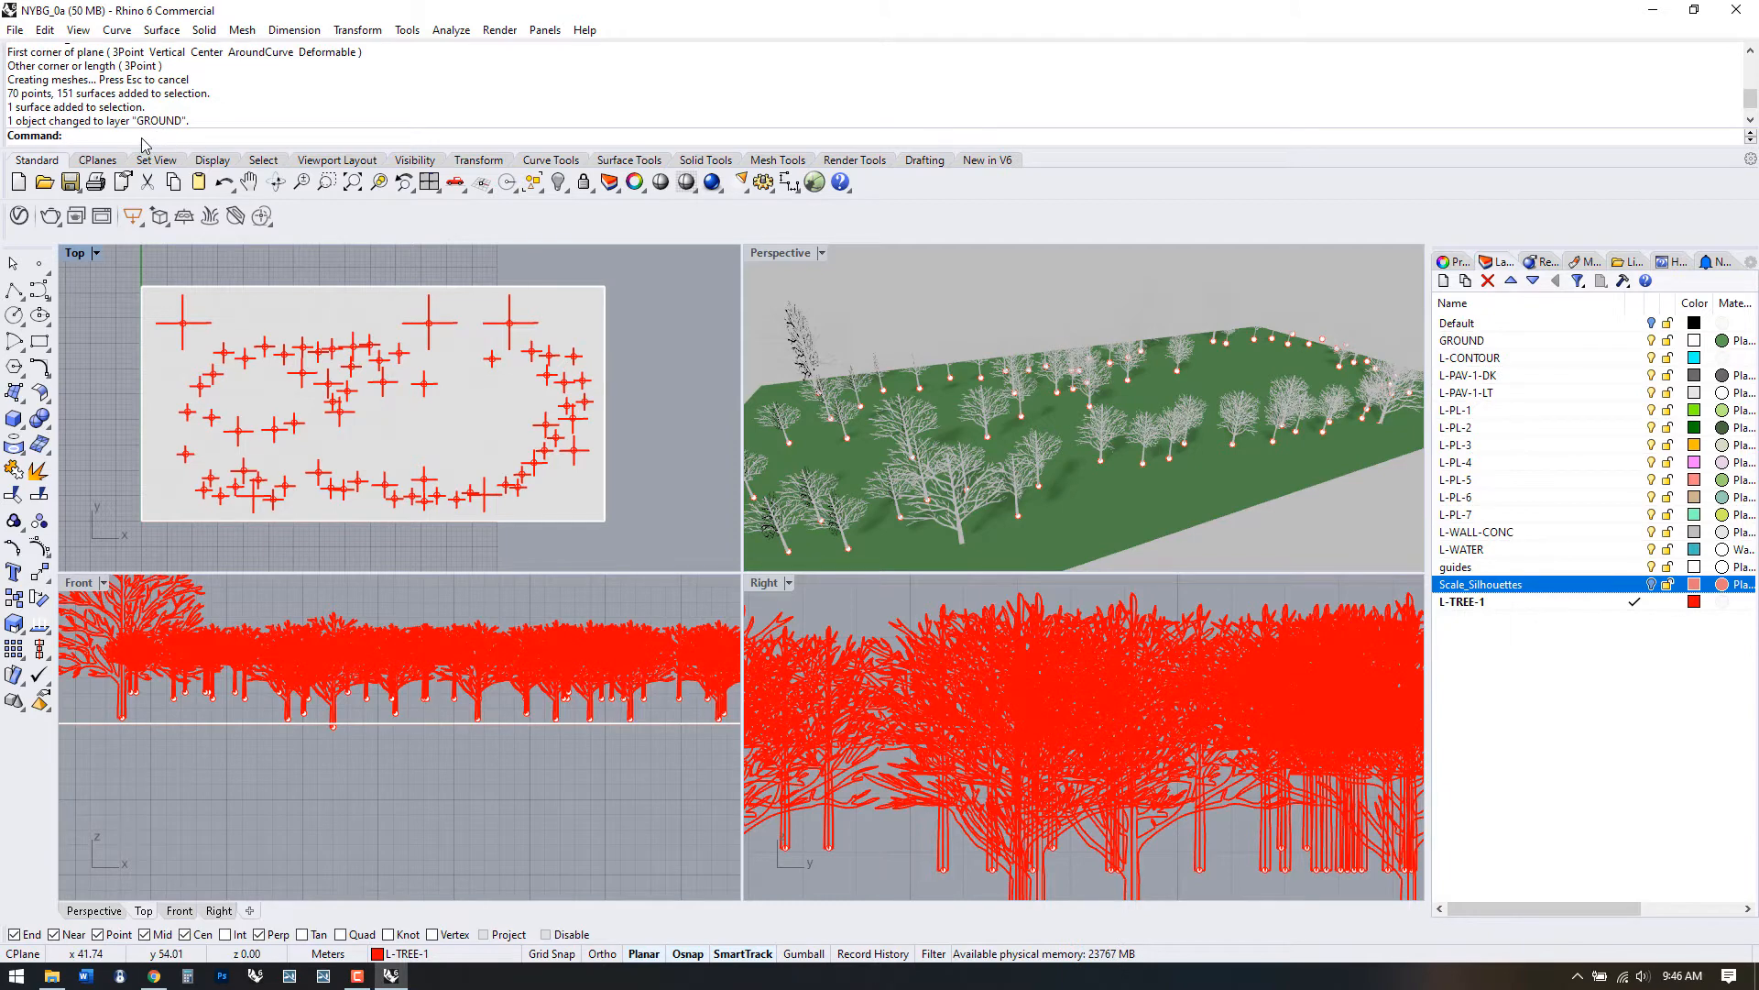
key("ctrl+z")
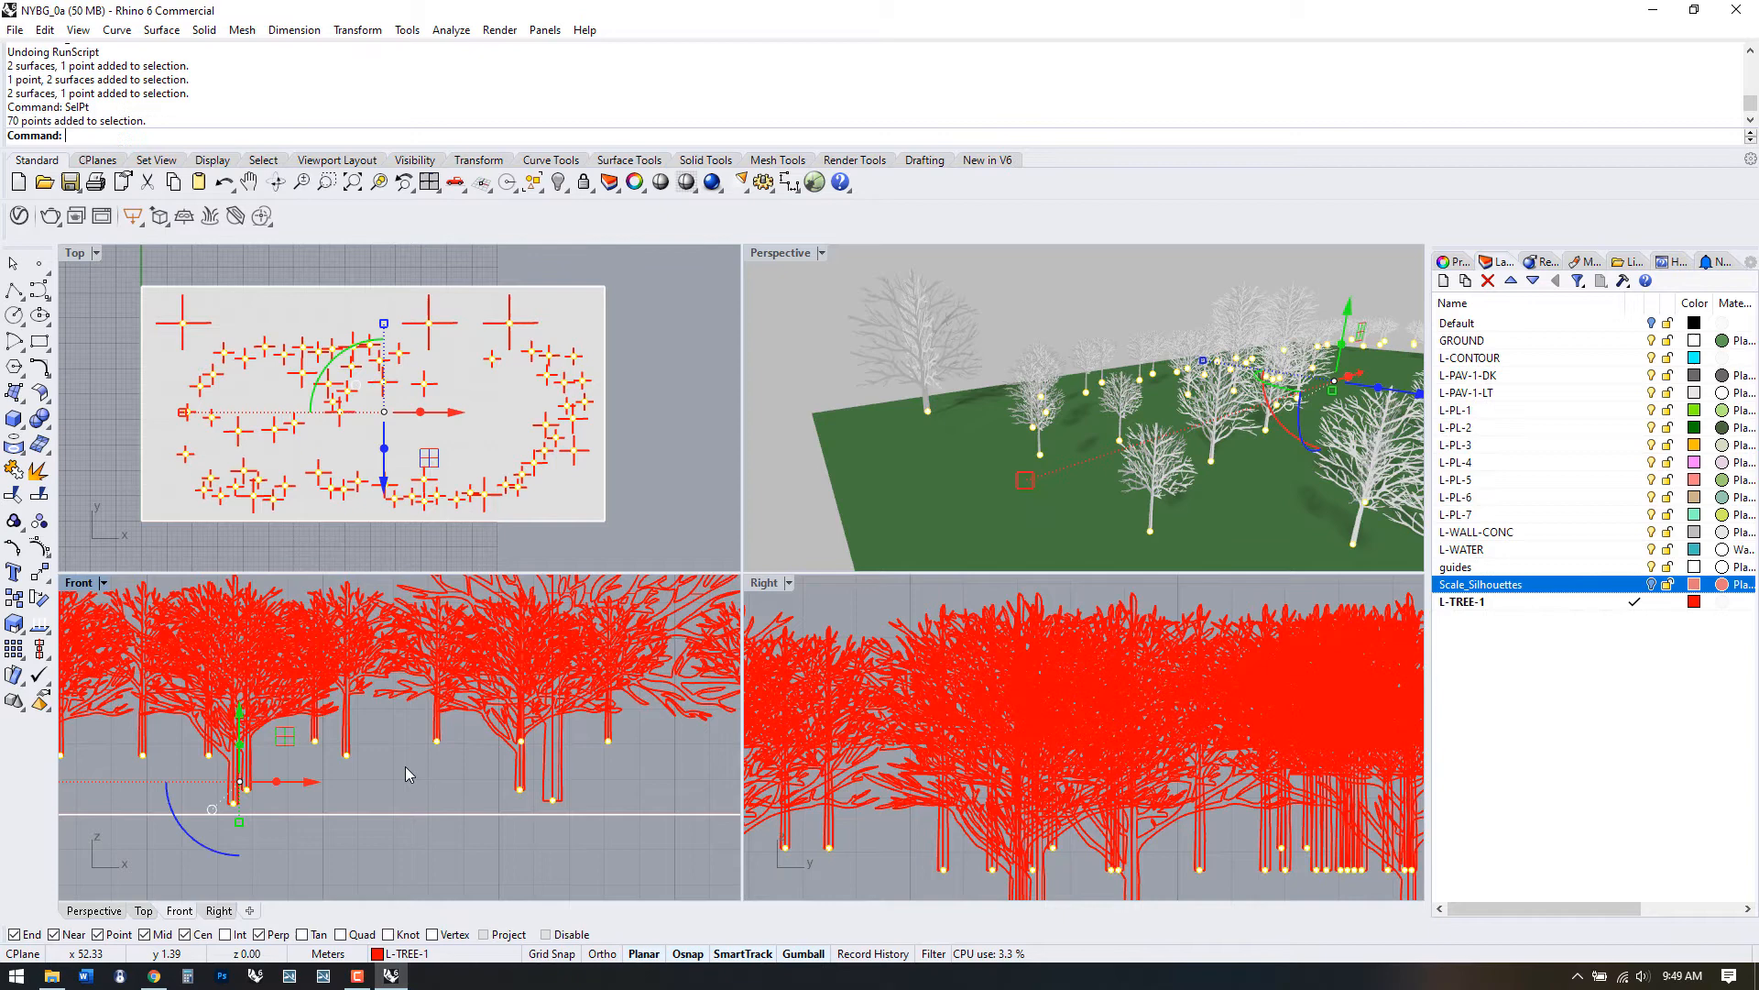
- Delete the current selection
key("Delete")
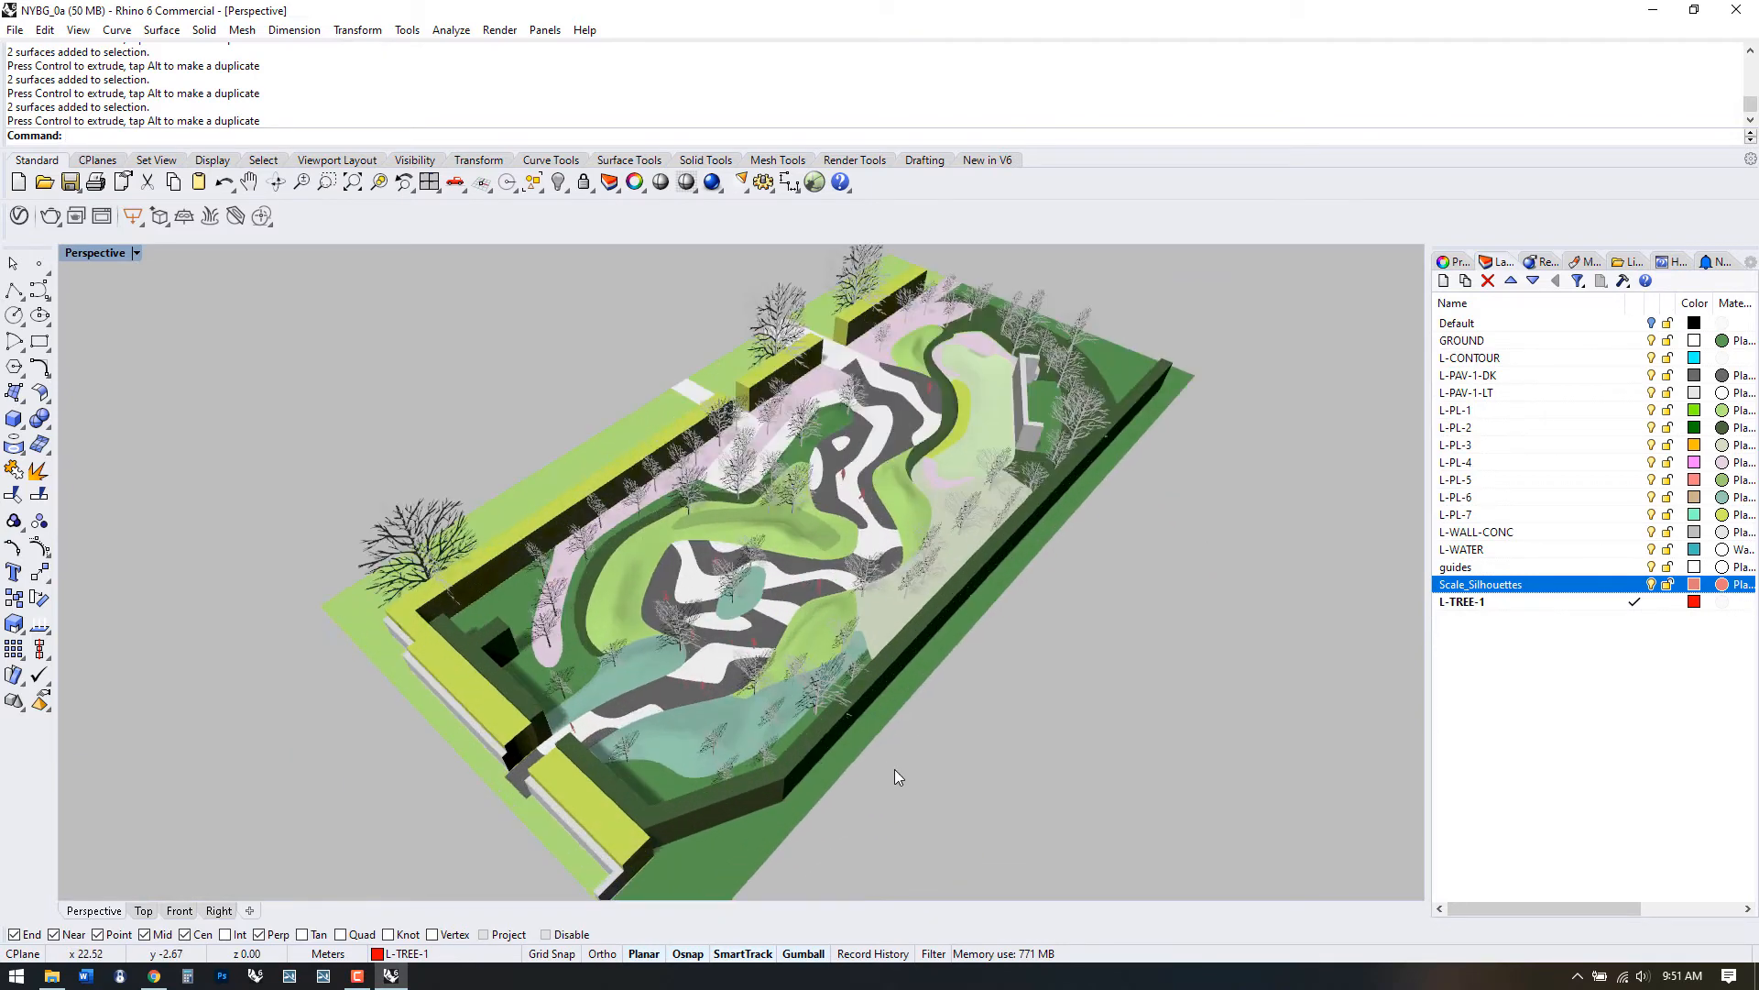
- Switch the Perspective viewport to Raytraced display mode
left_click(135, 253)
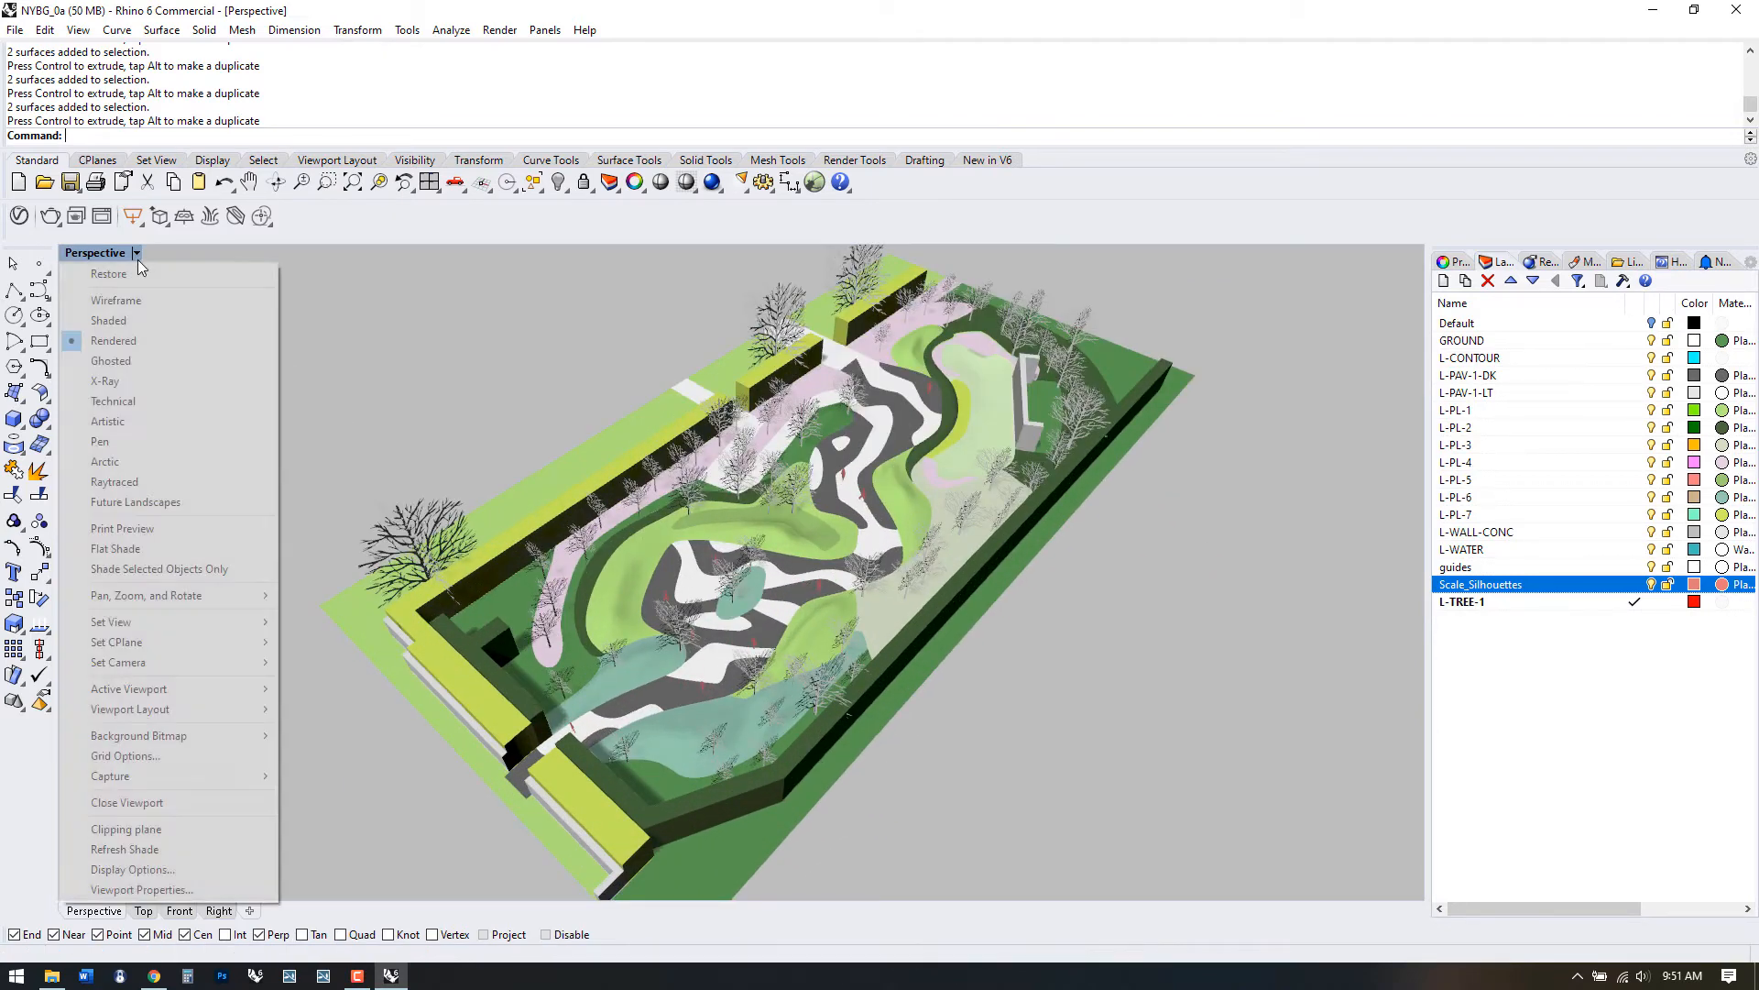
left_click(113, 481)
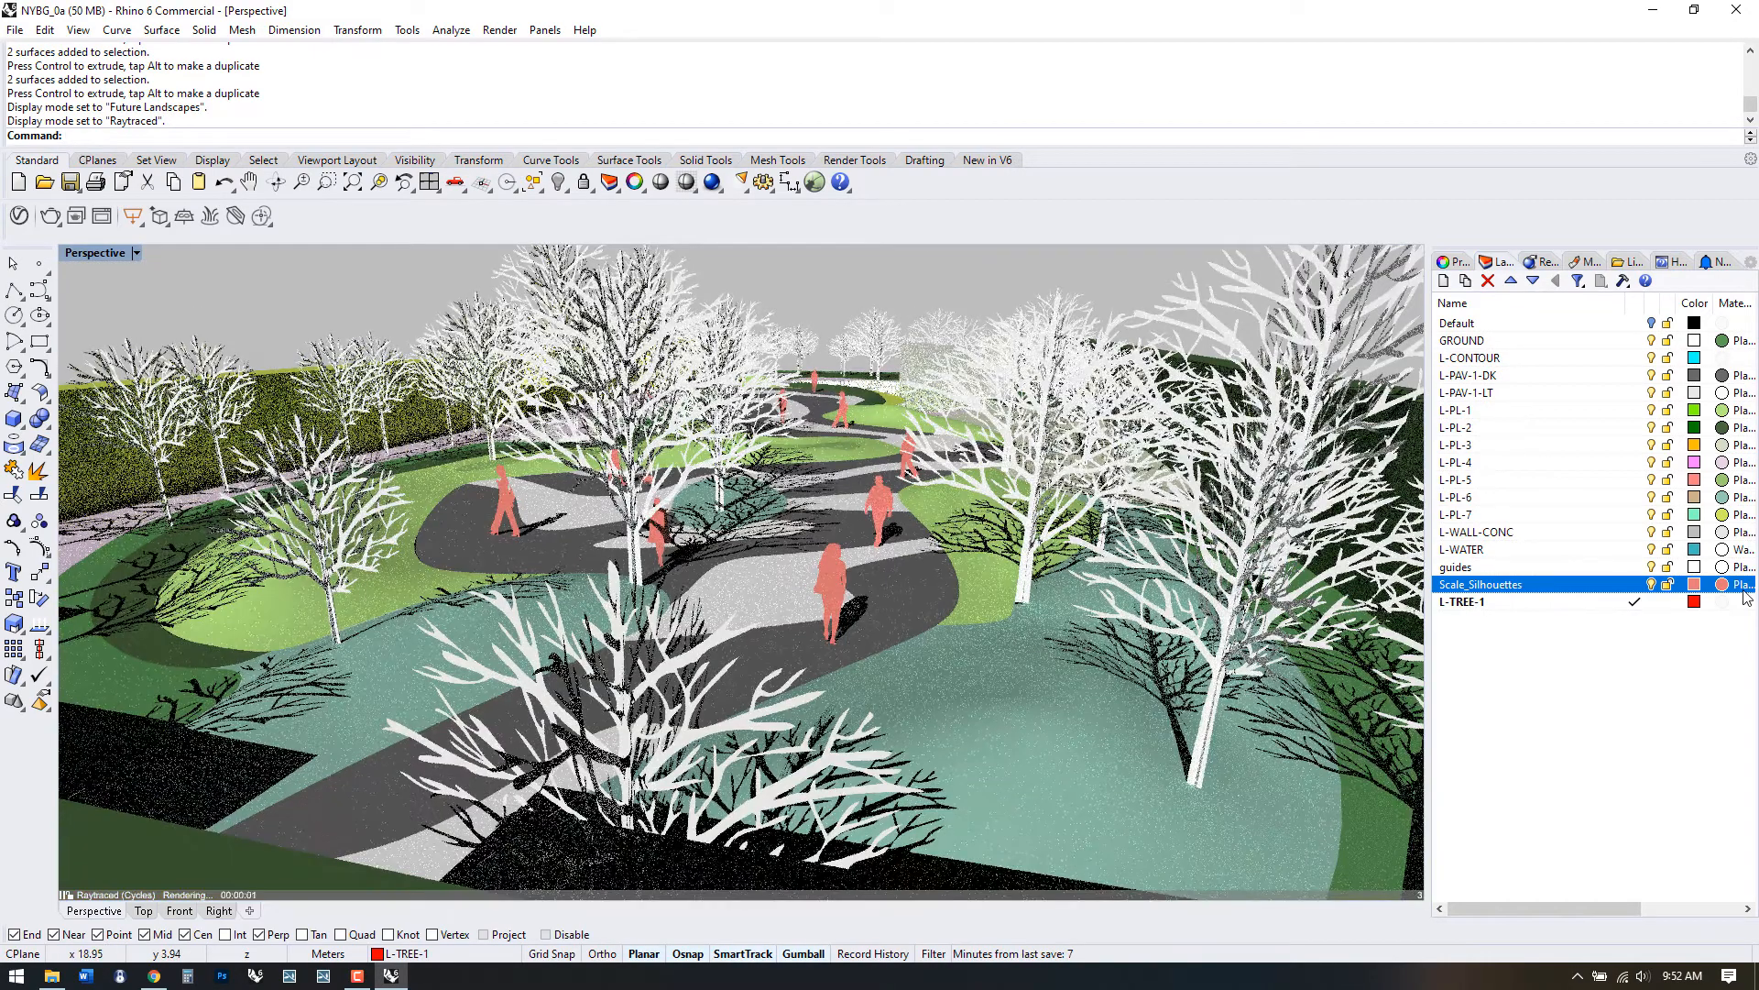
- Give L-TREE-1 a dark green plaster material and re-save as NYBG_0a
left_click(1741, 601)
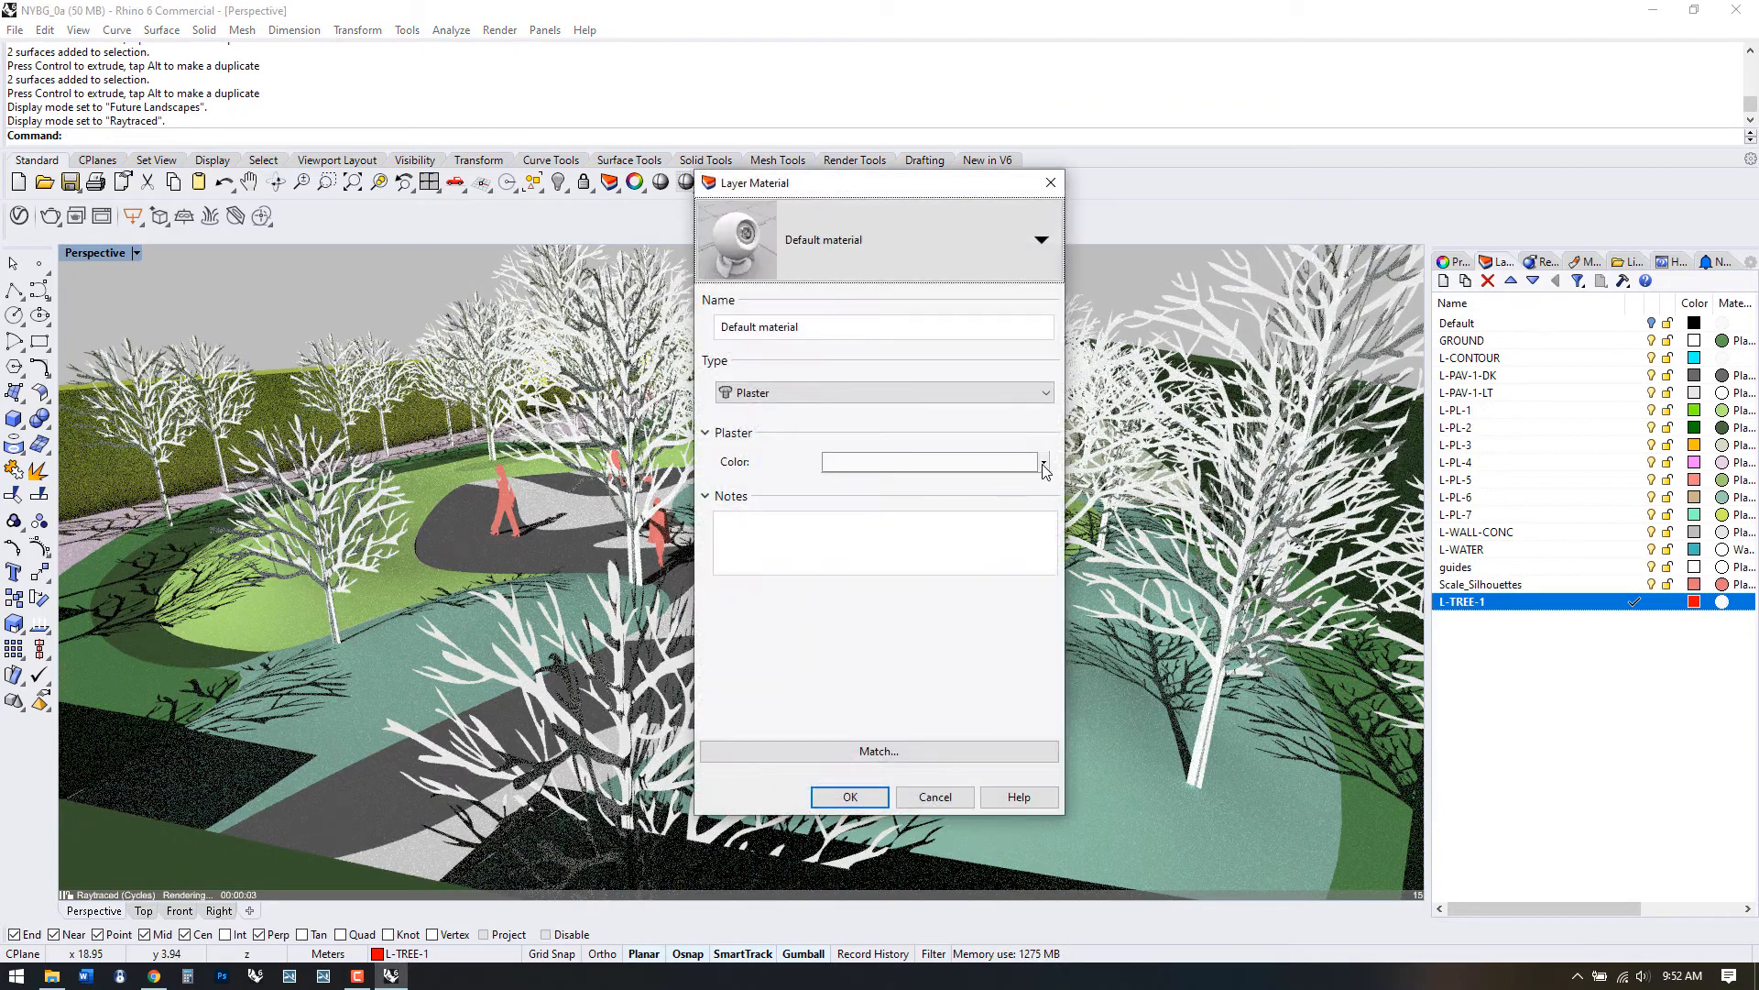
left_click(1040, 461)
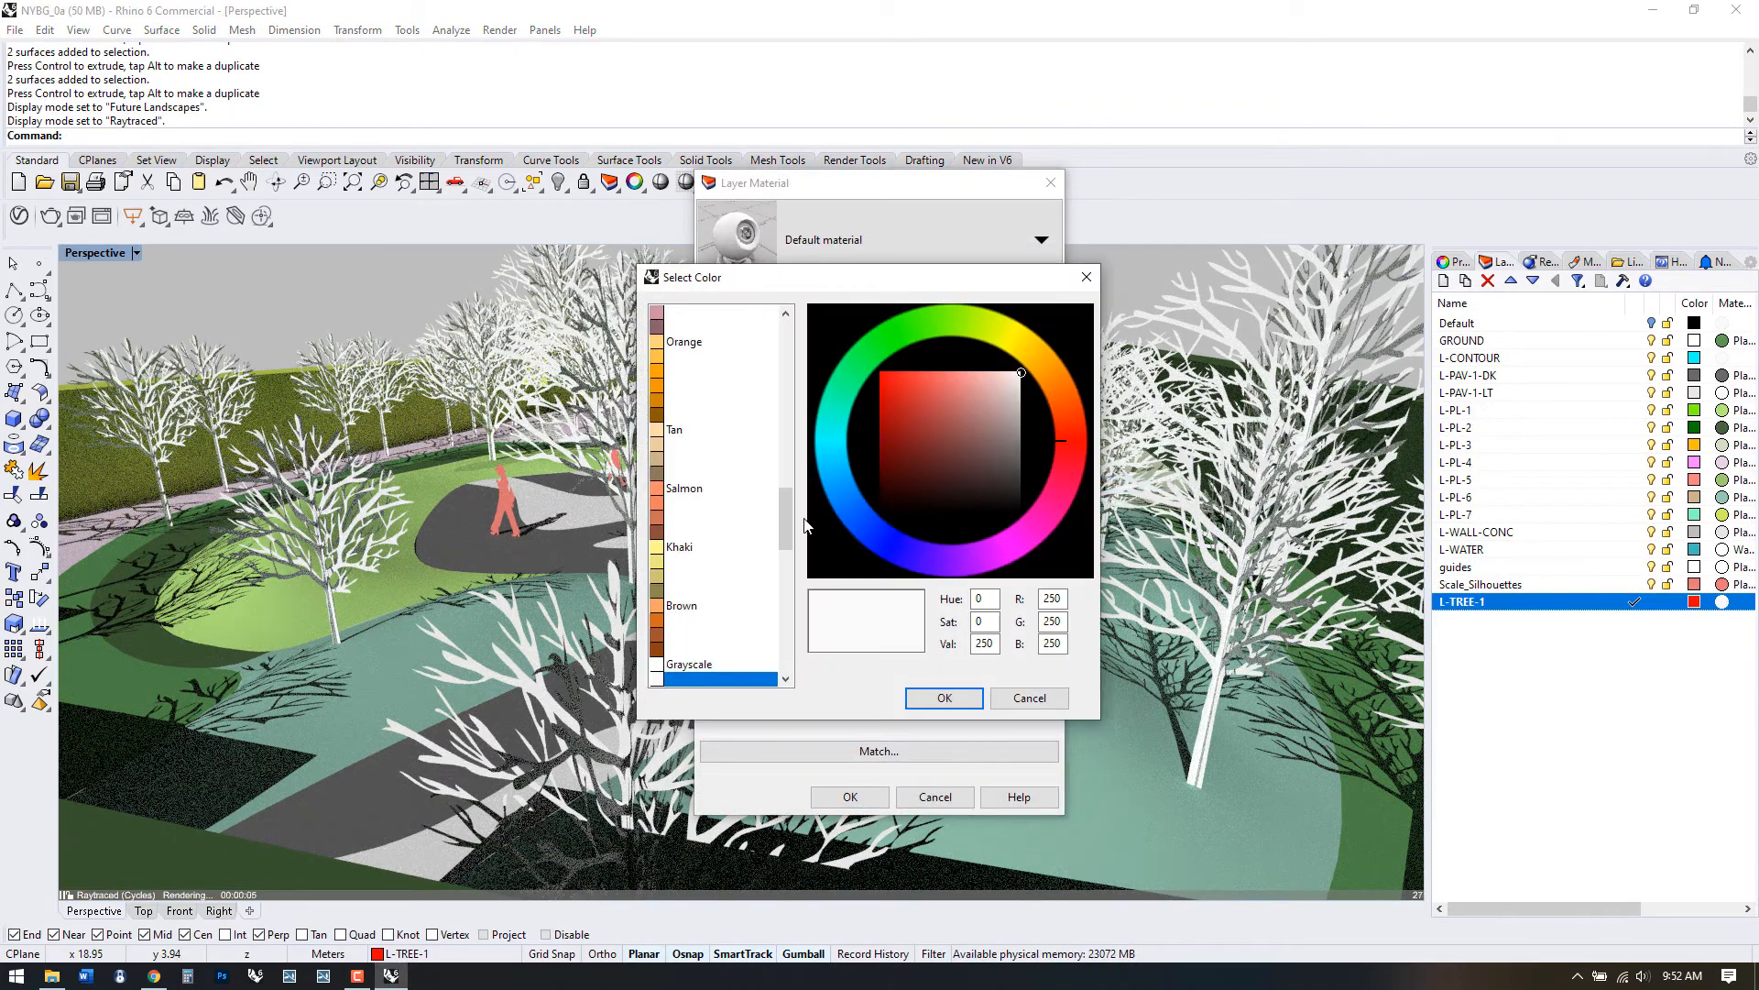
scroll("up", 3)
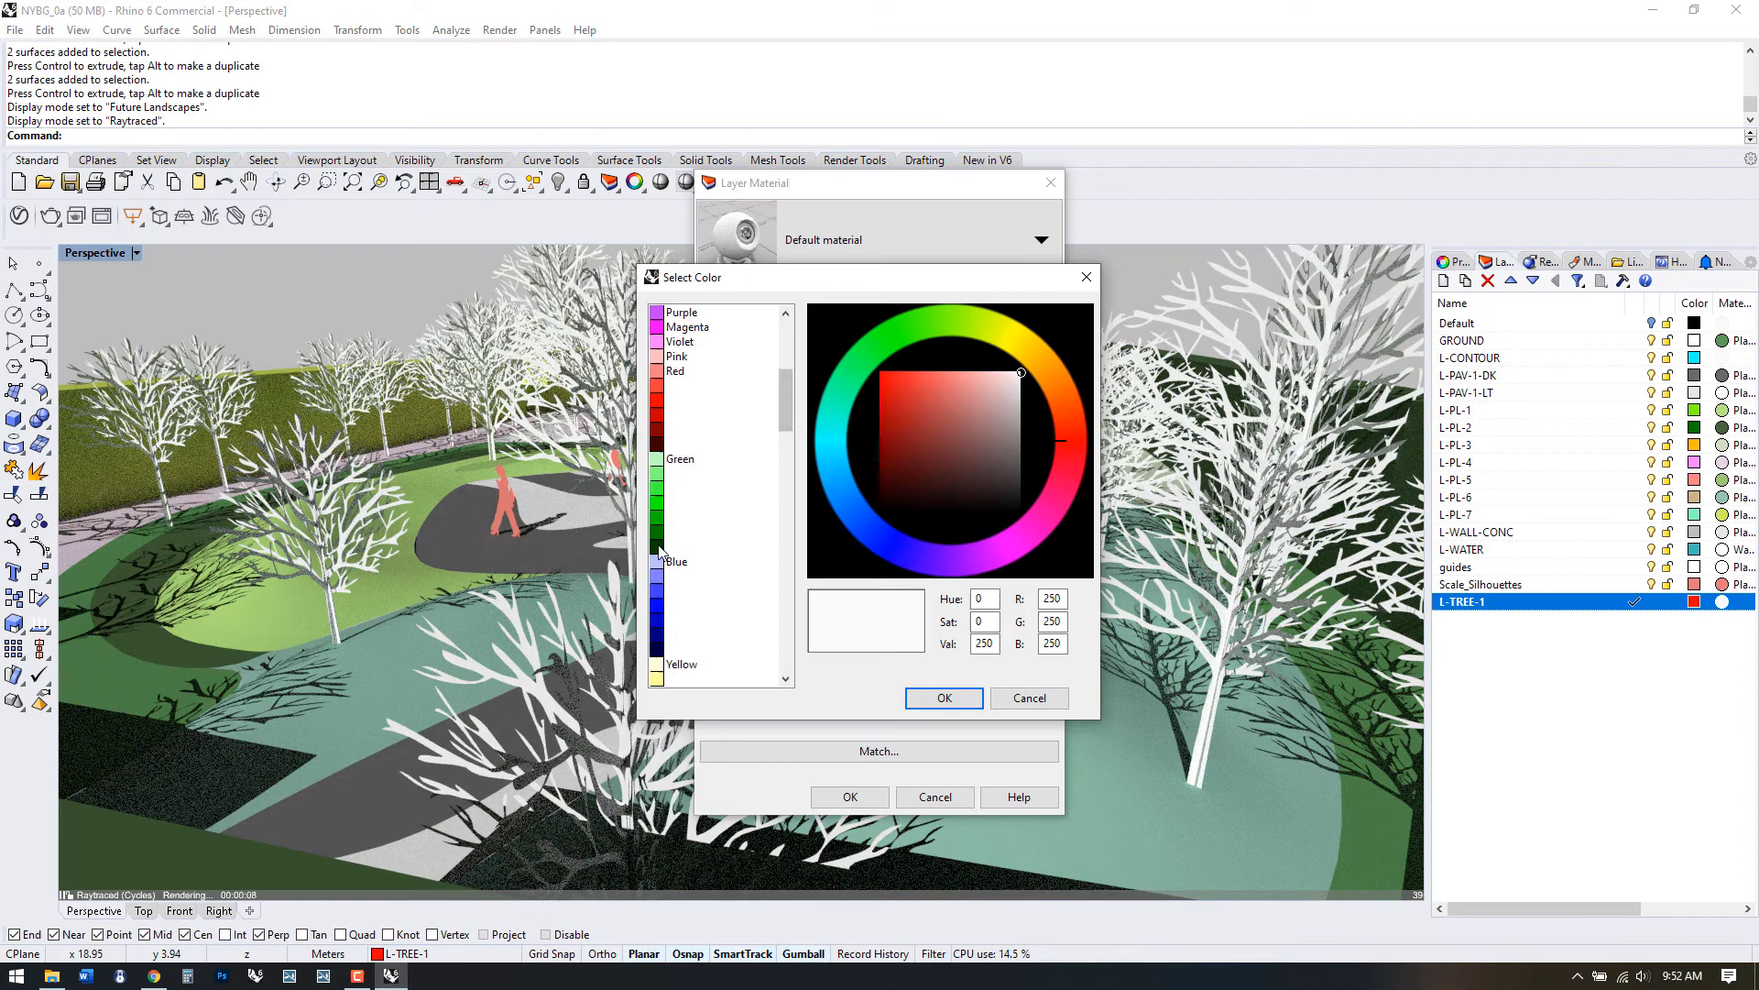
left_click(943, 697)
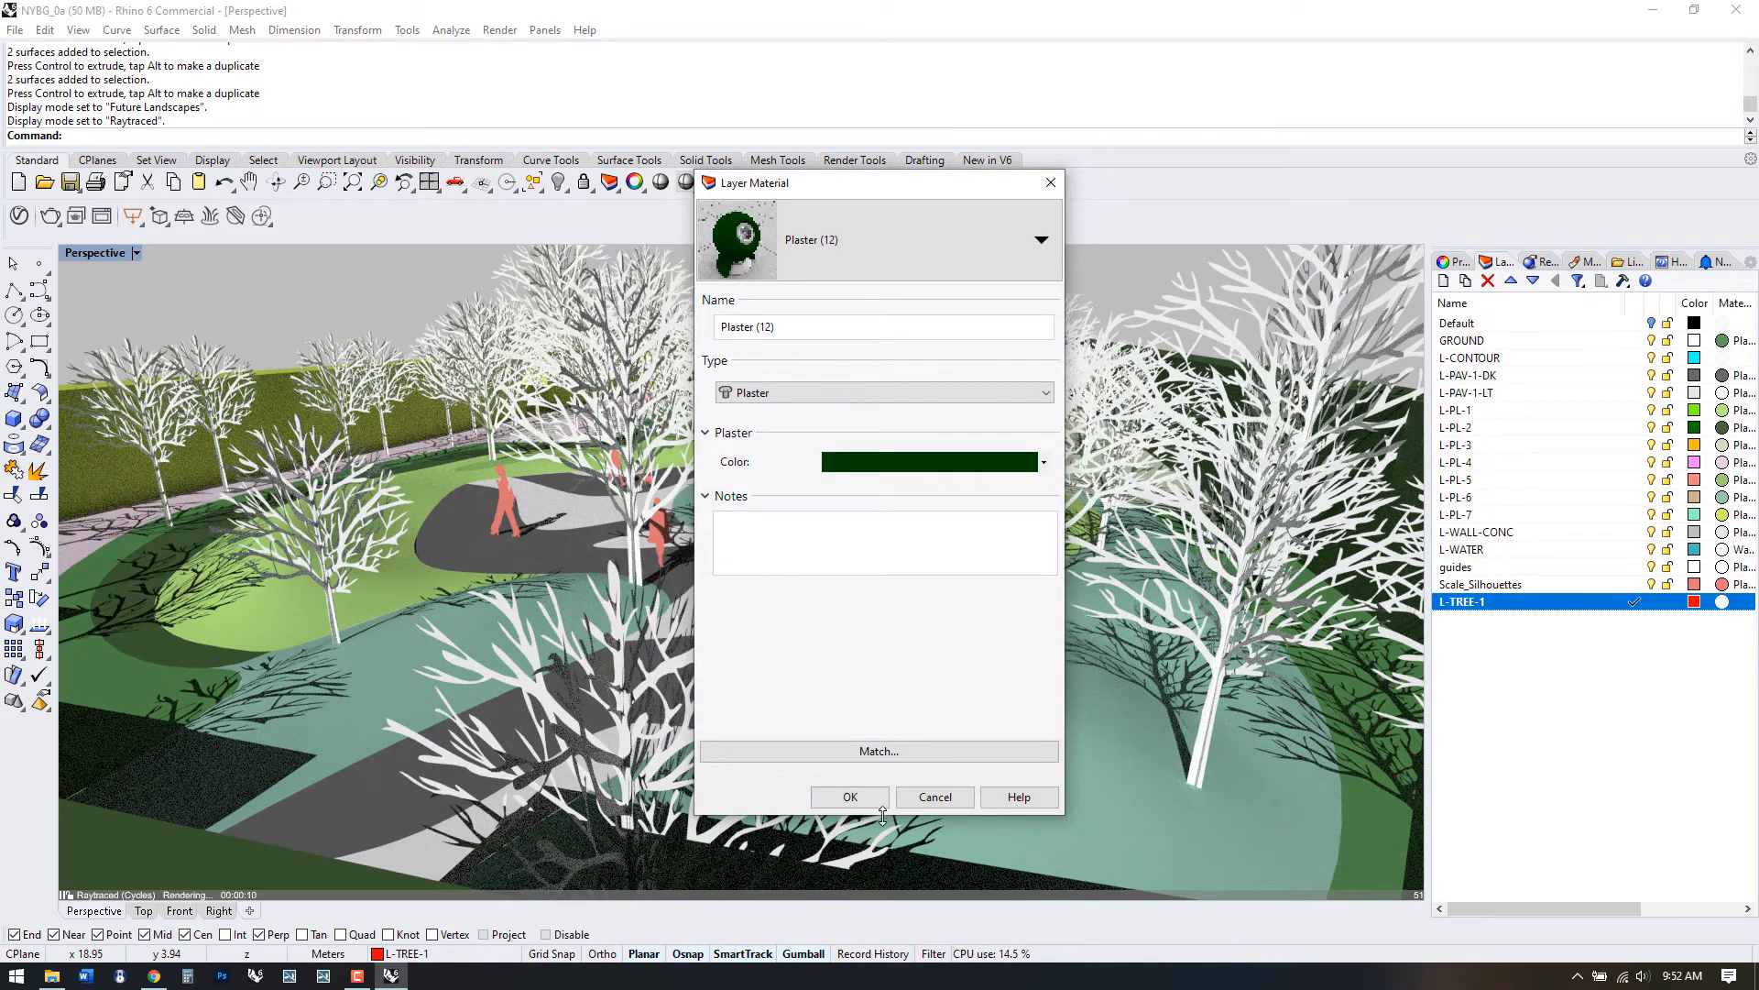
left_click(849, 796)
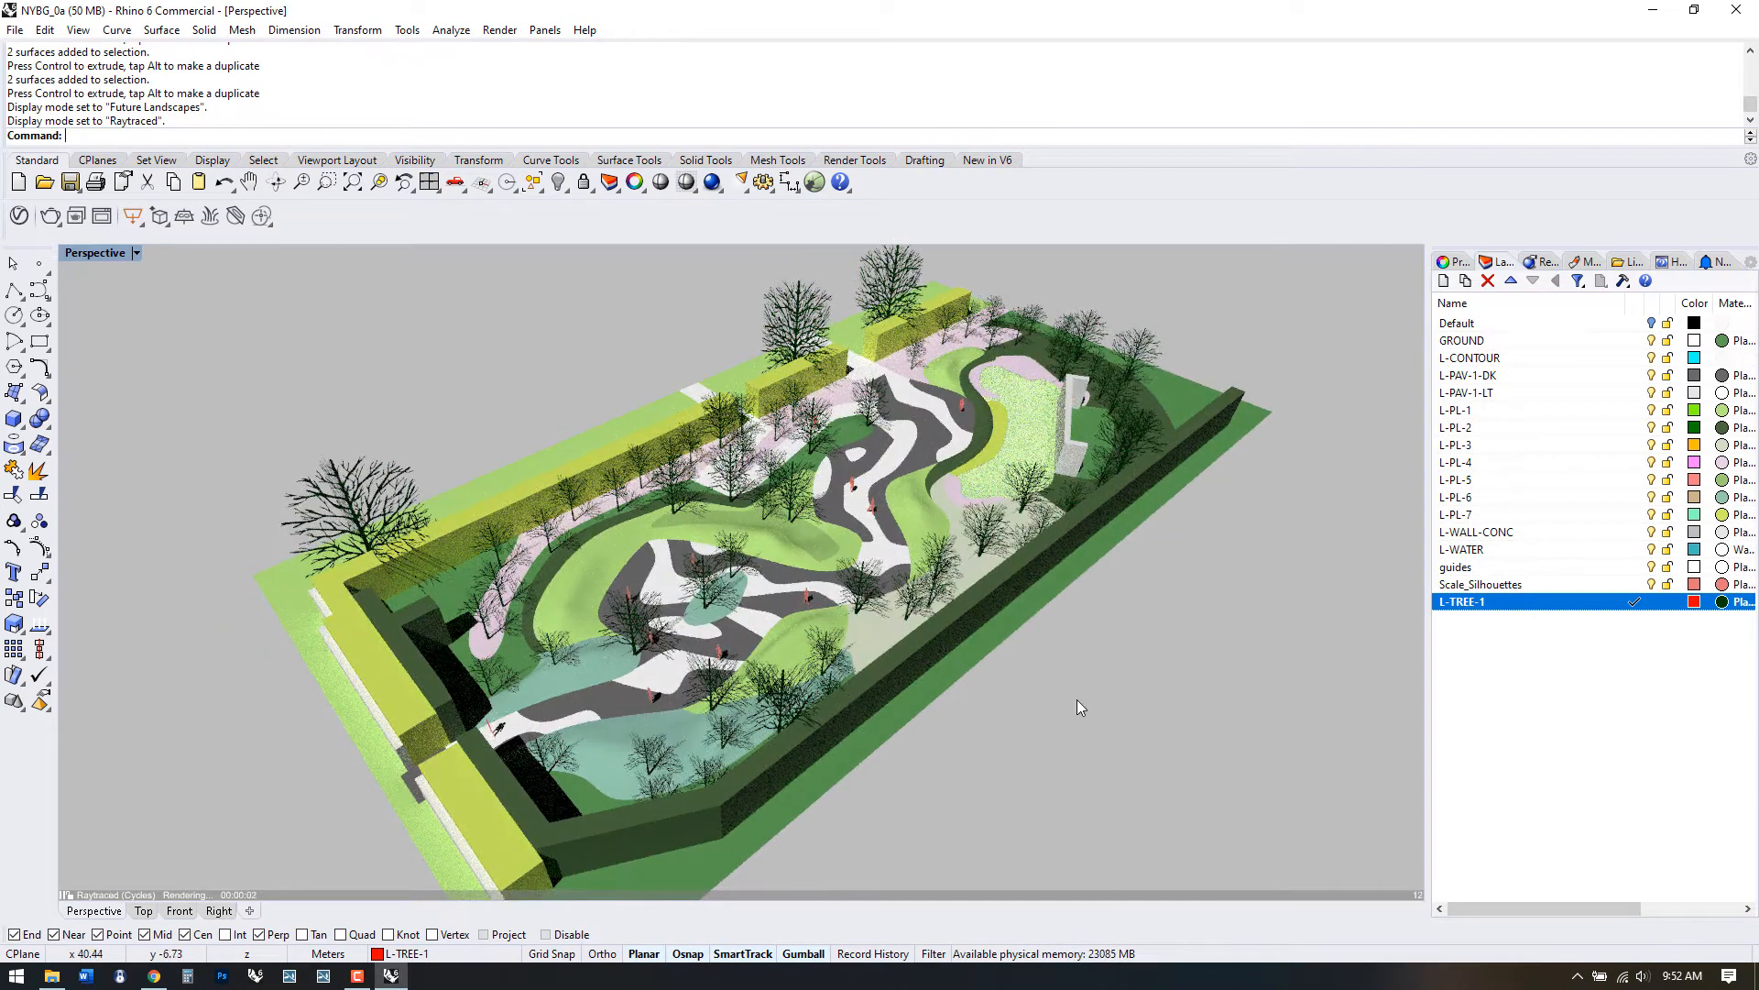
mouse_move(123, 266)
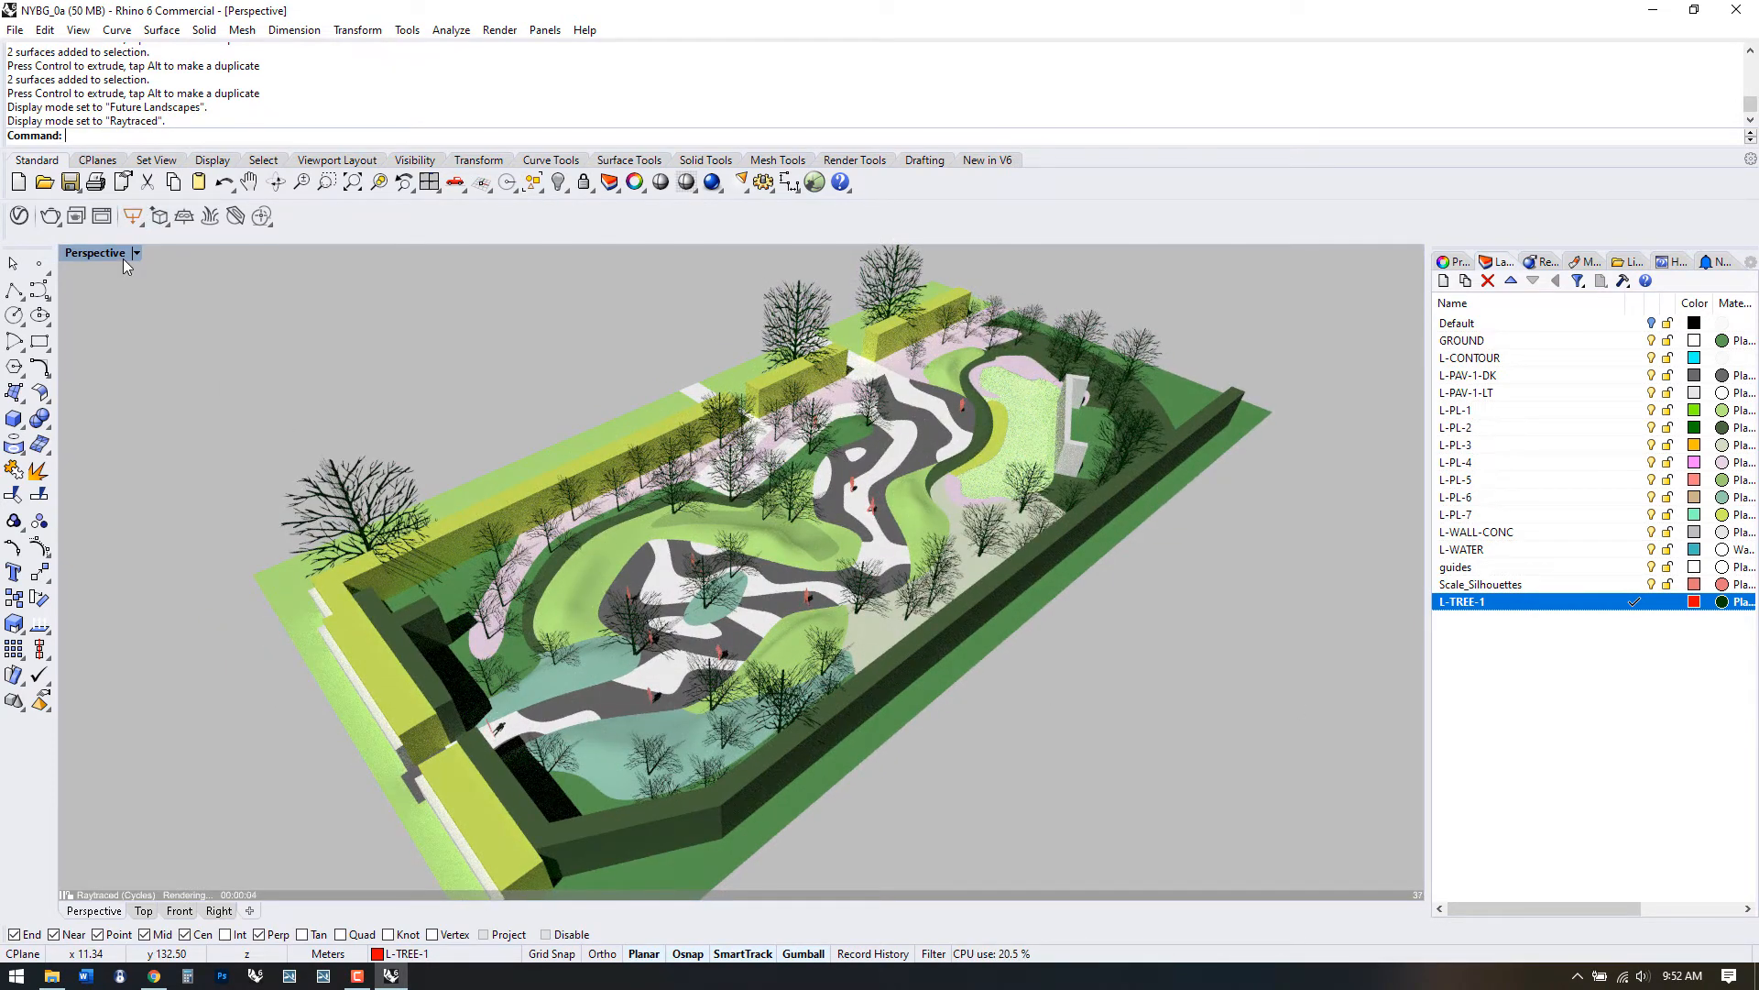
left_click(15, 29)
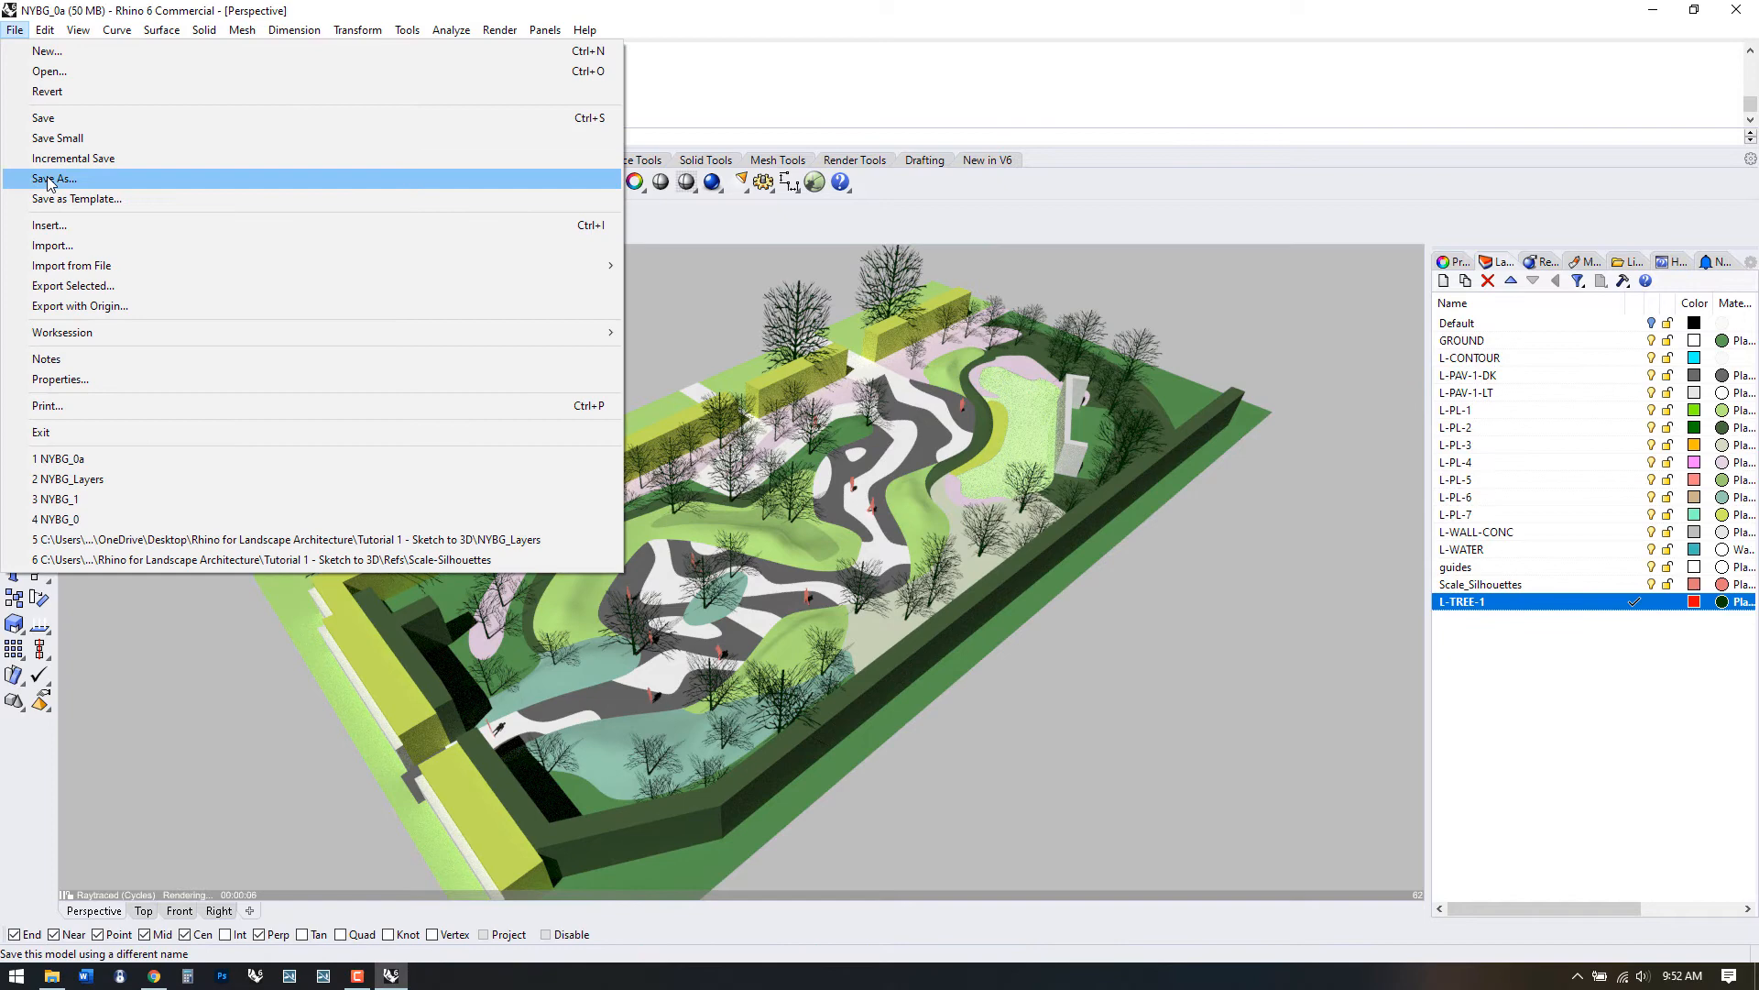
left_click(54, 179)
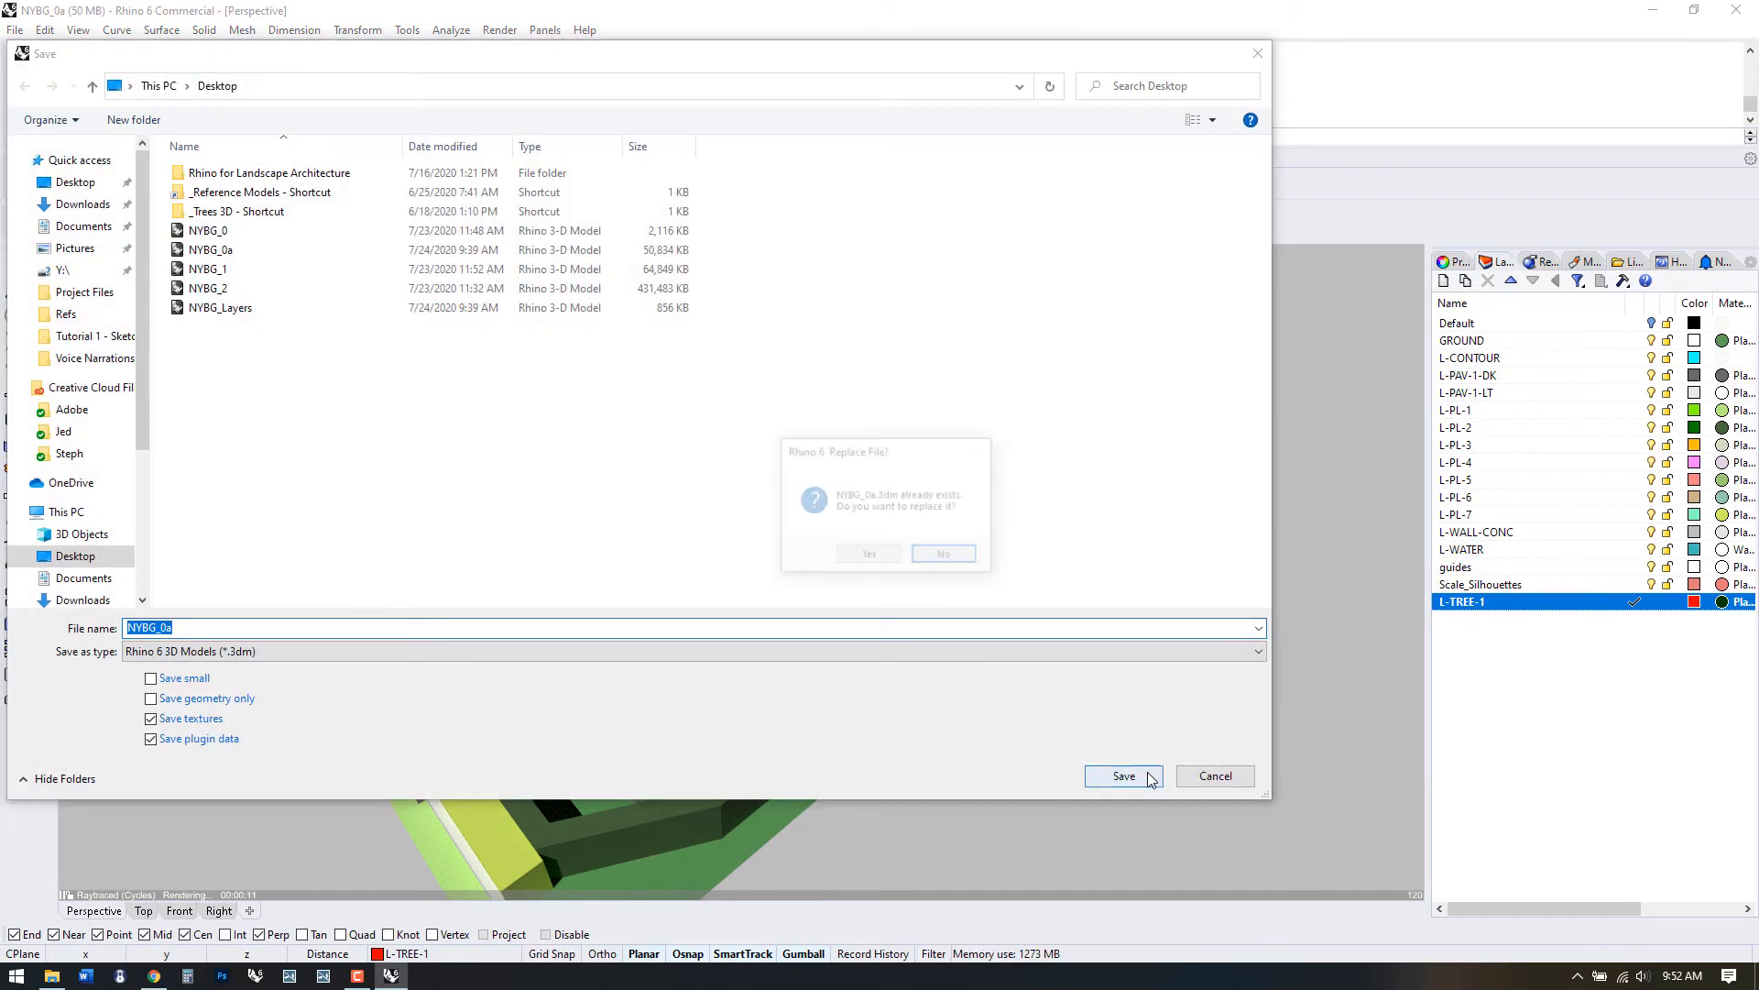